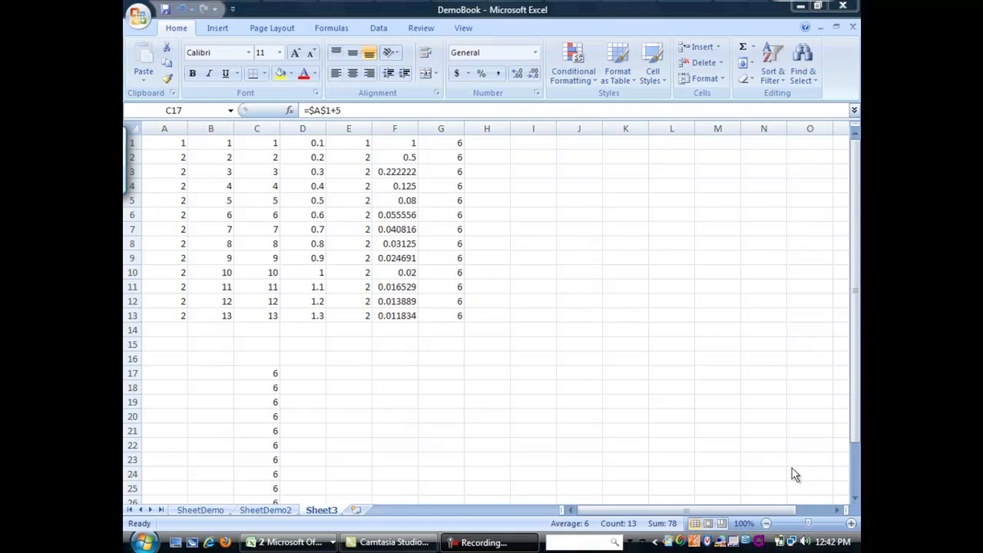
pyautogui.moveTo(802, 458)
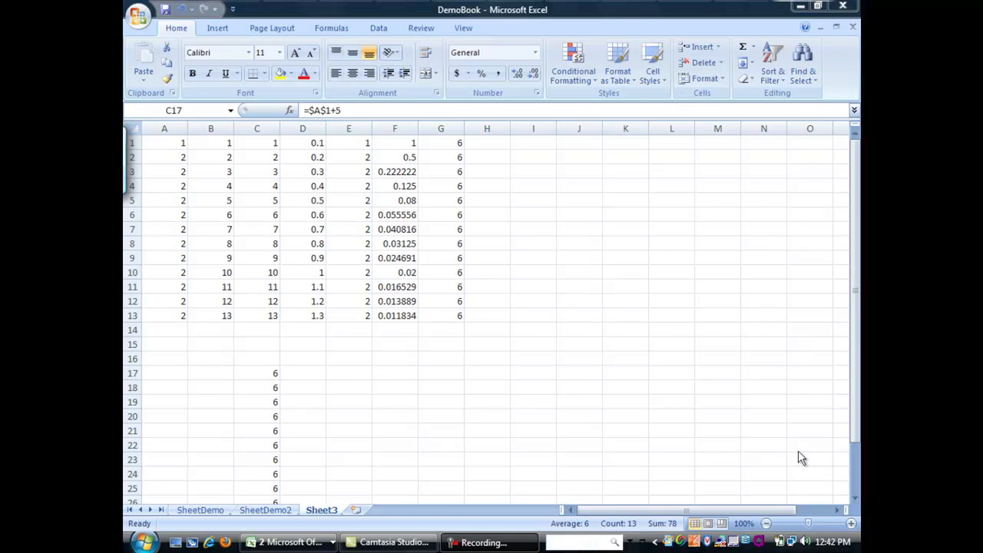
pyautogui.moveTo(808, 427)
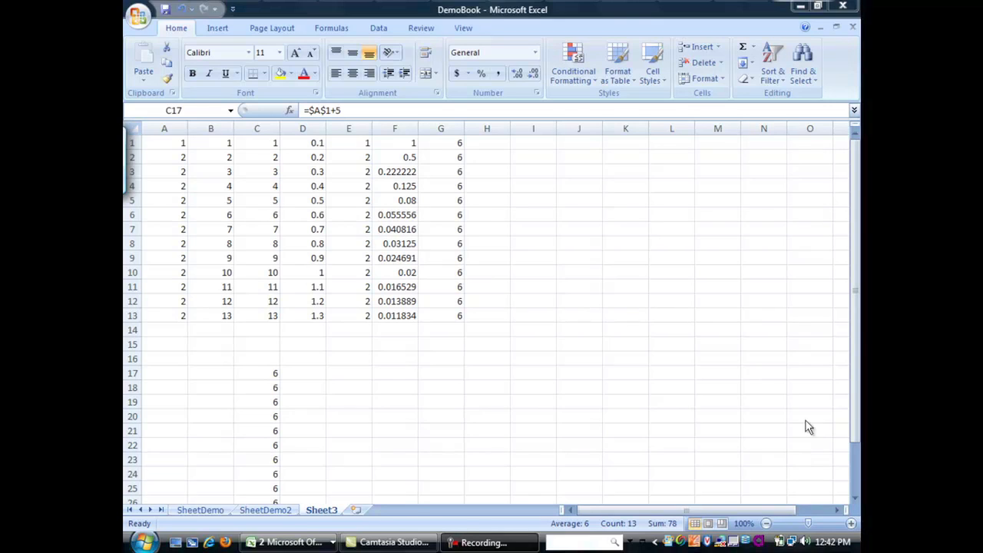
pyautogui.moveTo(855, 309)
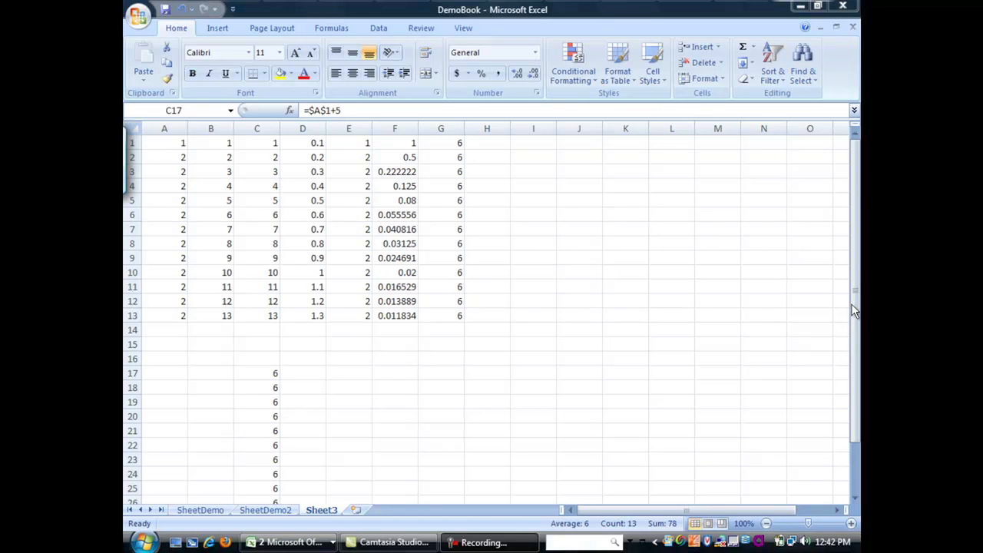
pyautogui.moveTo(535, 204)
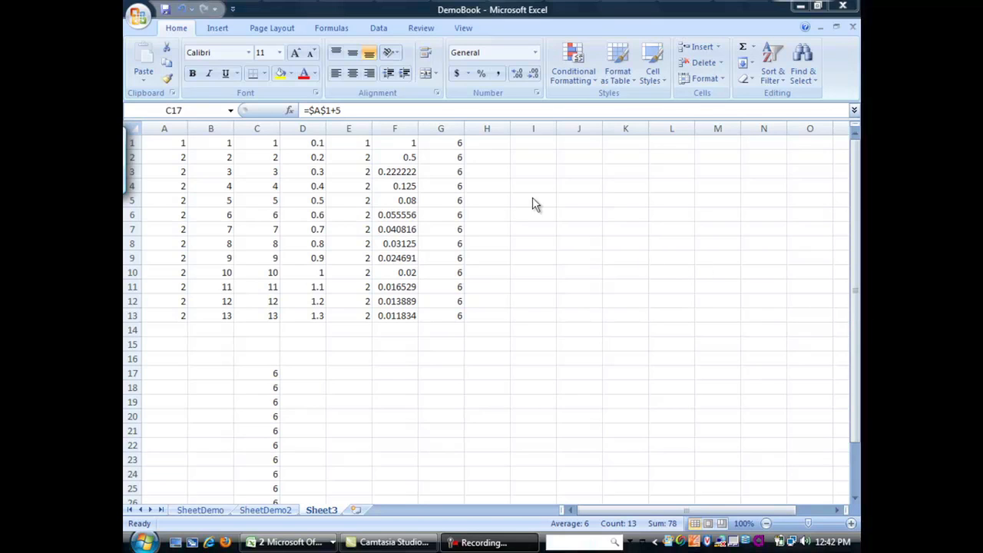
pyautogui.moveTo(329, 110)
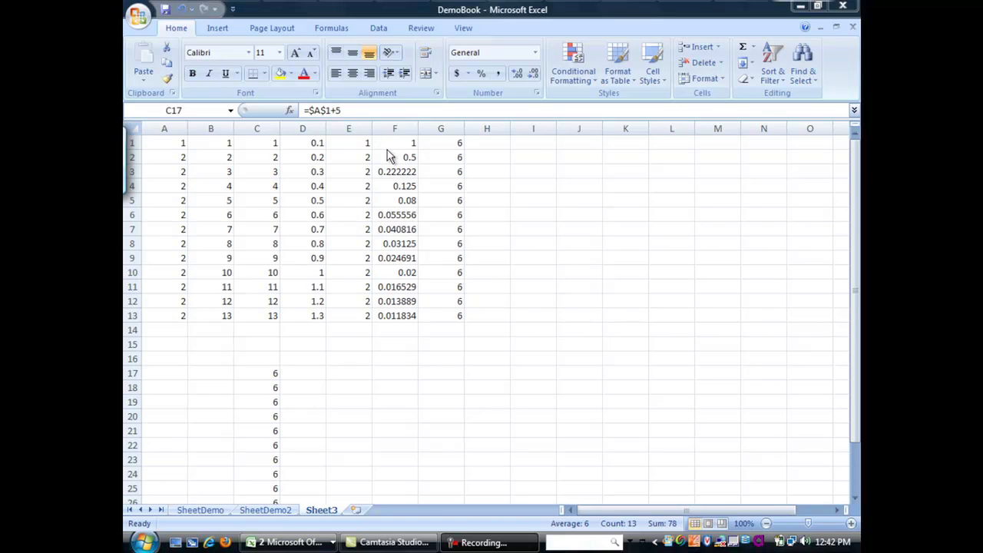
pyautogui.moveTo(499, 166)
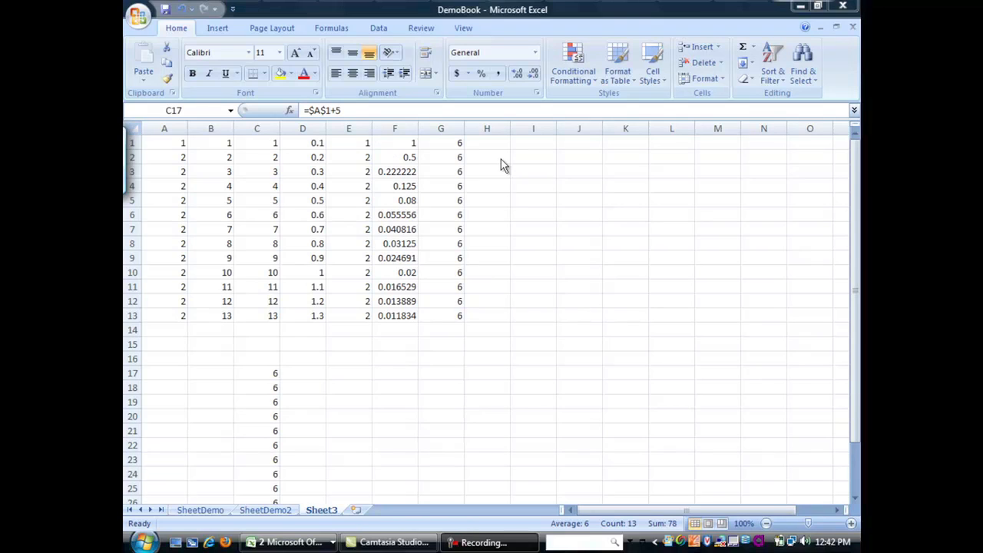
pyautogui.moveTo(621, 160)
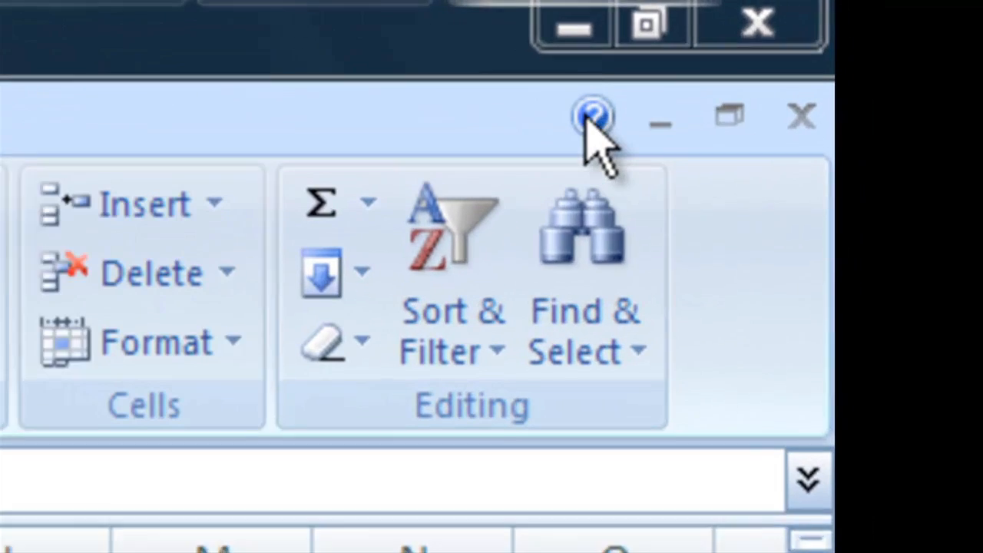
pyautogui.moveTo(587, 120)
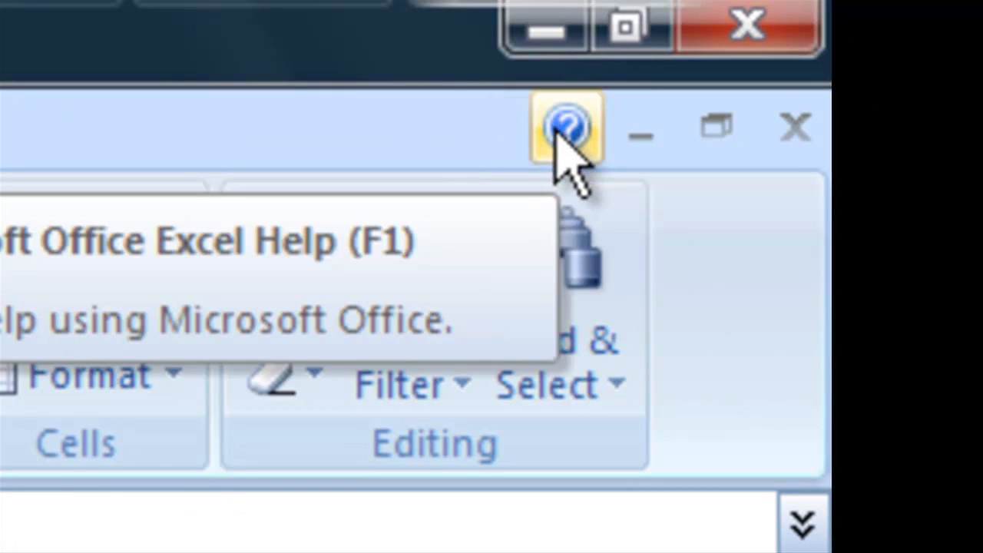
# Step: Reach the 'Overview of formulas' Help article via Formula and name basics > Creating formulas
pyautogui.click(569, 126)
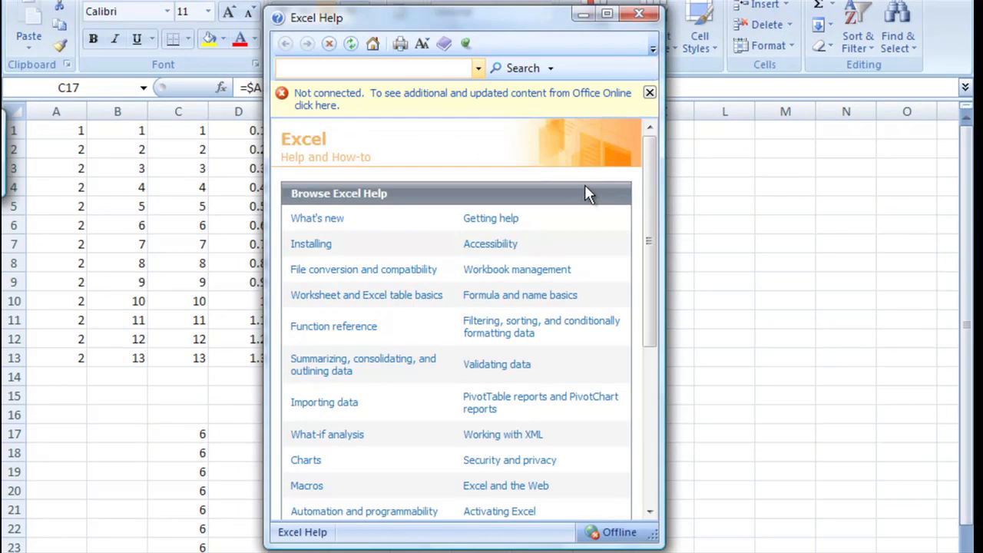
pyautogui.moveTo(583, 196)
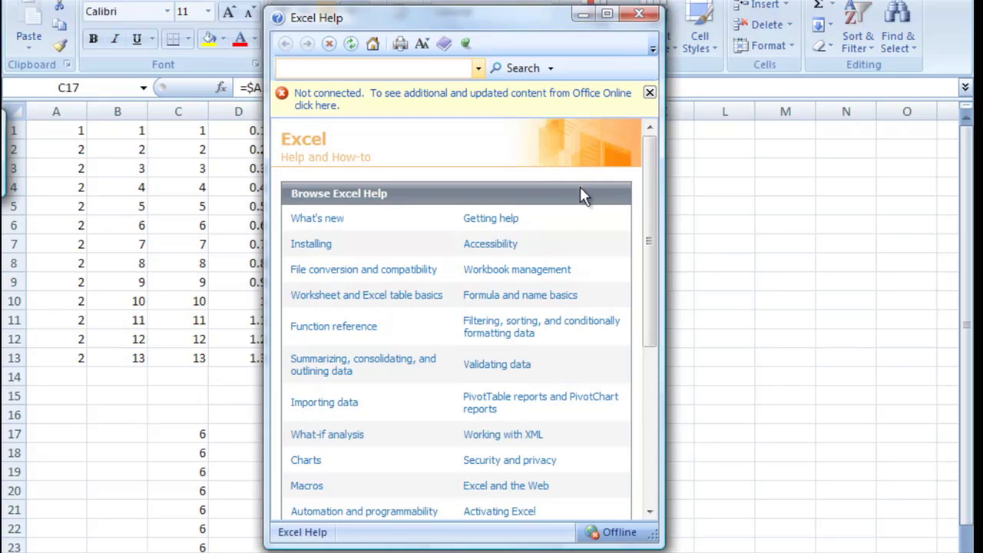
pyautogui.moveTo(525, 300)
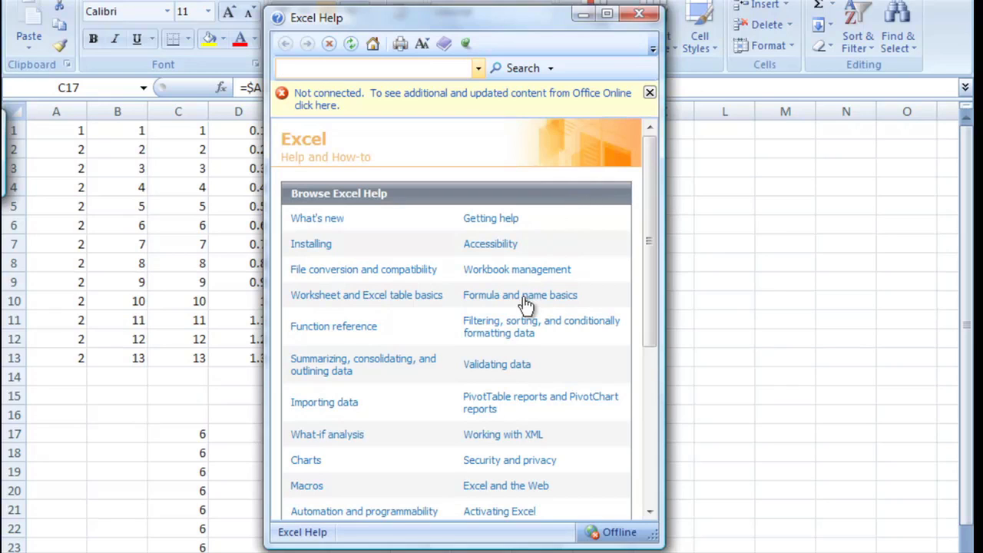
pyautogui.click(519, 295)
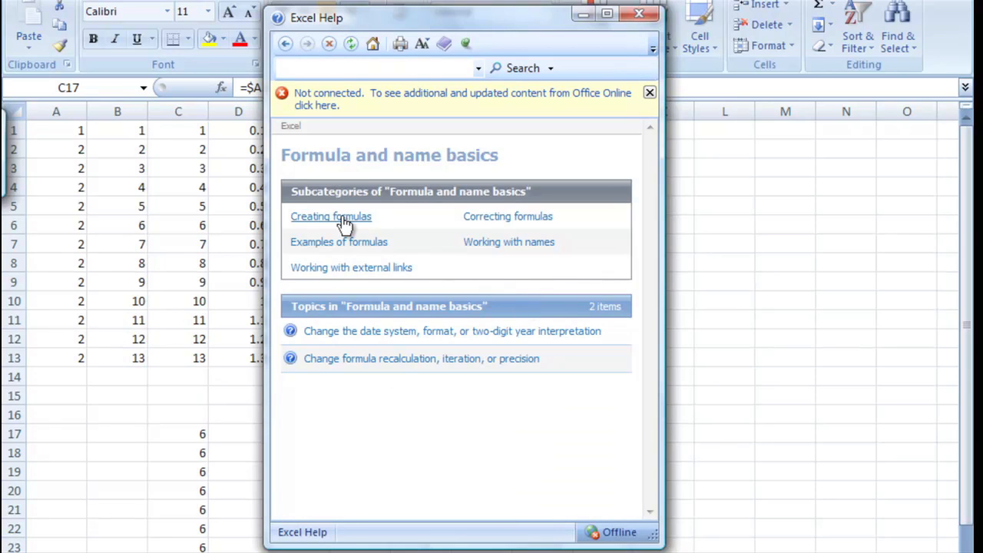
pyautogui.click(330, 215)
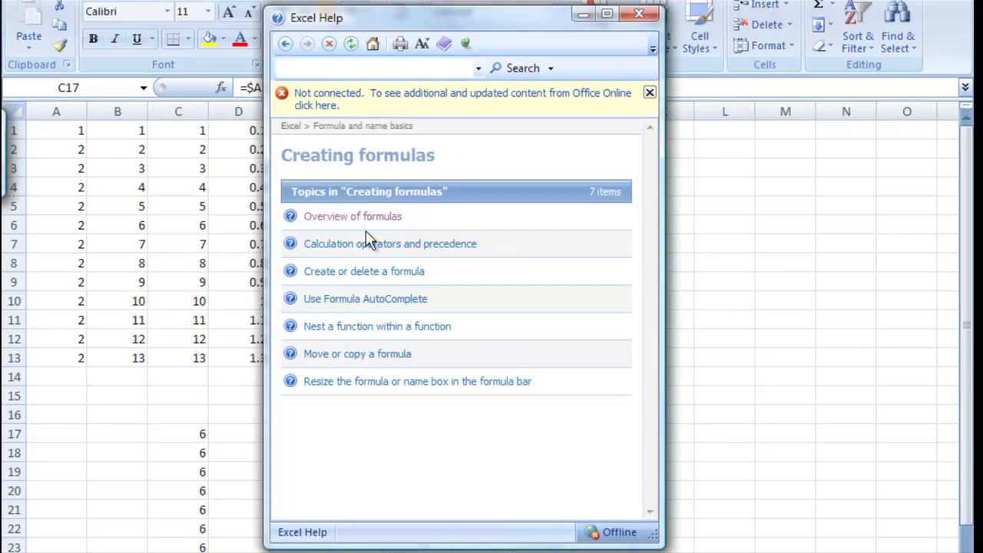
pyautogui.click(353, 215)
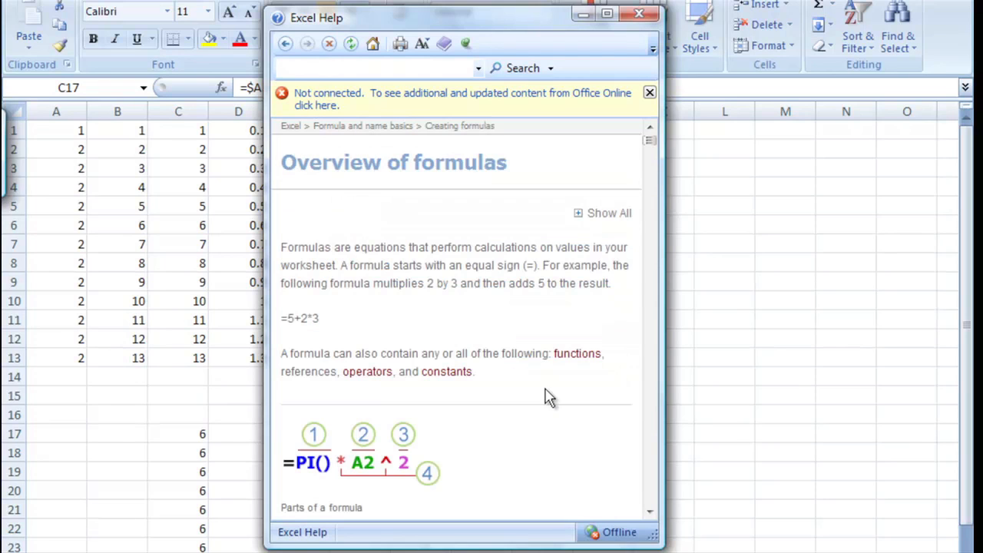
# Step: Scroll through the calculation operators and precedence tables down to the Use of parentheses section
pyautogui.scroll(-3)
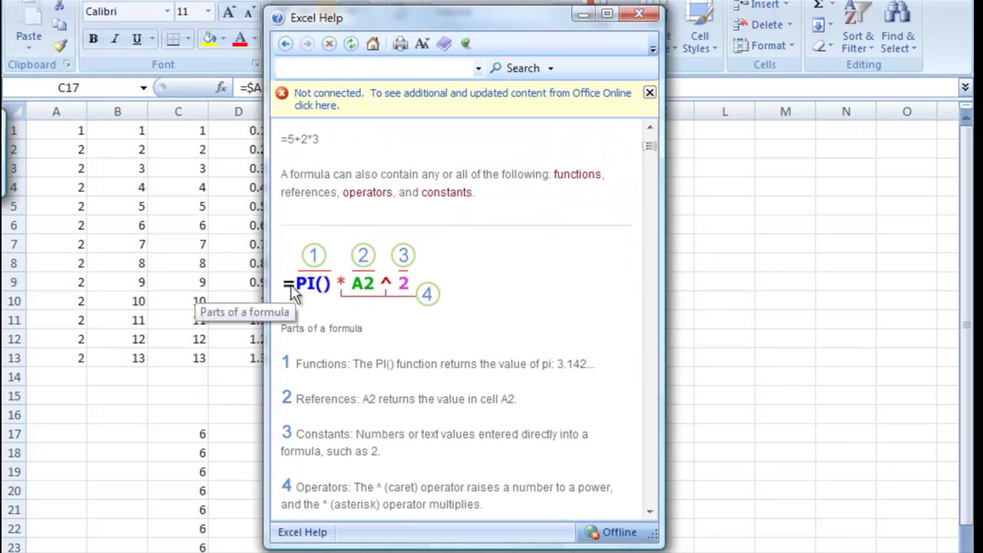
pyautogui.moveTo(346, 295)
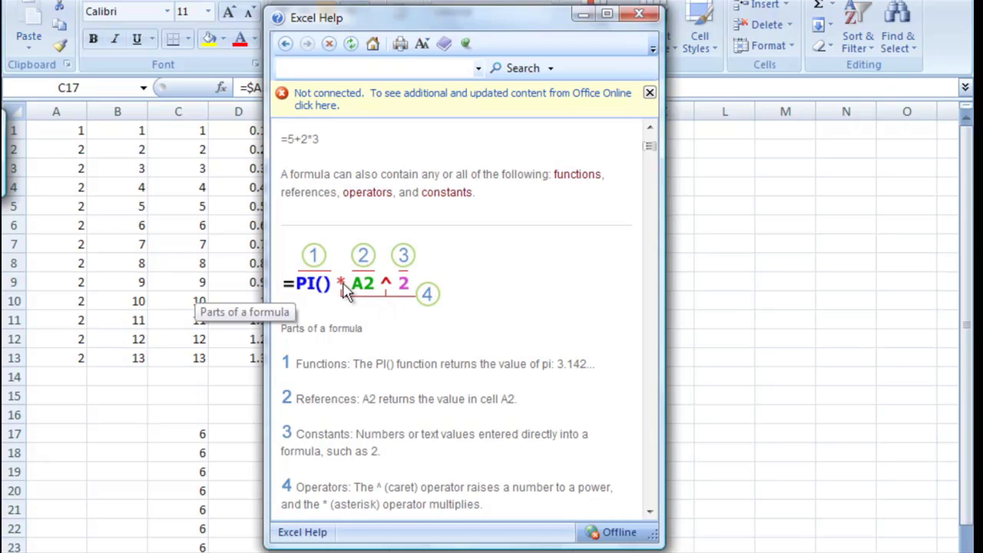
pyautogui.moveTo(390, 295)
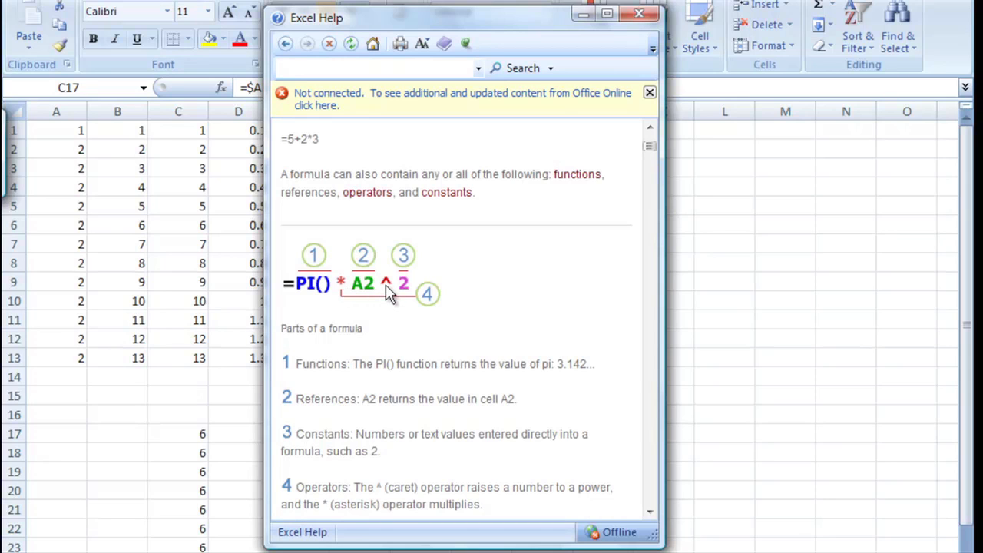
pyautogui.scroll(-3)
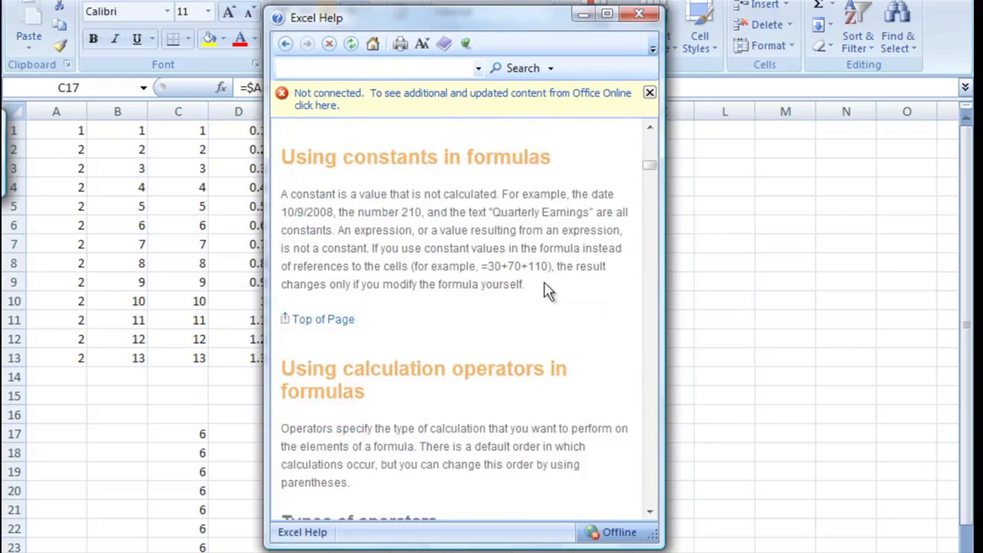
pyautogui.scroll(-3)
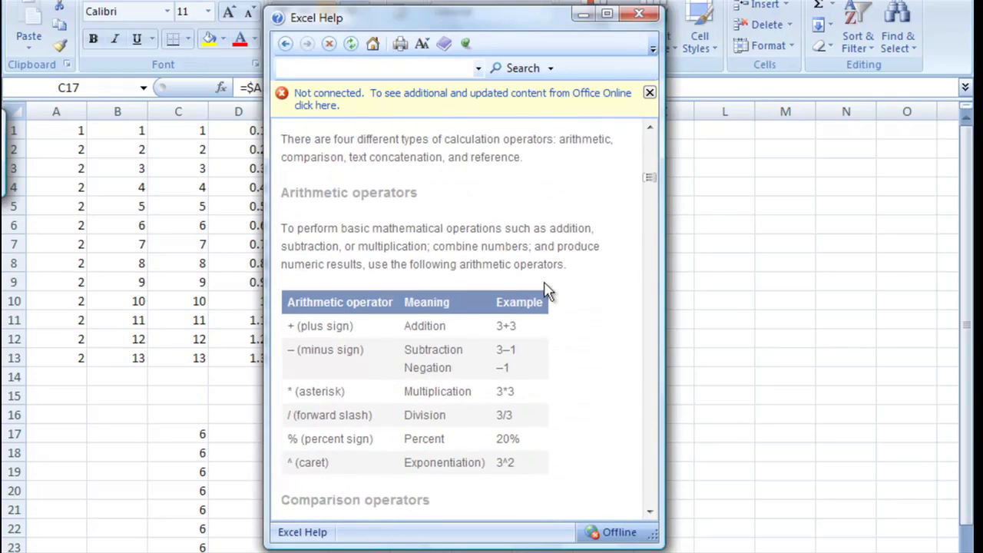
pyautogui.scroll(-3)
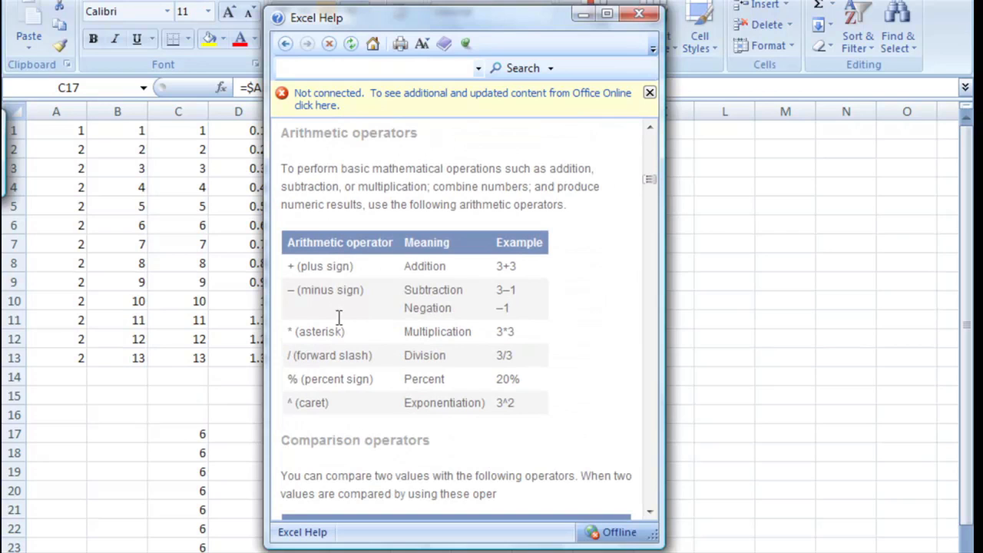
pyautogui.moveTo(500, 283)
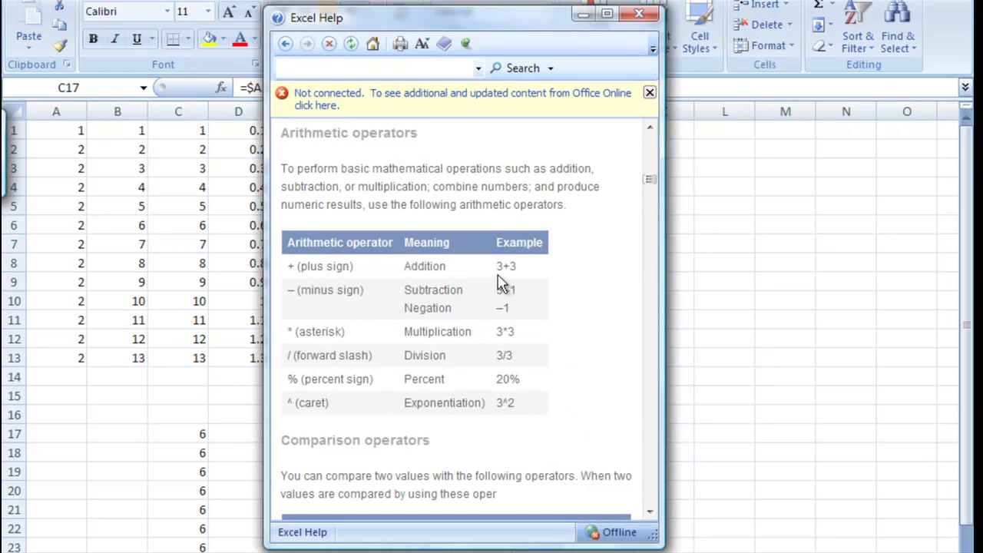
pyautogui.scroll(-3)
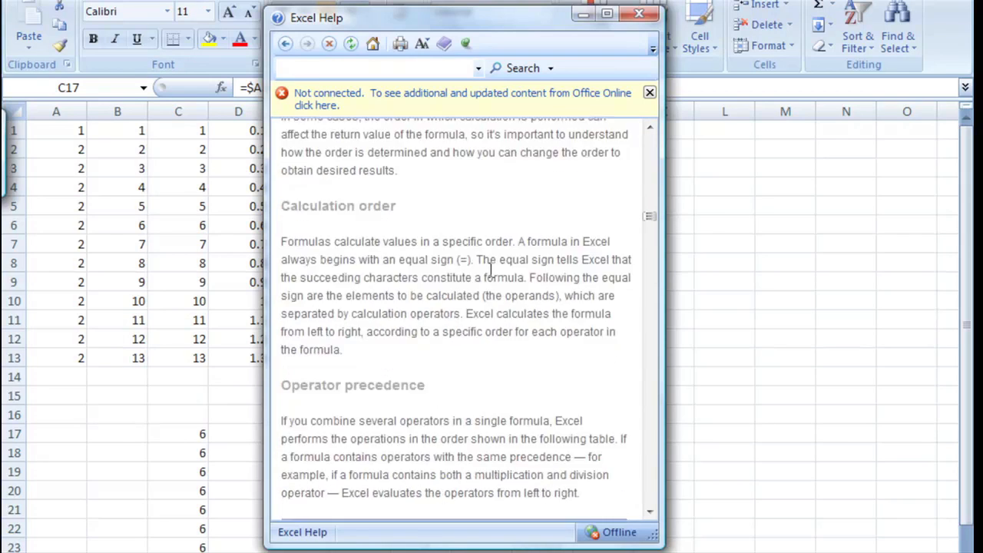
pyautogui.scroll(-3)
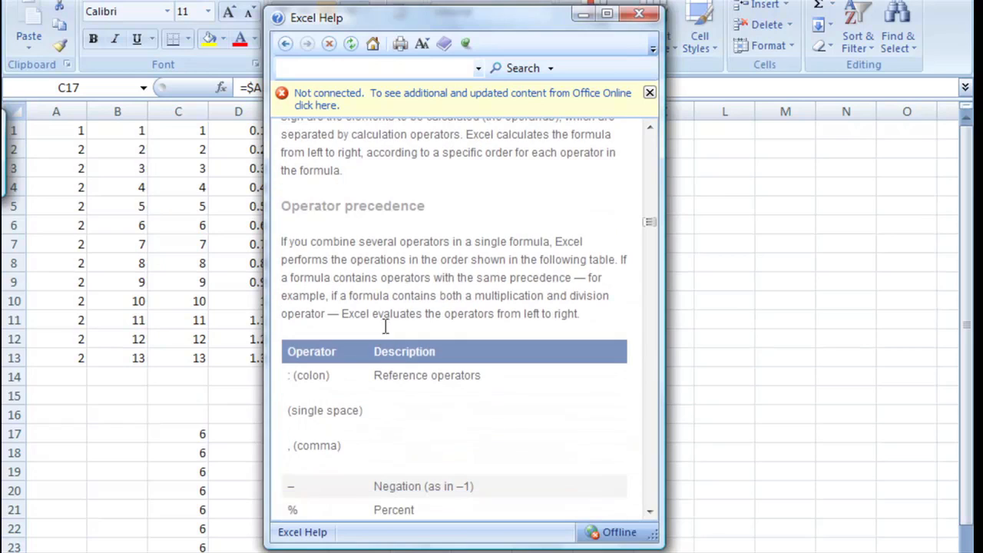
pyautogui.moveTo(408, 277)
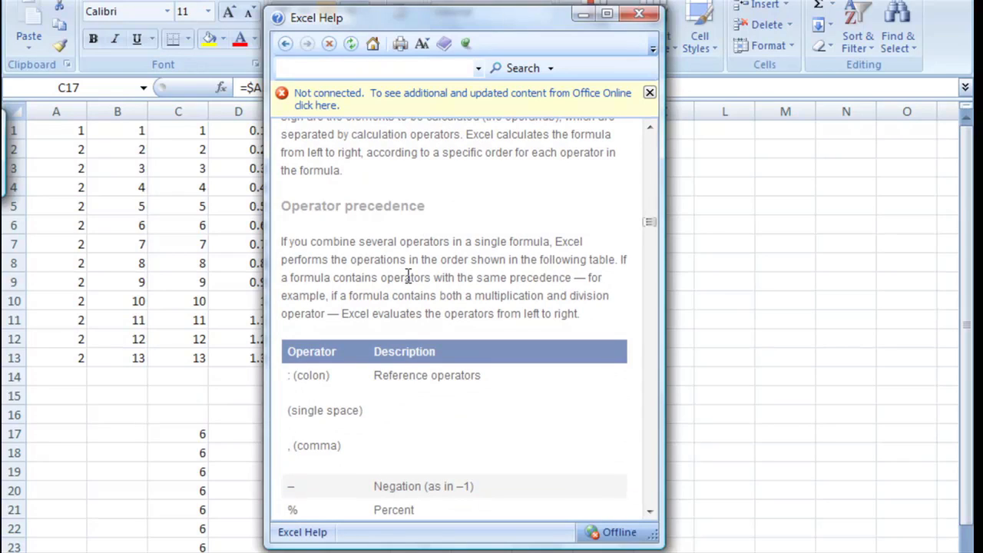
pyautogui.moveTo(387, 261)
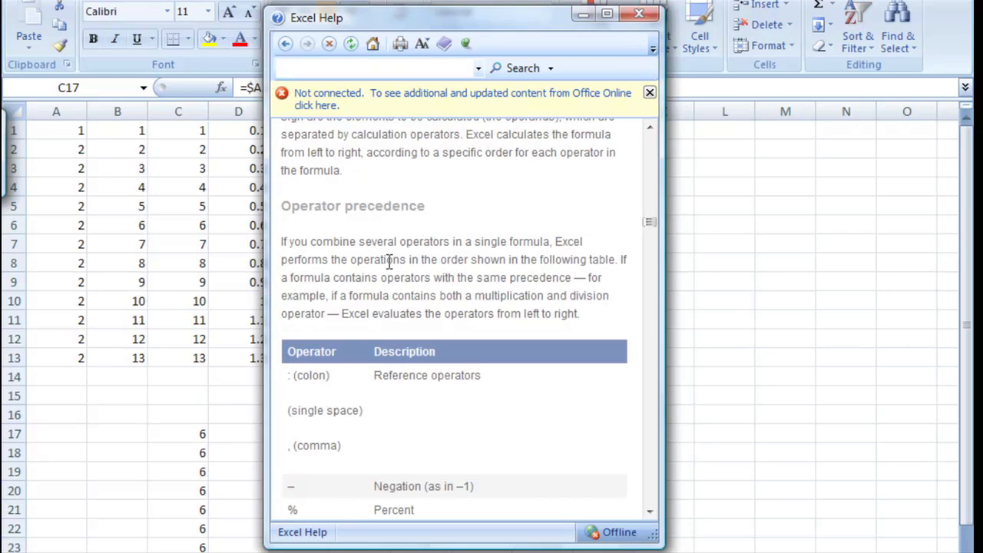
pyautogui.scroll(-3)
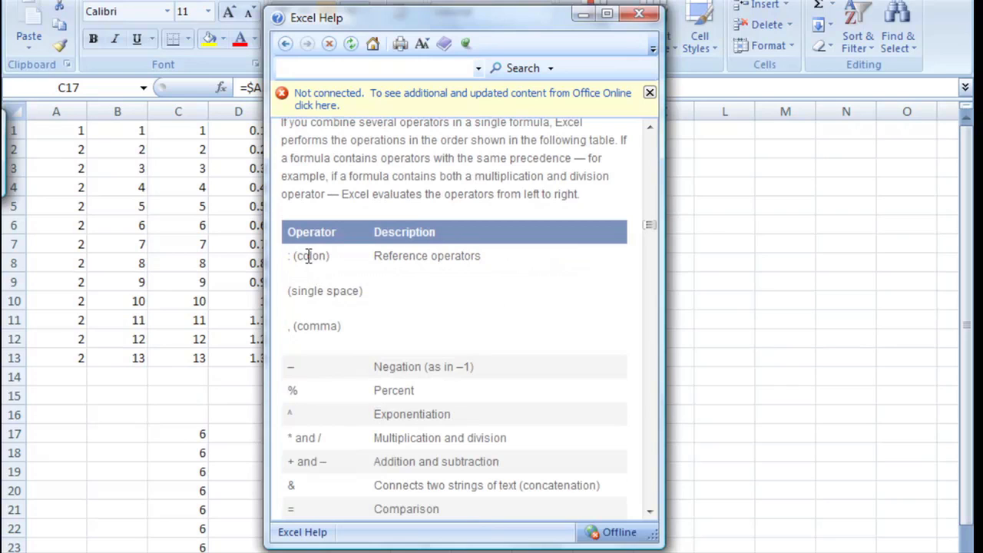
pyautogui.moveTo(437, 280)
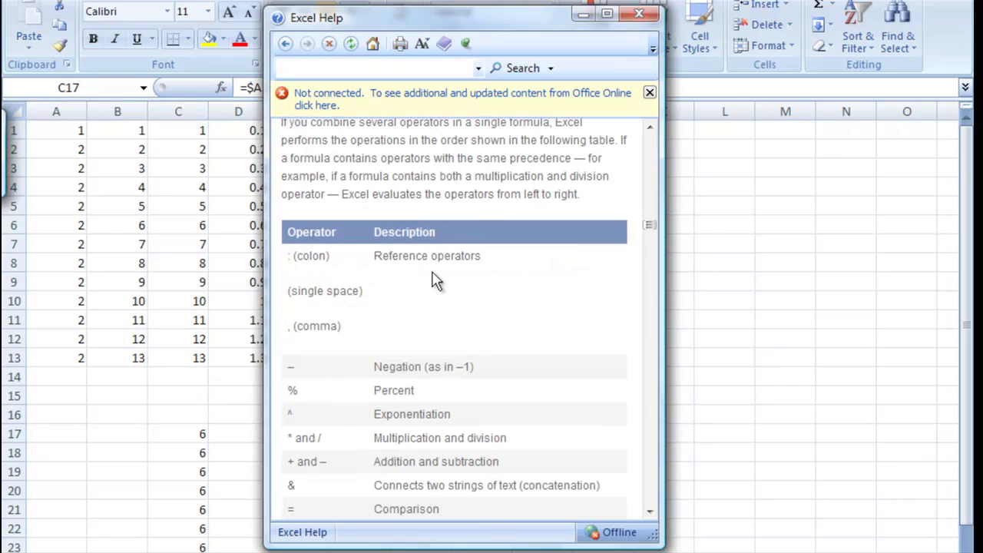
pyautogui.scroll(-3)
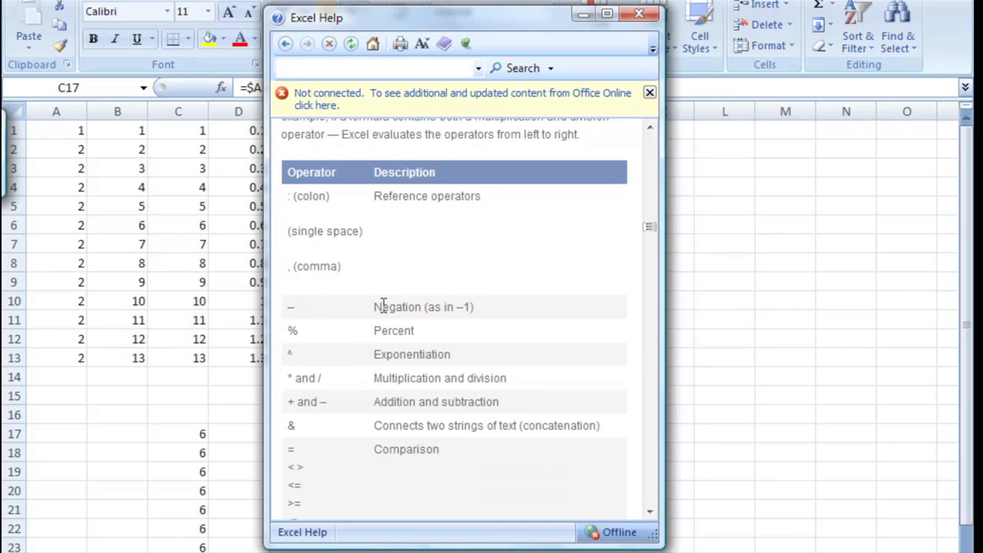
pyautogui.moveTo(398, 331)
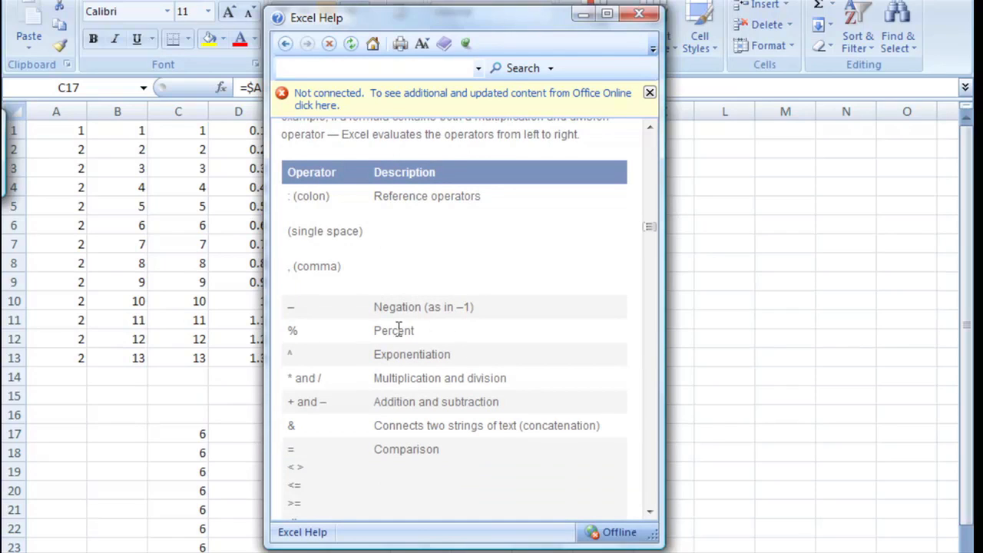
pyautogui.moveTo(375, 353)
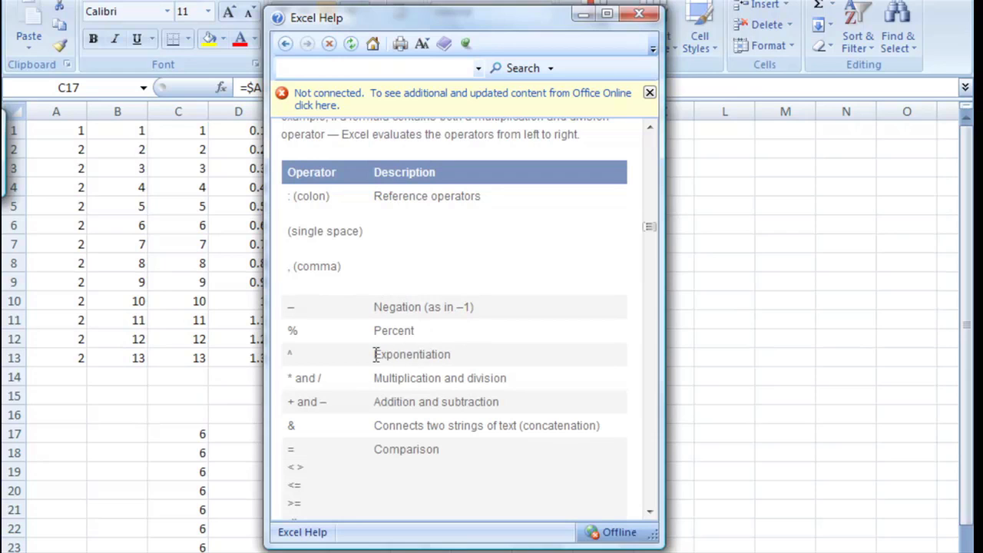
pyautogui.moveTo(362, 283)
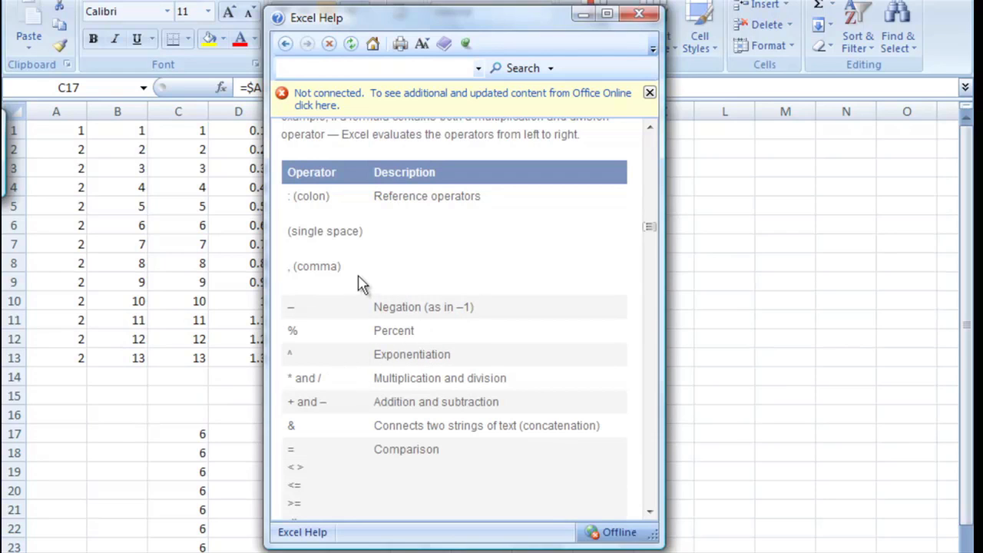
pyautogui.scroll(-3)
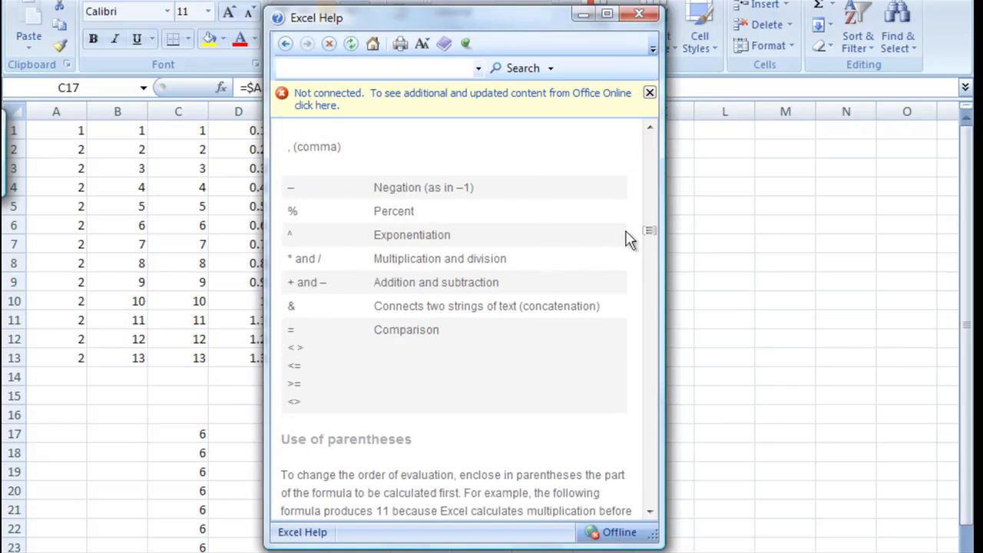
pyautogui.moveTo(592, 240)
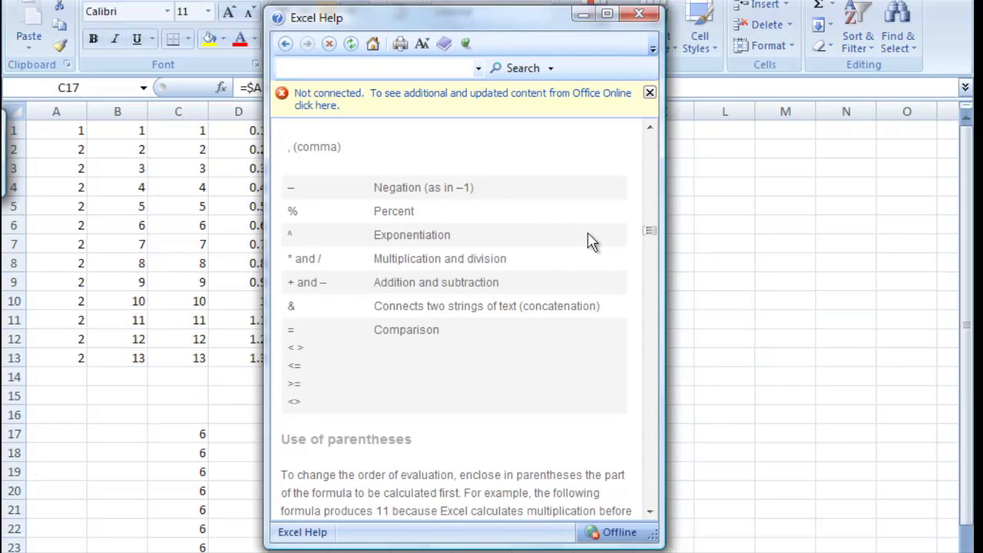
pyautogui.moveTo(585, 232)
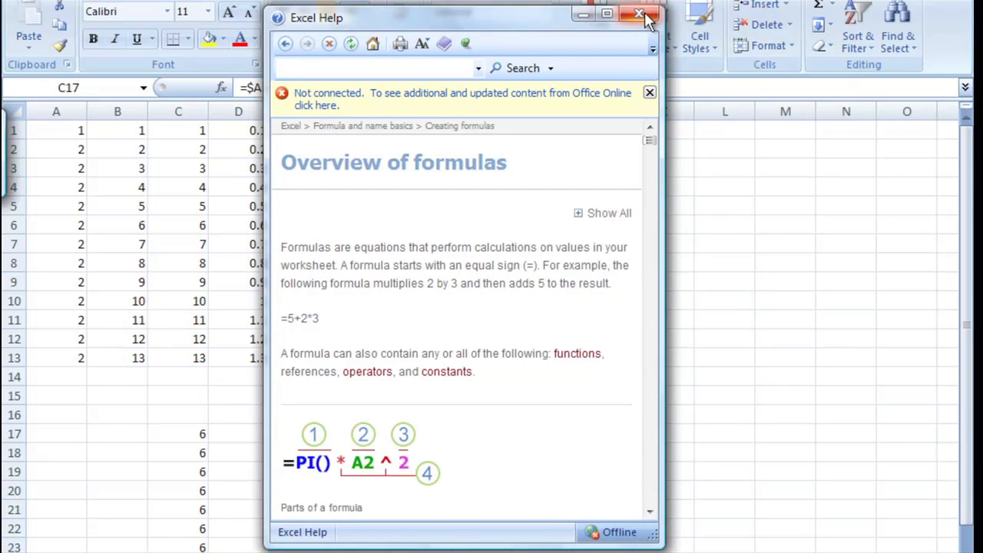
pyautogui.moveTo(642, 15)
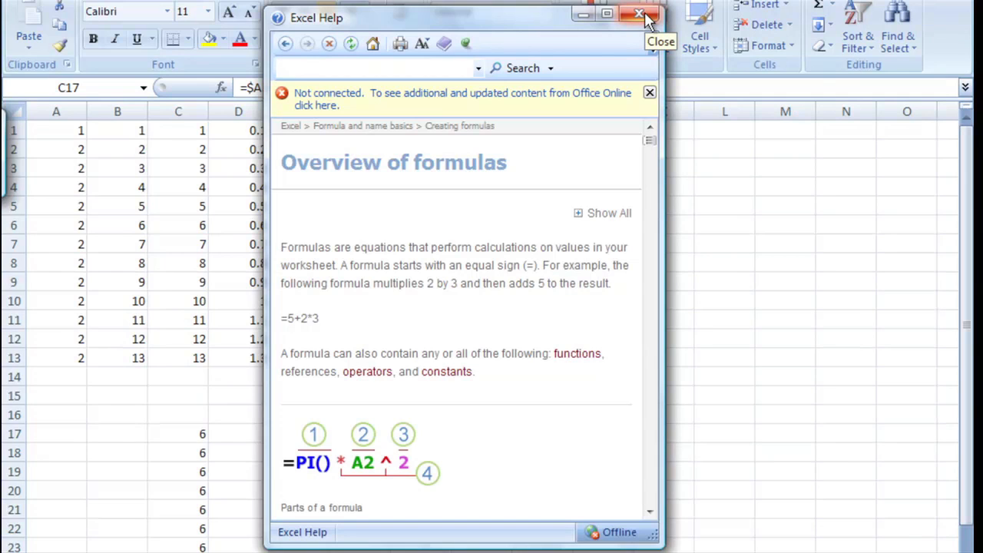
# Step: On SheetDemo enter the row-1 headers Angle, Angle and Sin x in A1:C1
pyautogui.click(640, 14)
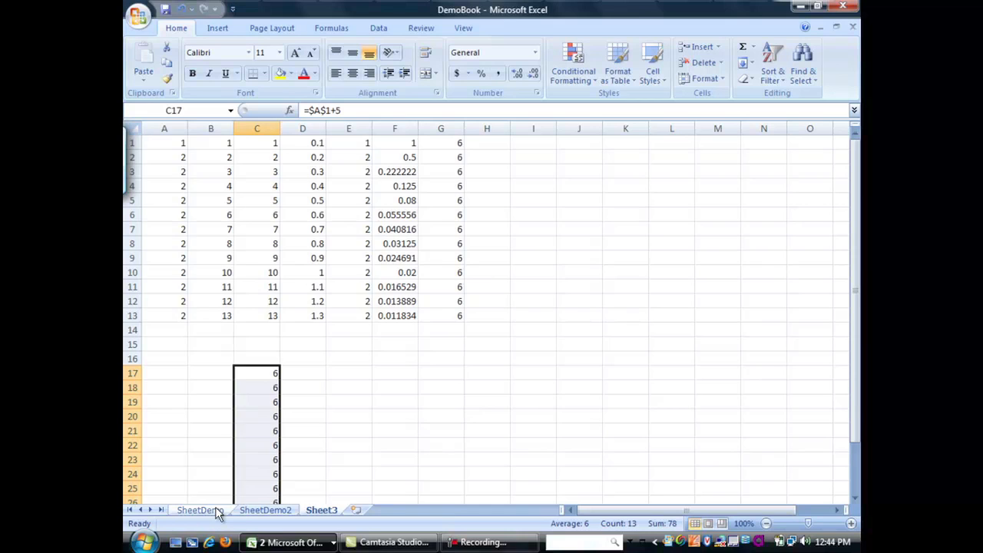
pyautogui.click(200, 510)
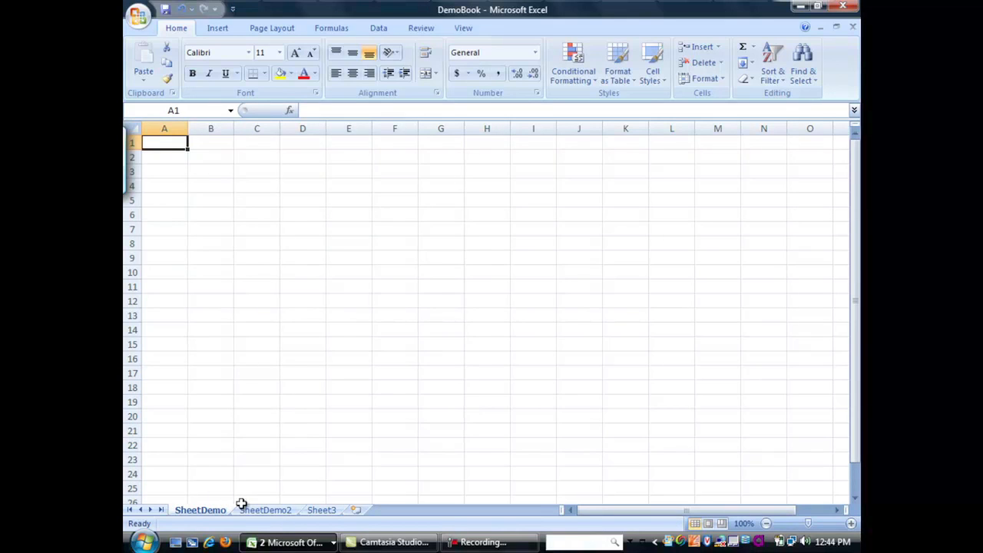
pyautogui.write('Angl')
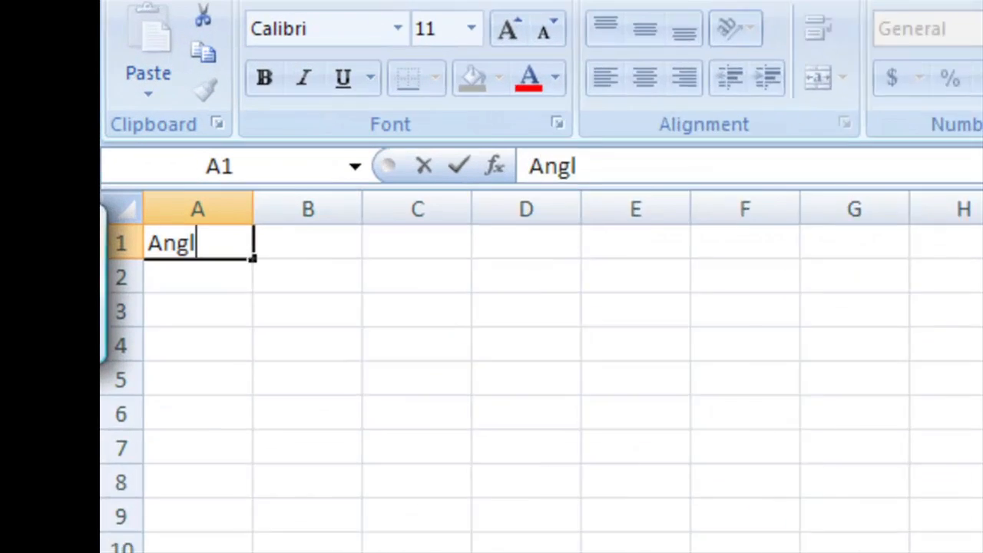
pyautogui.write('e')
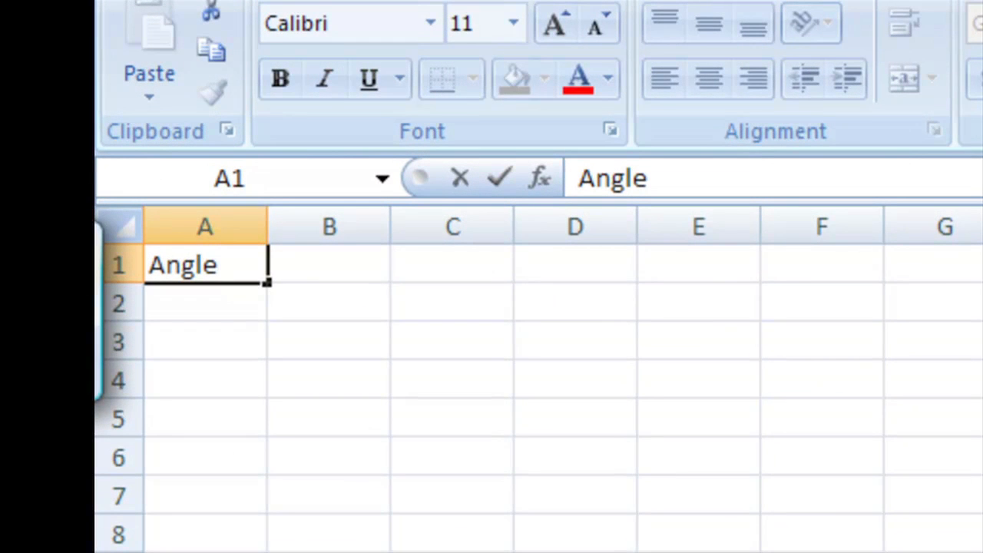
pyautogui.write('Ang')
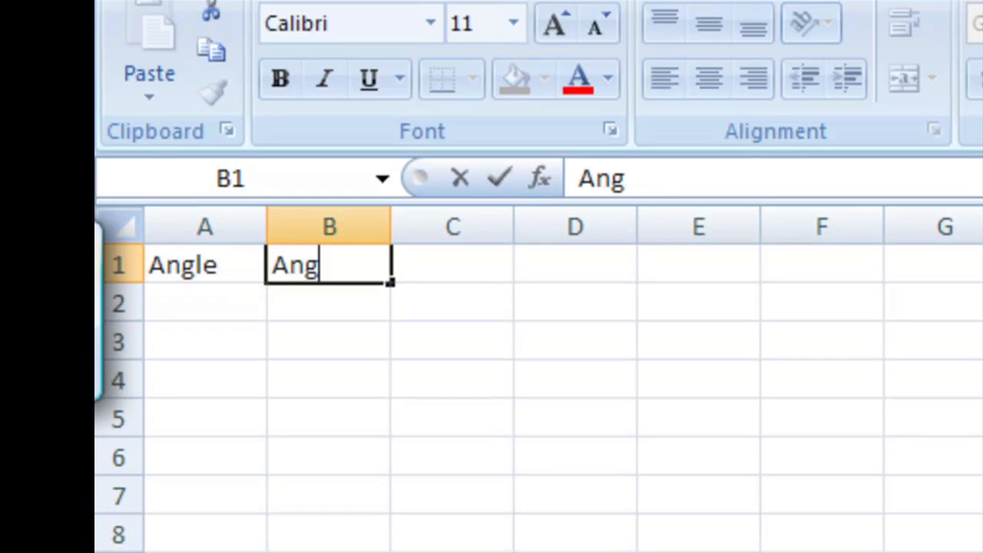
pyautogui.write('le')
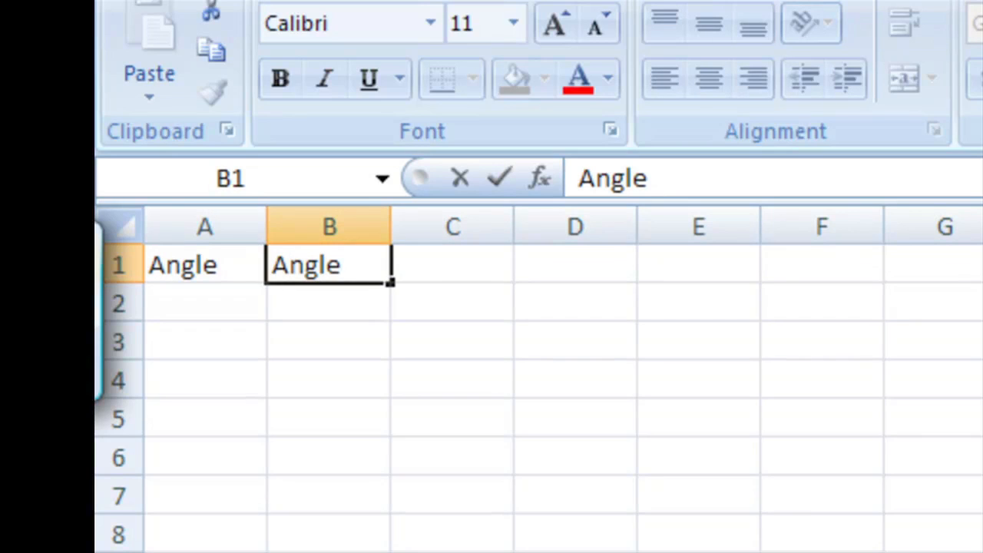
pyautogui.write('Sin x')
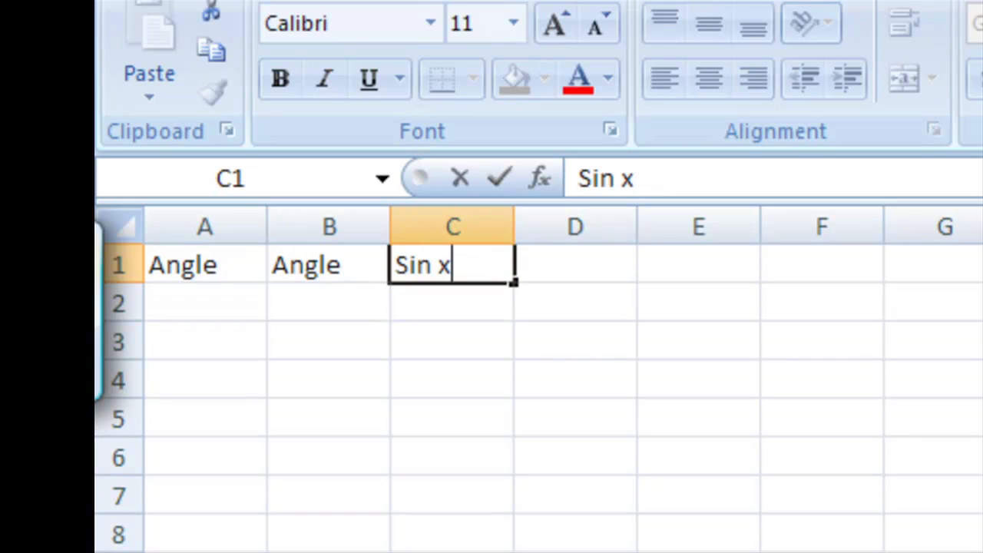
# Step: Add the unit labels (degrees) and (rad) under the two Angle headers in row 2
pyautogui.click(205, 304)
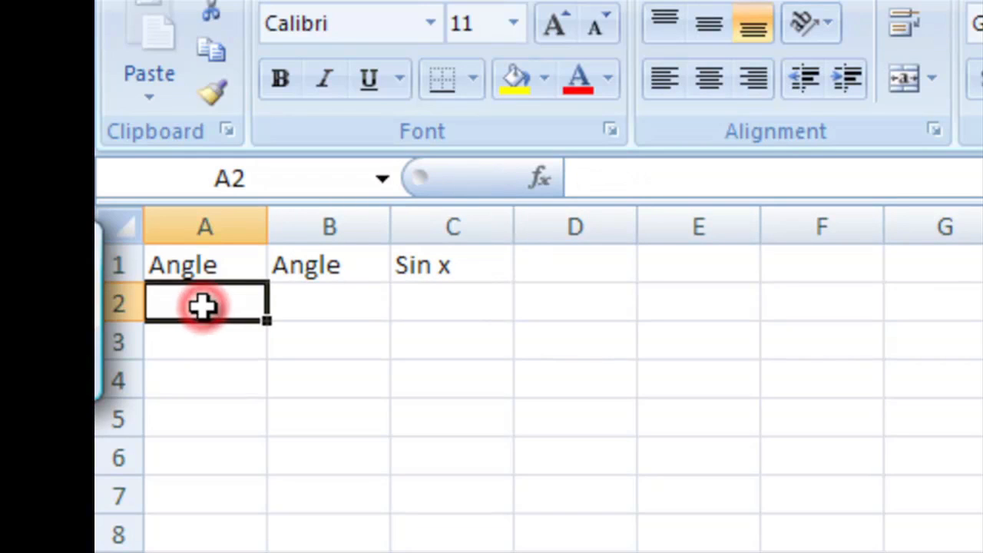
pyautogui.write('(')
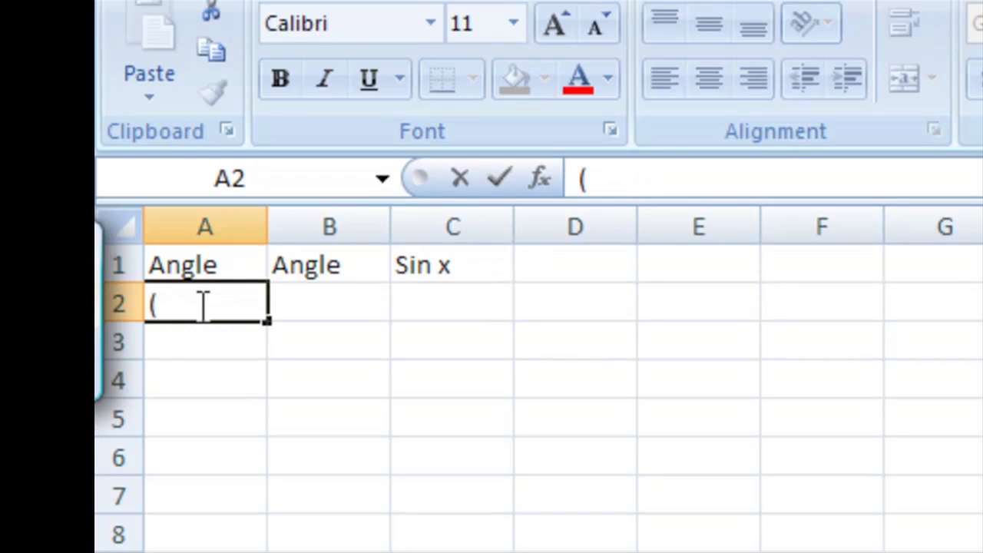
pyautogui.write('deg')
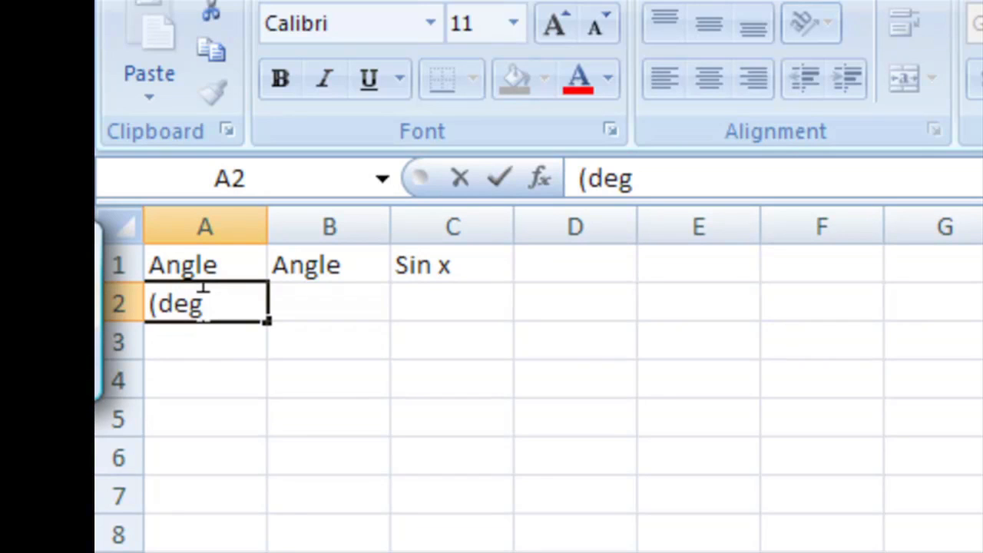
pyautogui.write('rees')
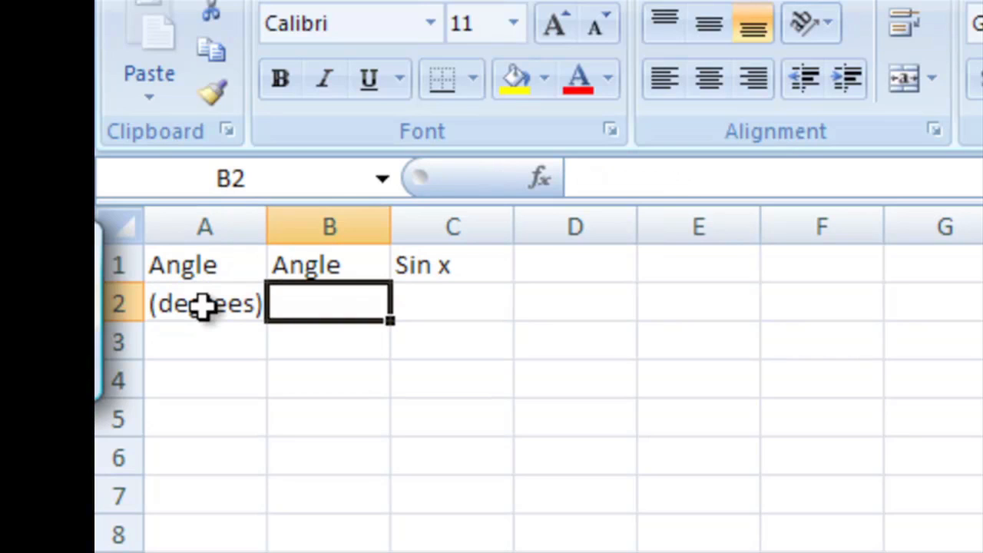
pyautogui.write('(ra')
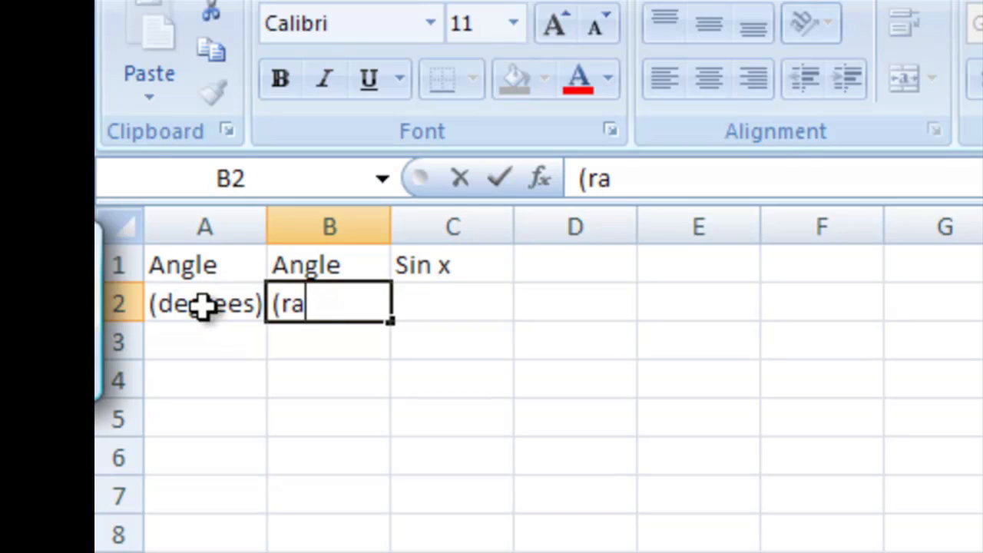
pyautogui.write('d)')
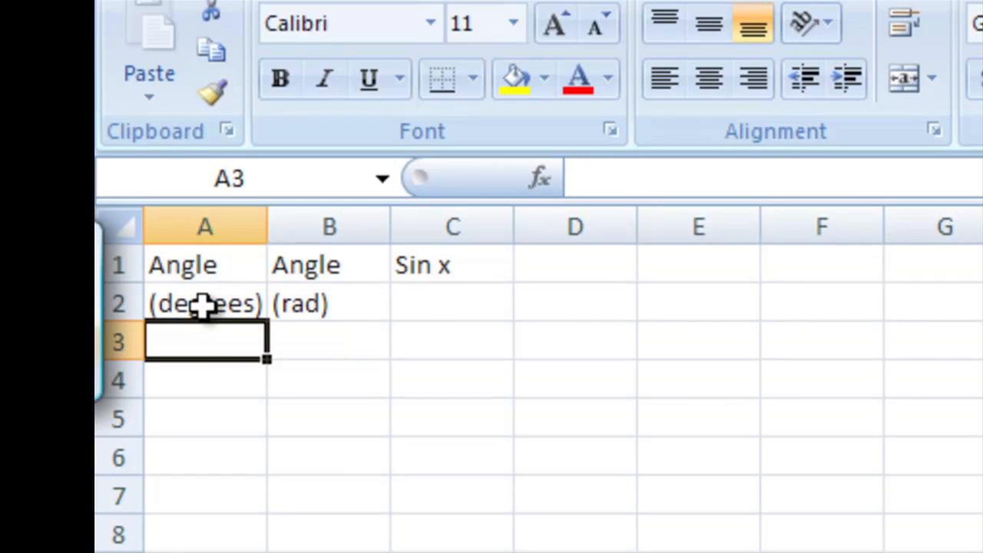
# Step: Enter 0 and 5 in A3:A4 and fill column A down to 360 in steps of 5
pyautogui.click(176, 344)
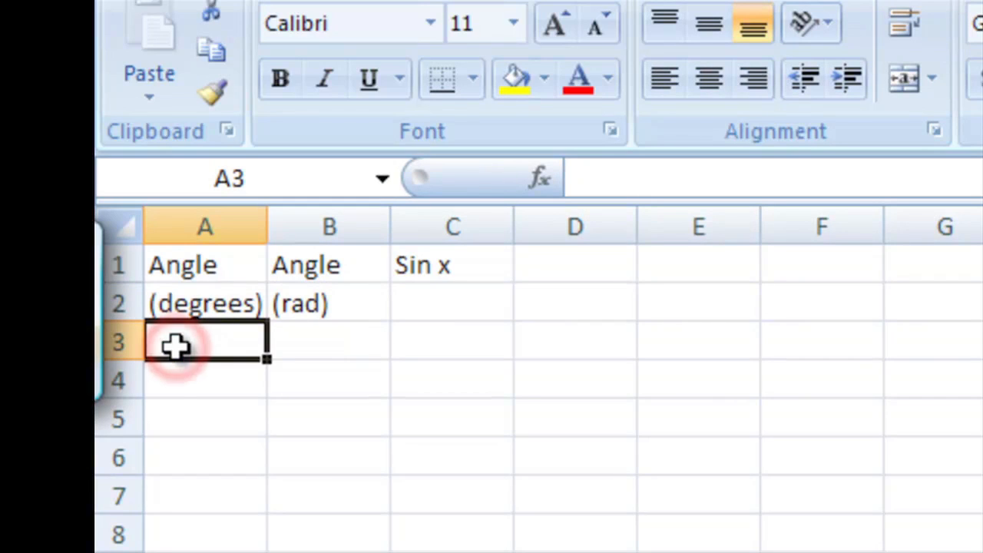
pyautogui.write('0')
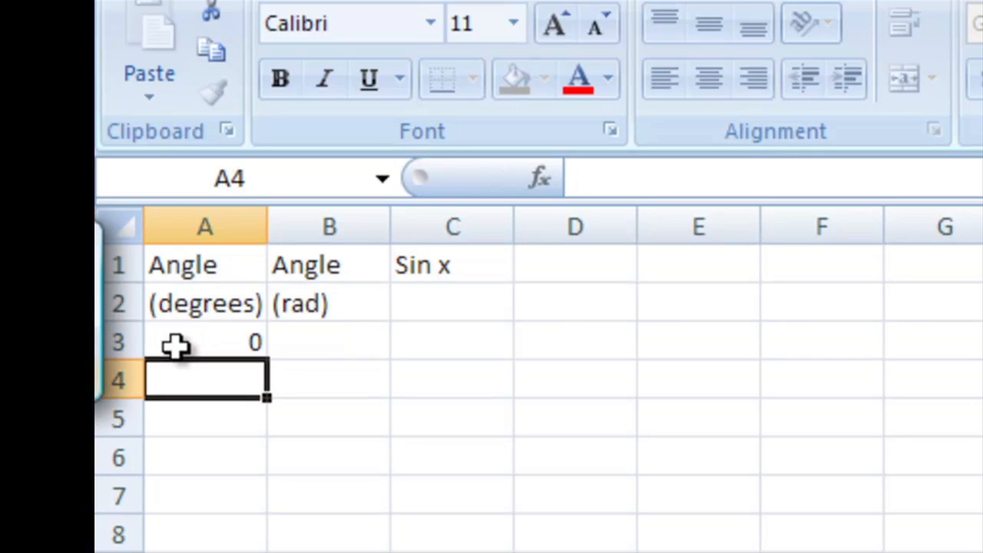
pyautogui.write('5')
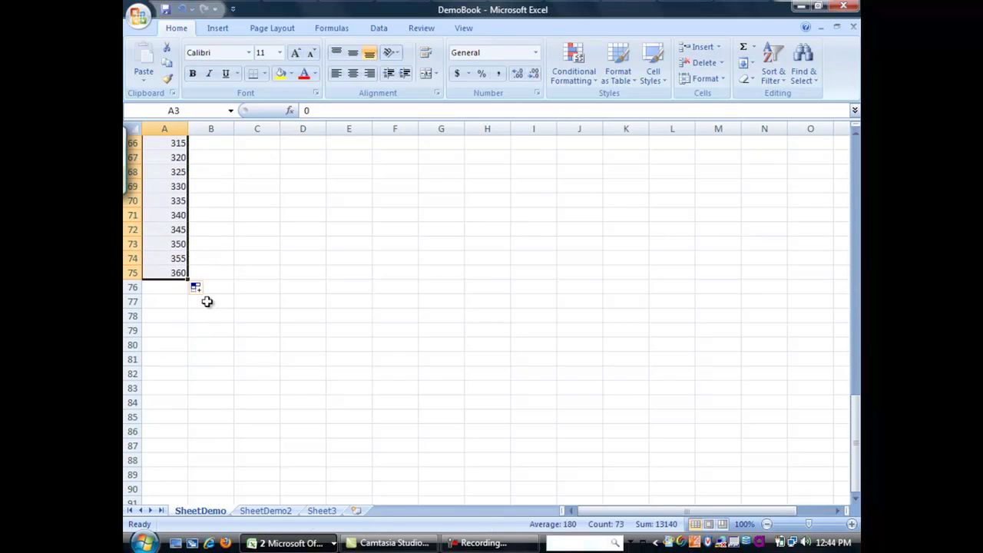
pyautogui.scroll(3)
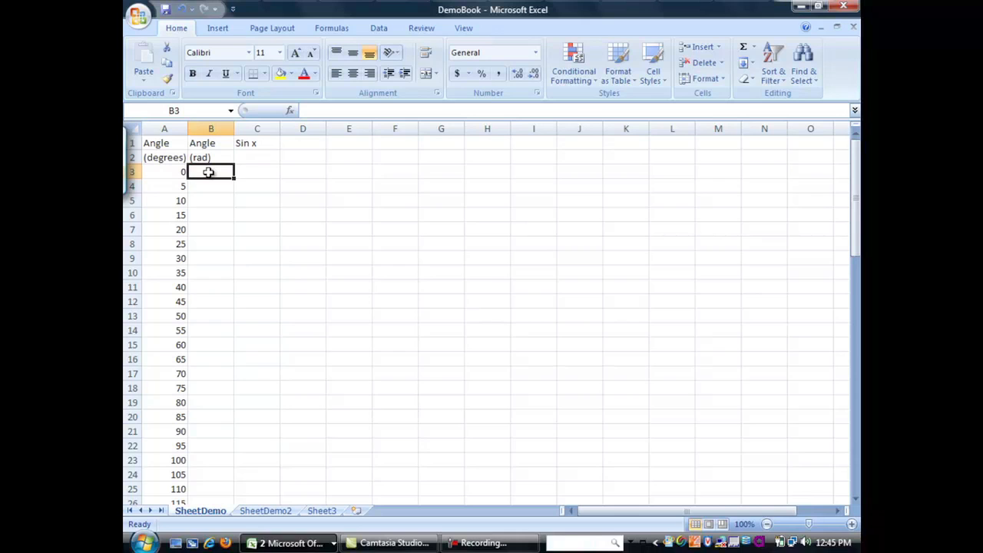
# Step: Enter =RADIANS(A3) in B3 and fill it down column B to the last angle row
pyautogui.write('=')
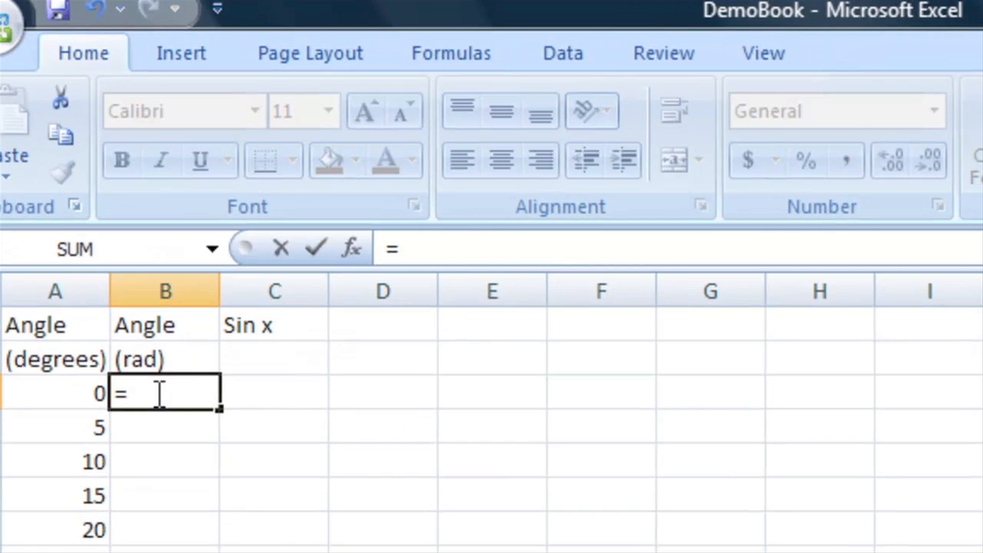
pyautogui.write('radians')
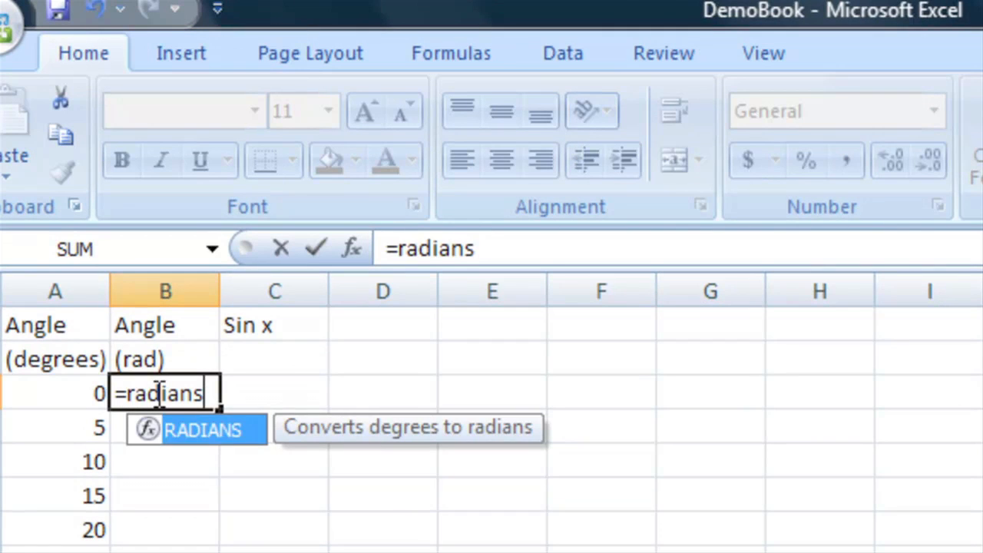
pyautogui.write('(')
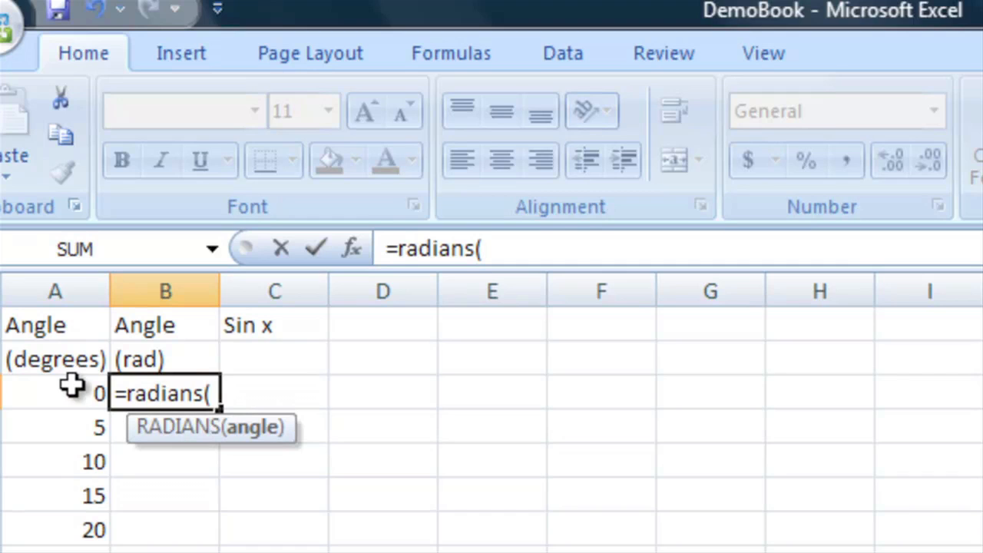
pyautogui.click(56, 394)
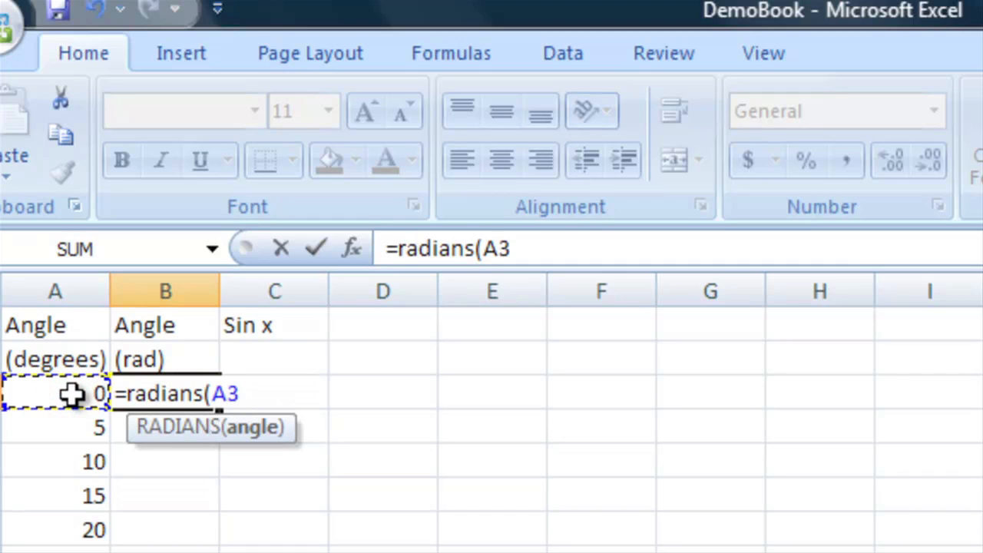
pyautogui.write(')')
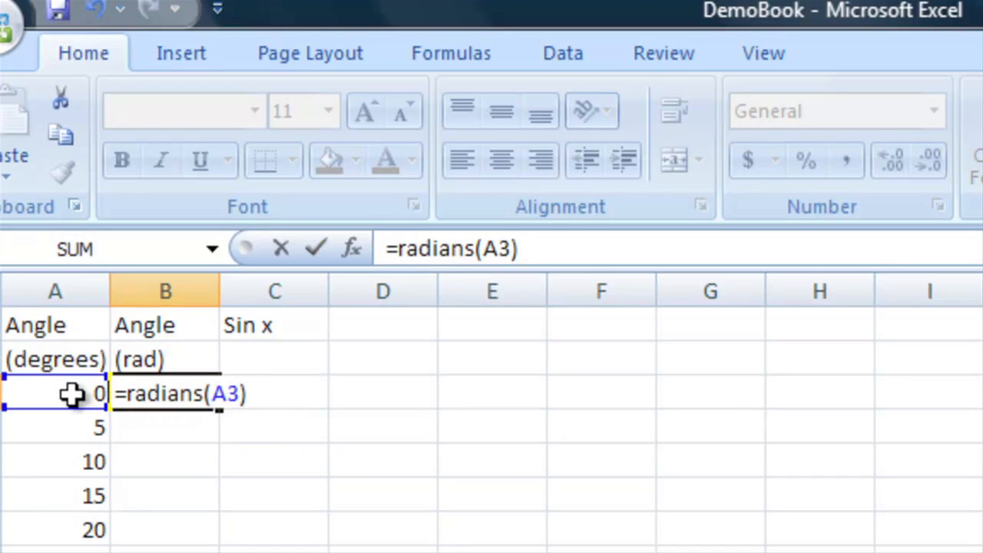
pyautogui.press('Enter')
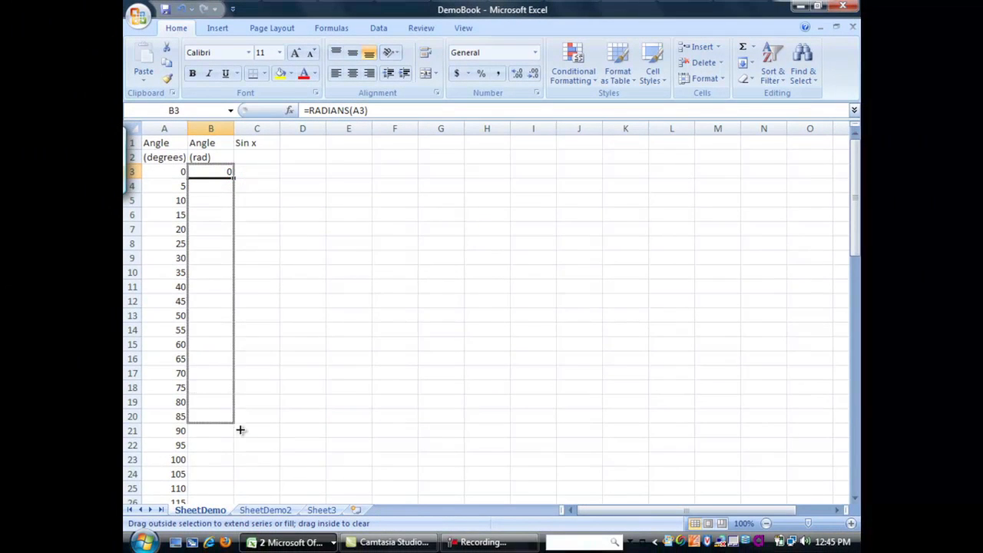
pyautogui.scroll(-3)
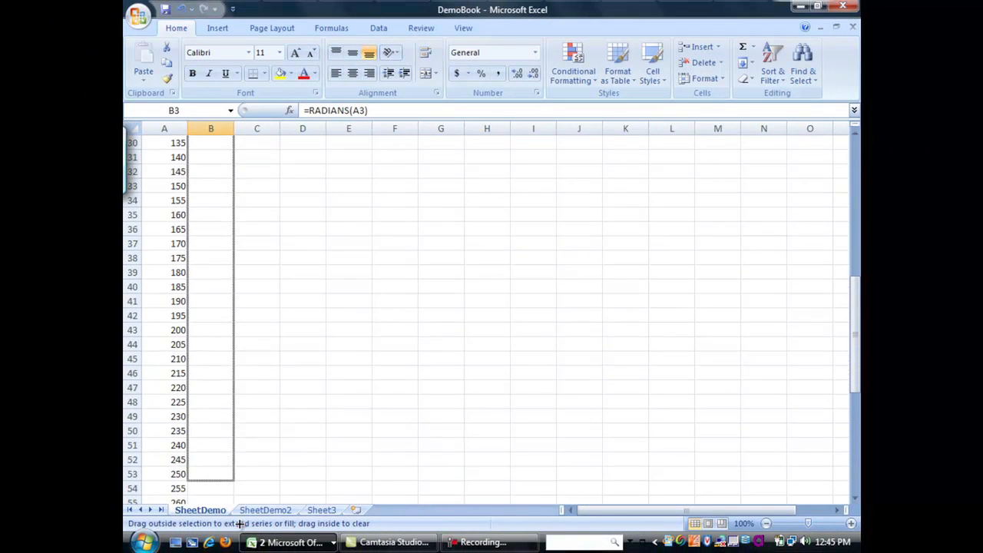
pyautogui.scroll(-3)
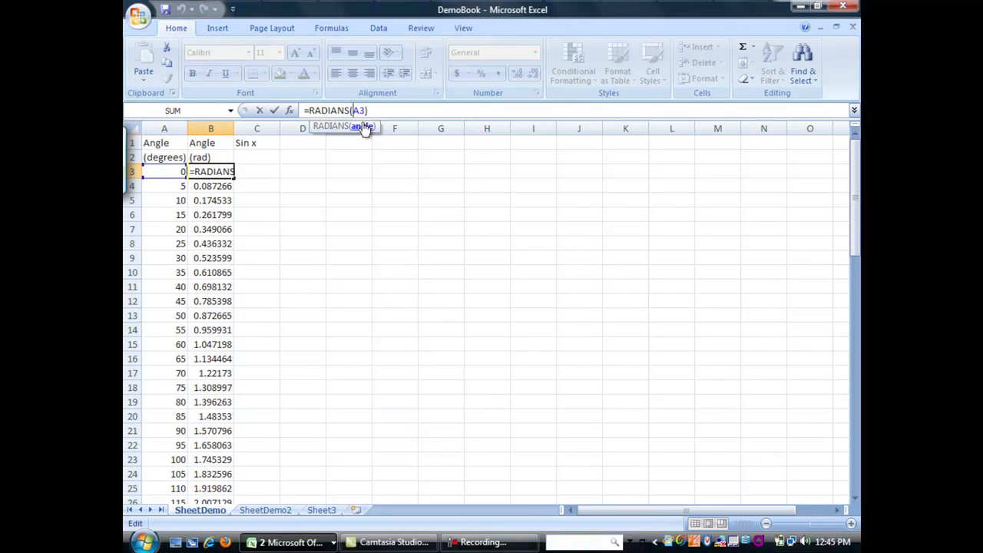
pyautogui.click(210, 215)
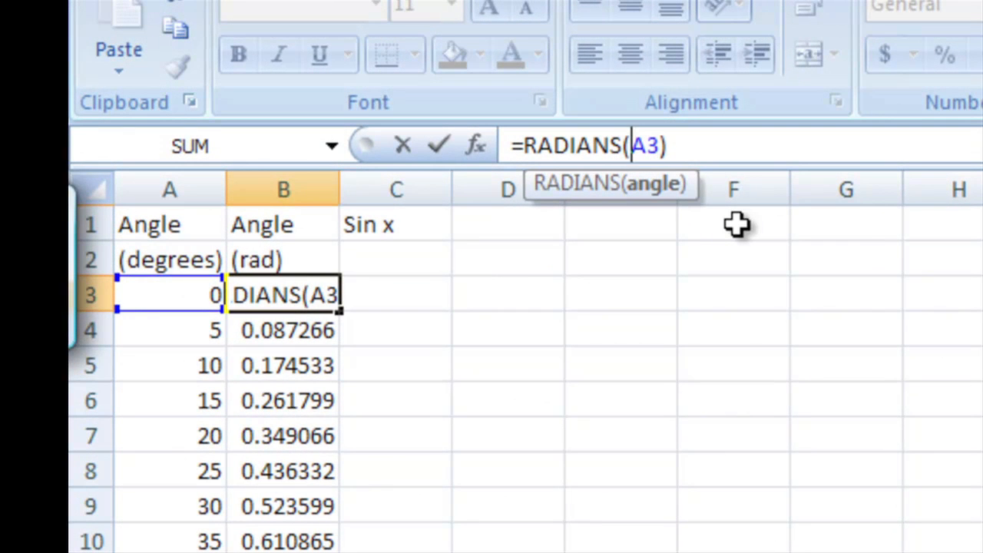
pyautogui.press('f4')
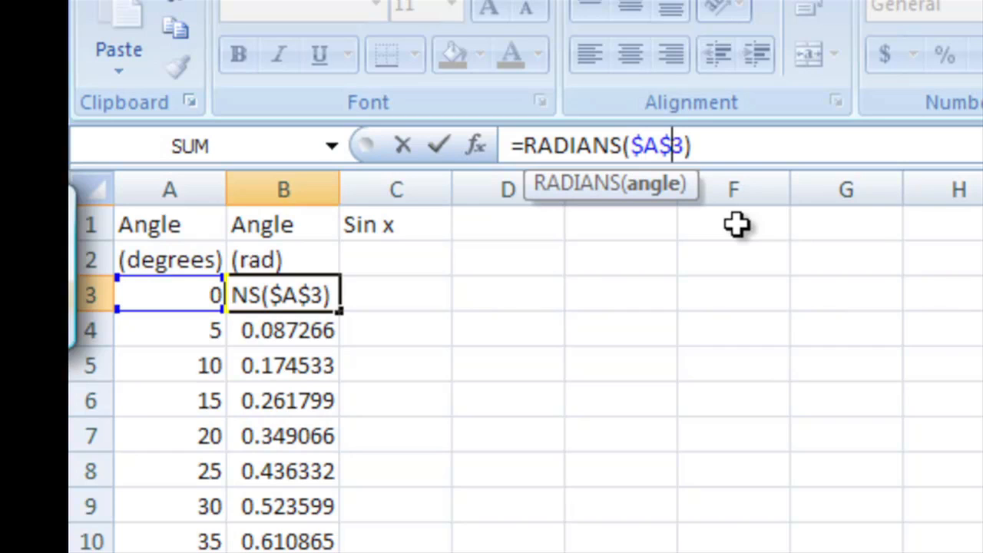
pyautogui.press('f4')
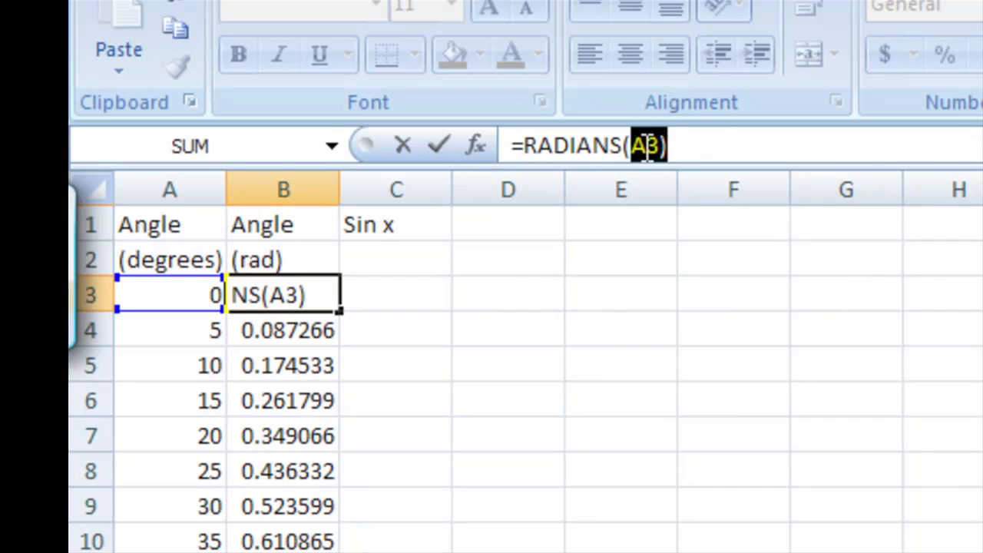
pyautogui.press('f4')
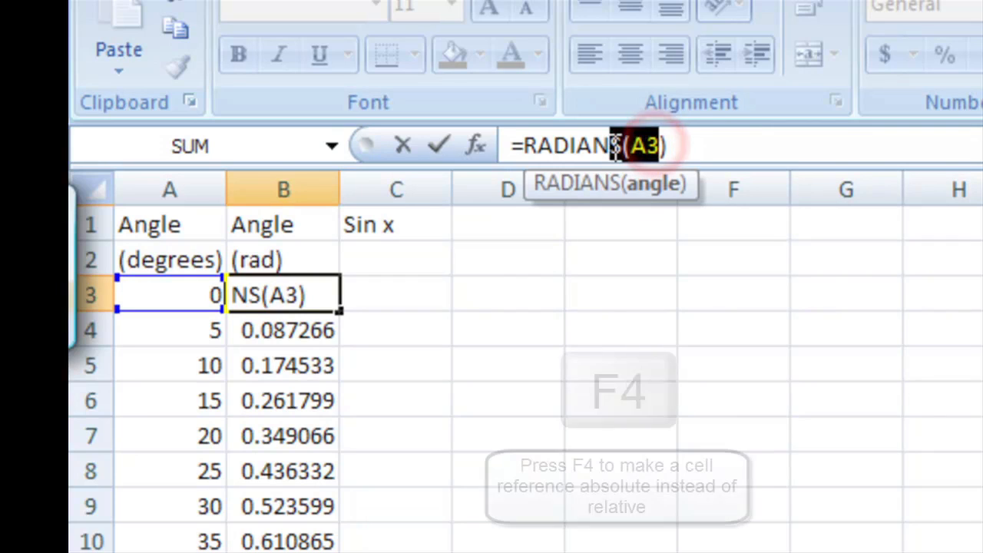
pyautogui.press('f4')
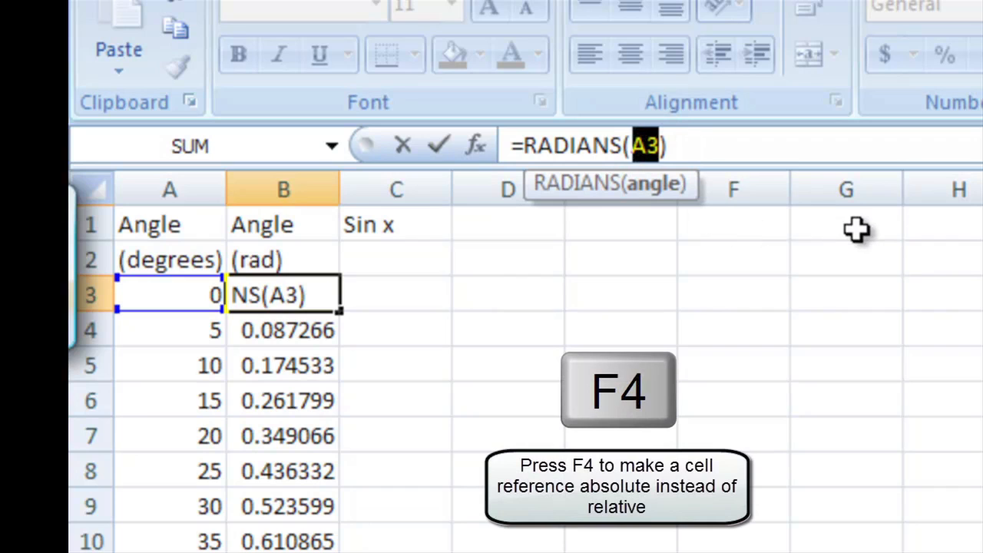
pyautogui.press('f4')
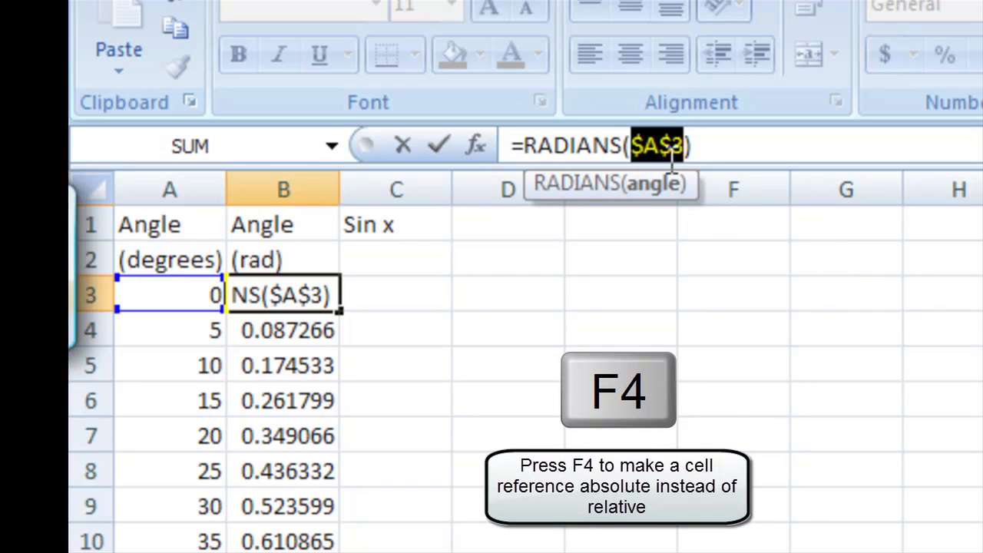
pyautogui.press('f4')
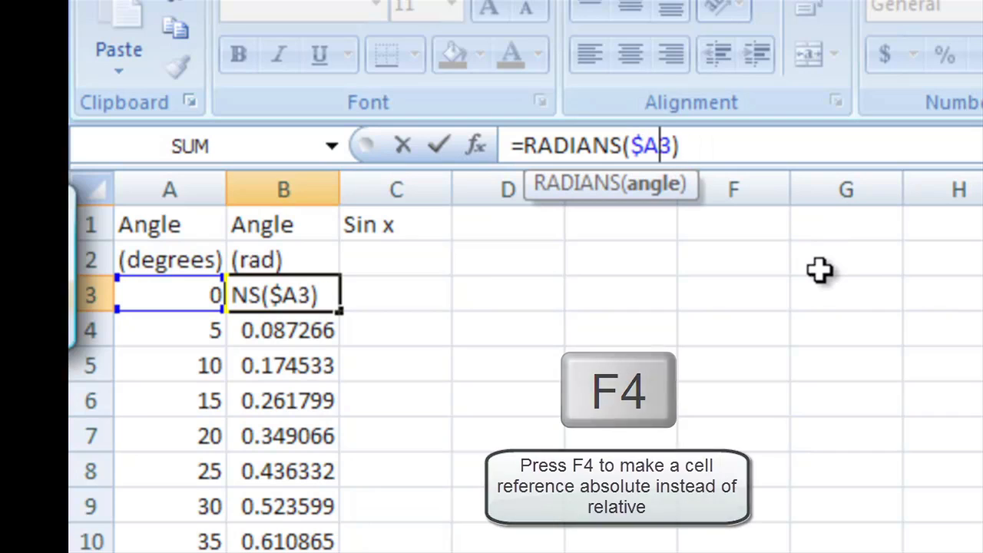
pyautogui.press('f4')
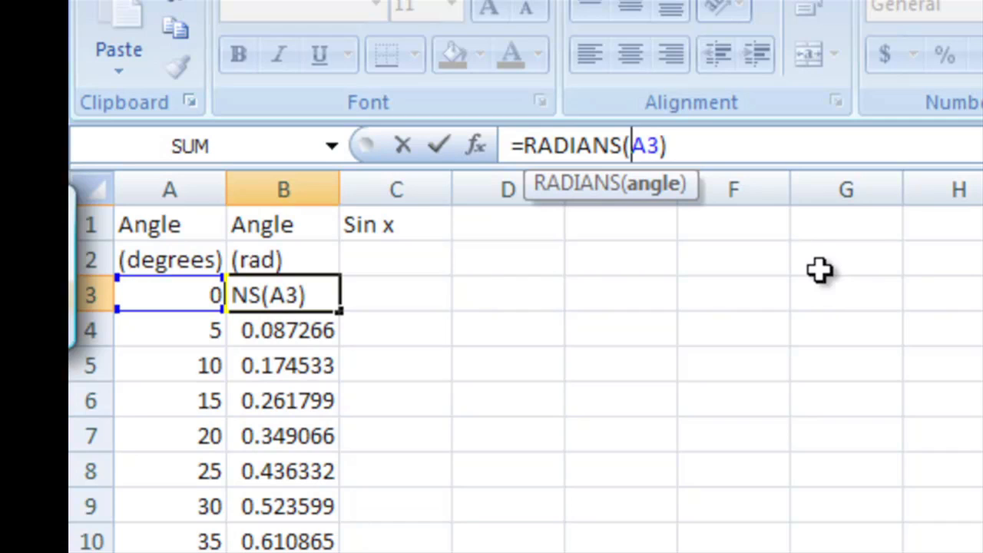
pyautogui.moveTo(376, 295)
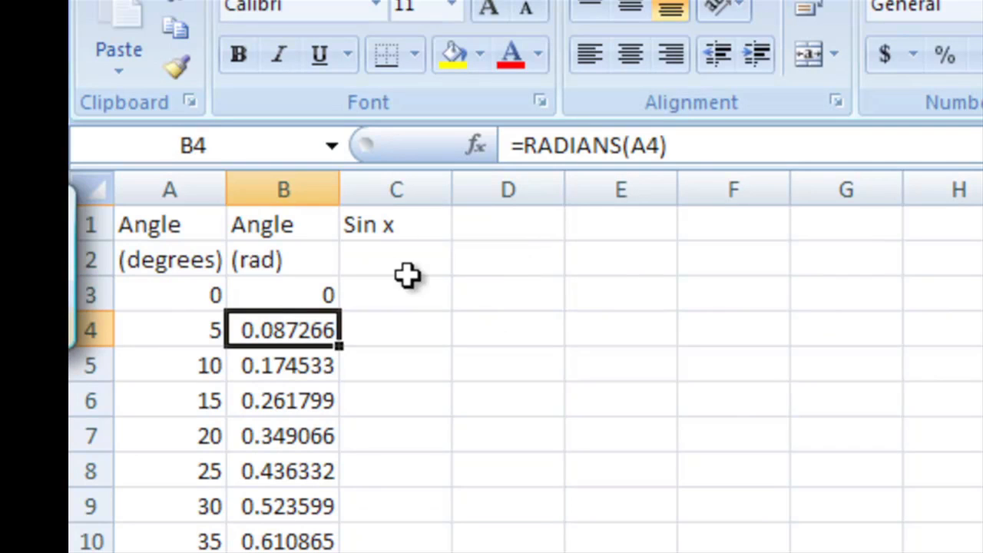
# Step: Enter =SIN(B3) in C3 and fill it down column C to the 360-degree row
pyautogui.click(397, 295)
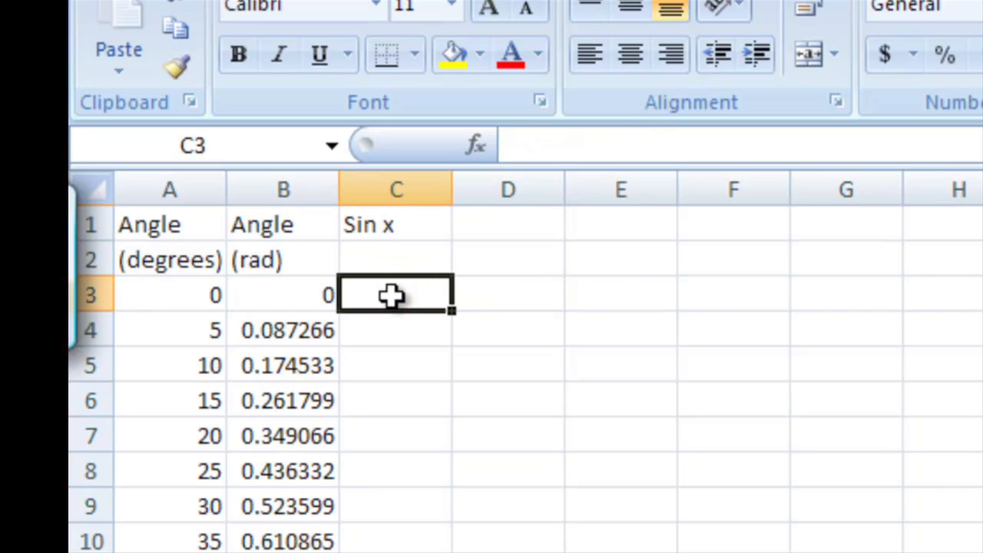
pyautogui.write('=')
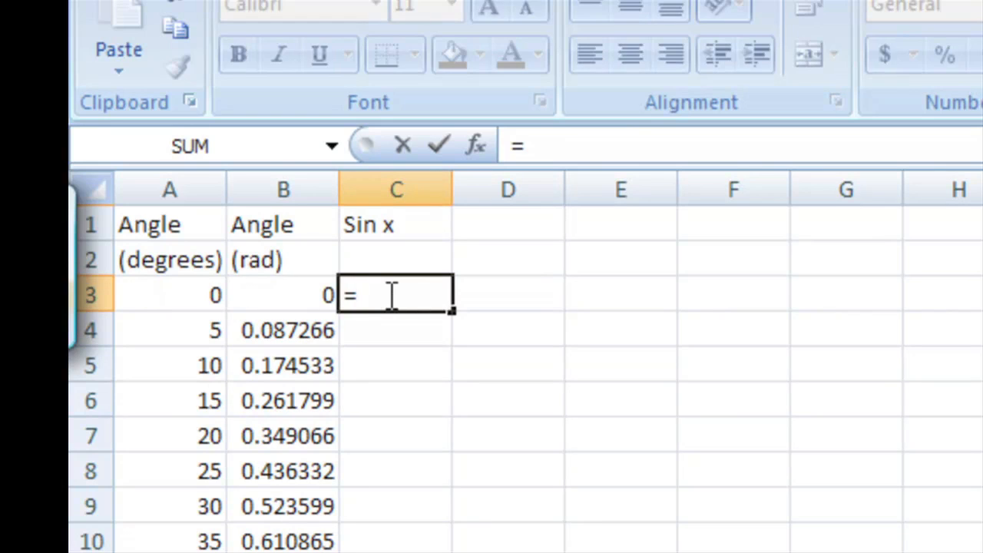
pyautogui.write('sin(')
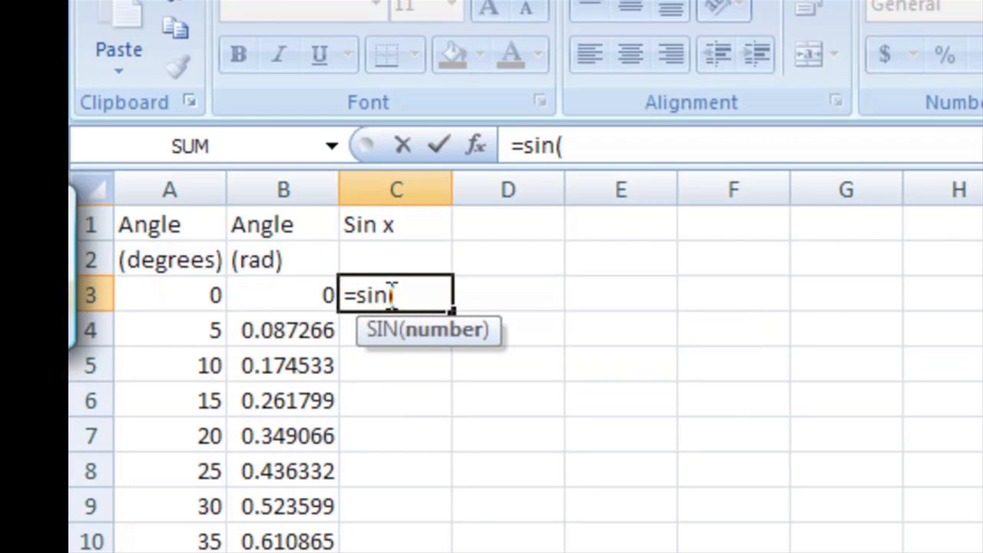
pyautogui.click(282, 295)
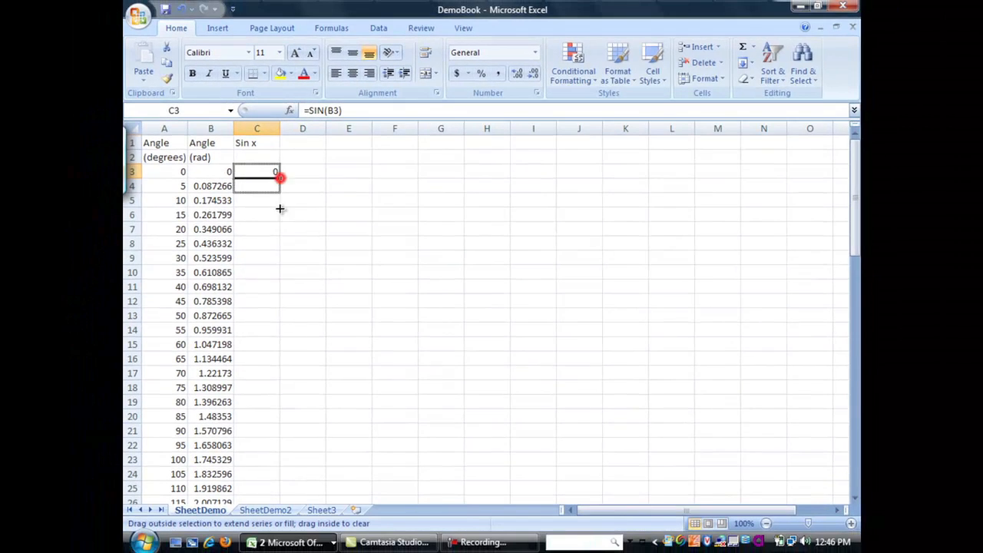
pyautogui.scroll(-3)
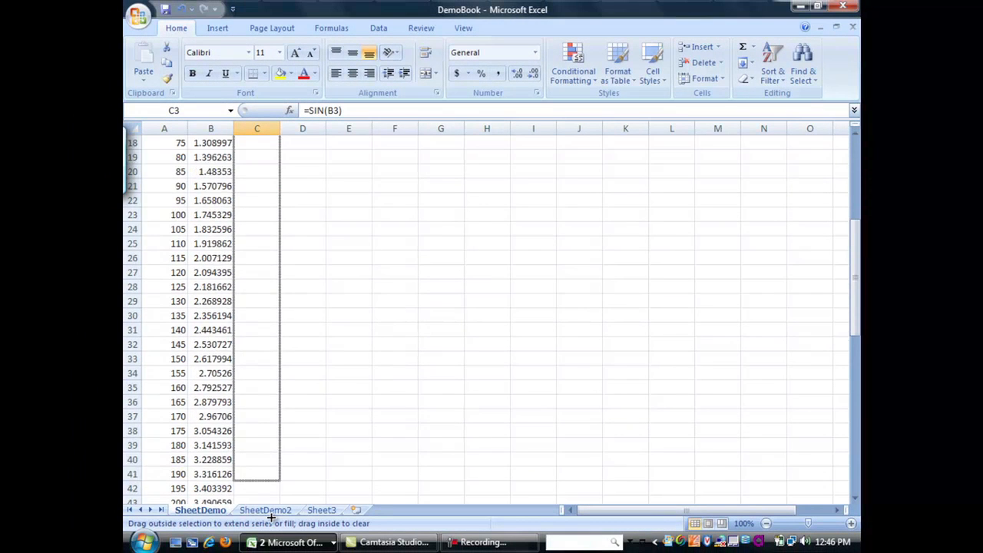
pyautogui.scroll(-3)
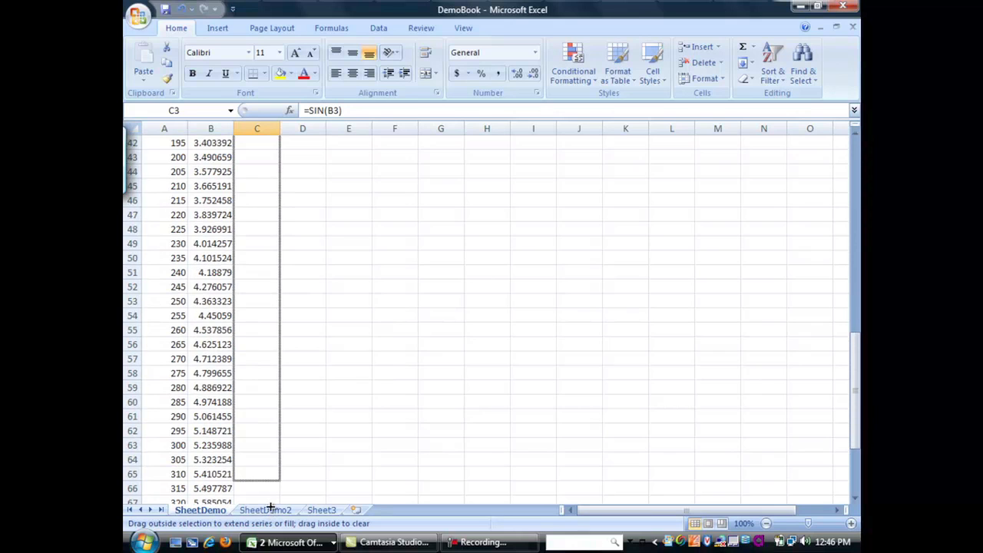
pyautogui.scroll(-3)
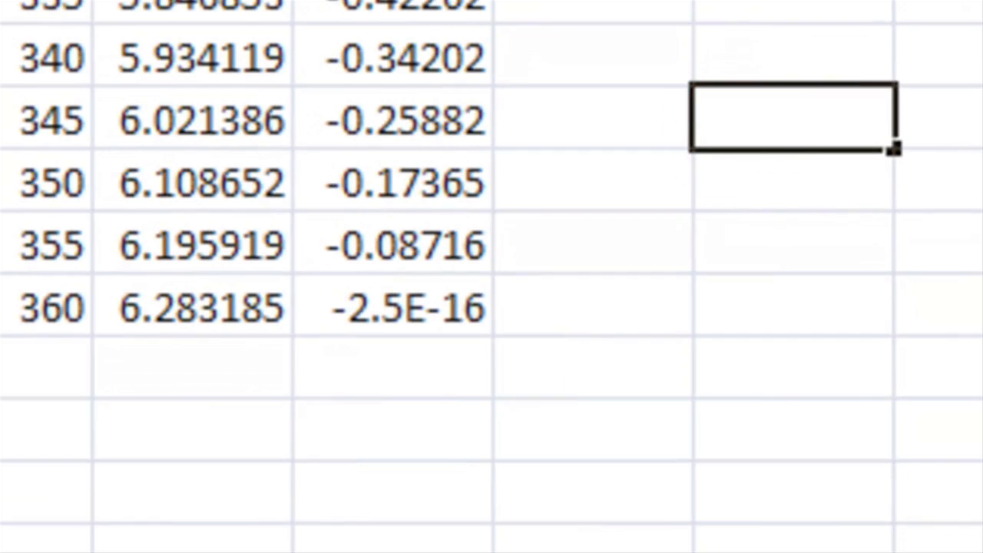
pyautogui.write('25')
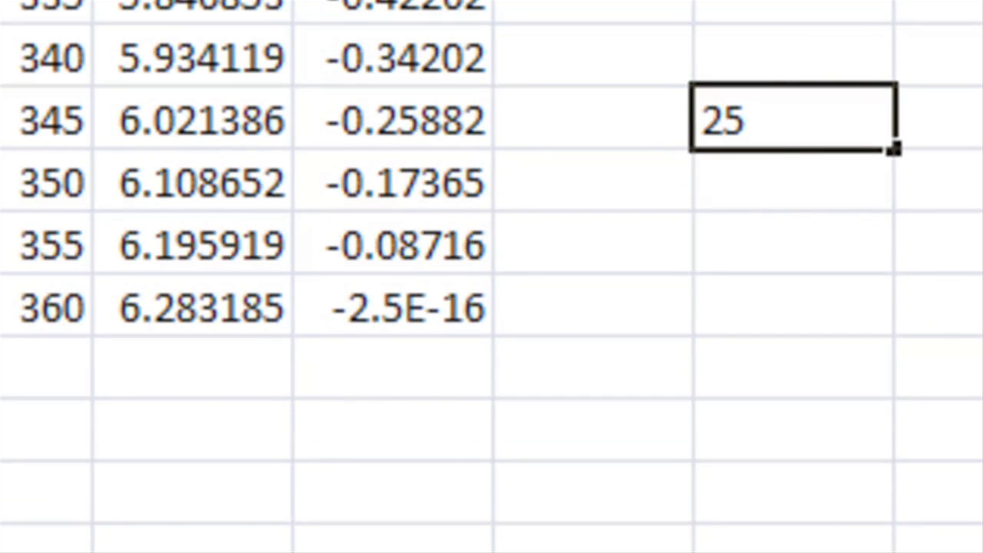
pyautogui.write('e-')
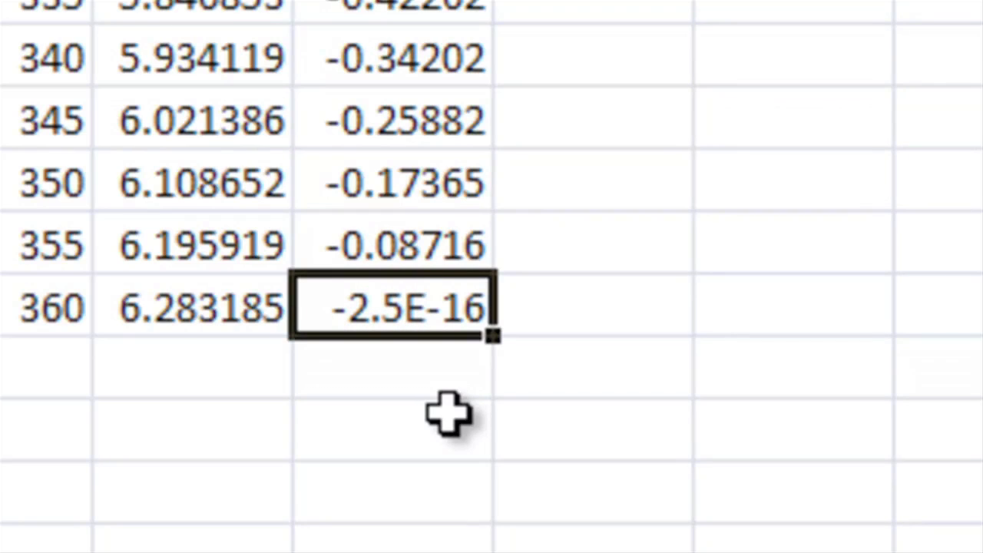
pyautogui.moveTo(246, 269)
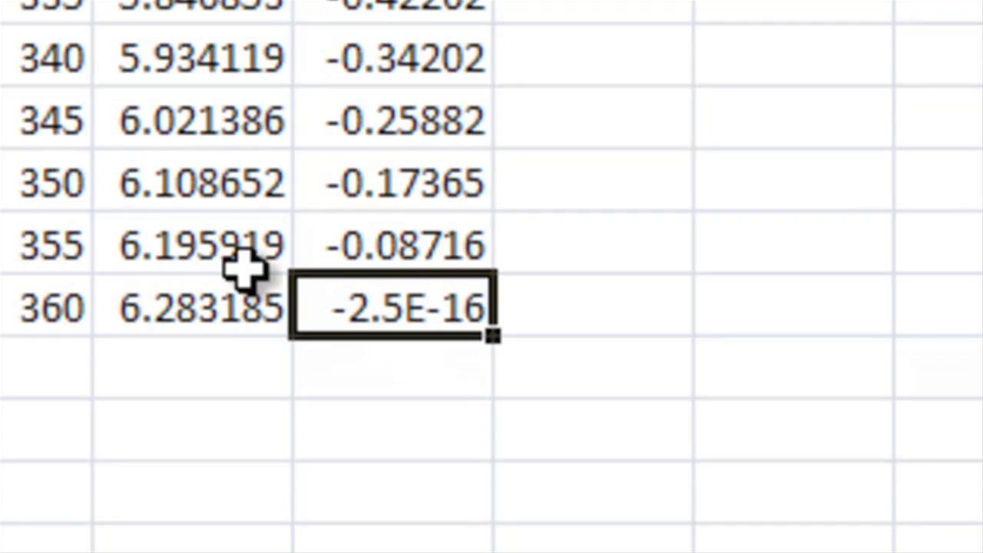
pyautogui.moveTo(215, 307)
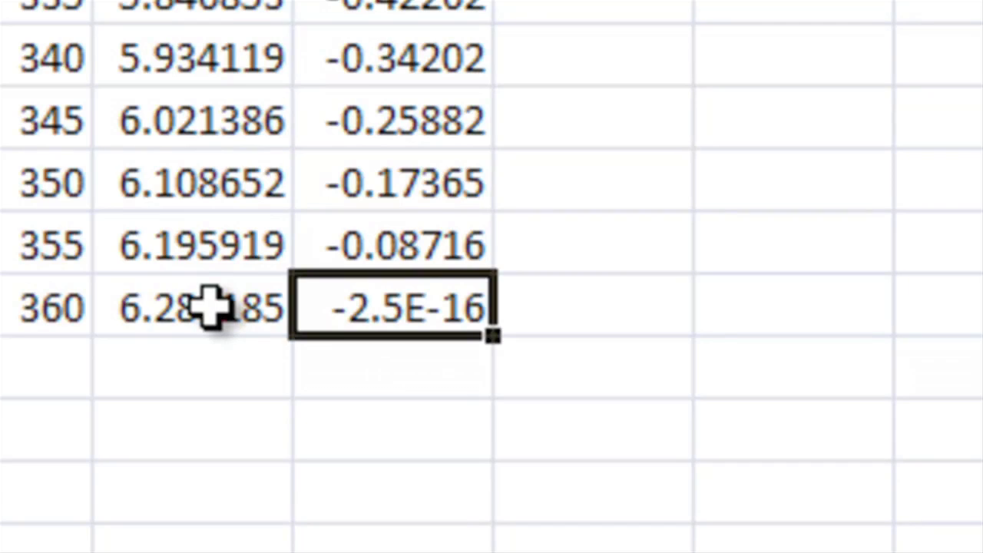
pyautogui.moveTo(187, 307)
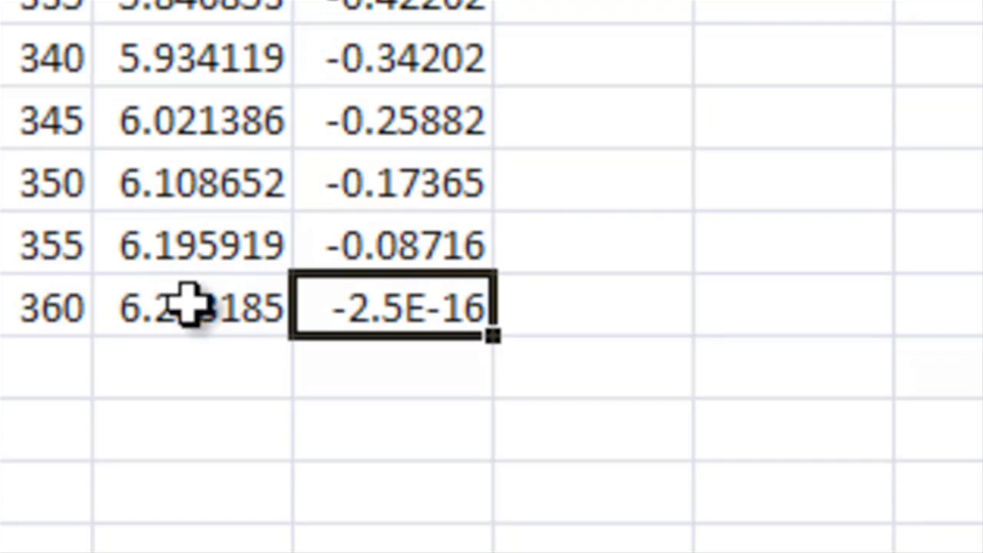
pyautogui.moveTo(261, 308)
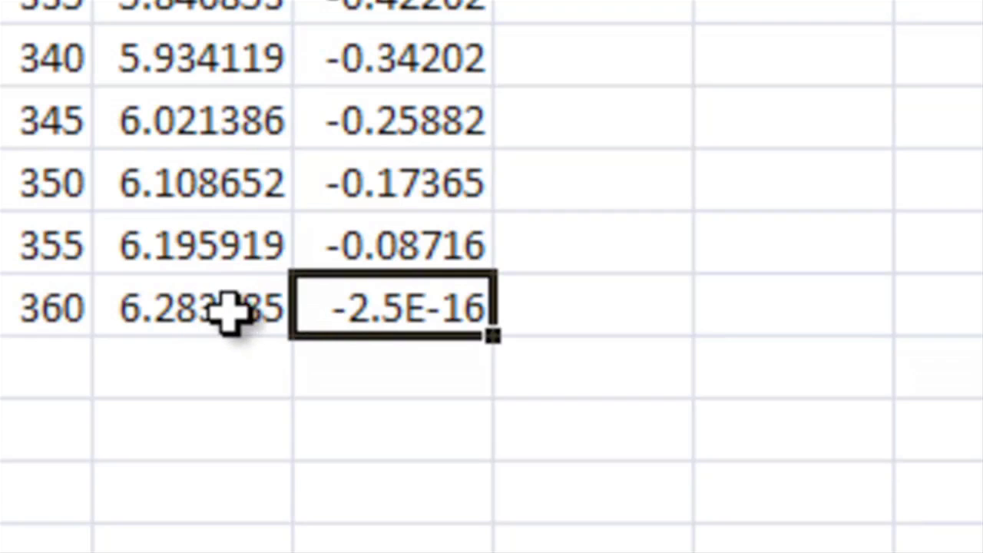
pyautogui.moveTo(277, 323)
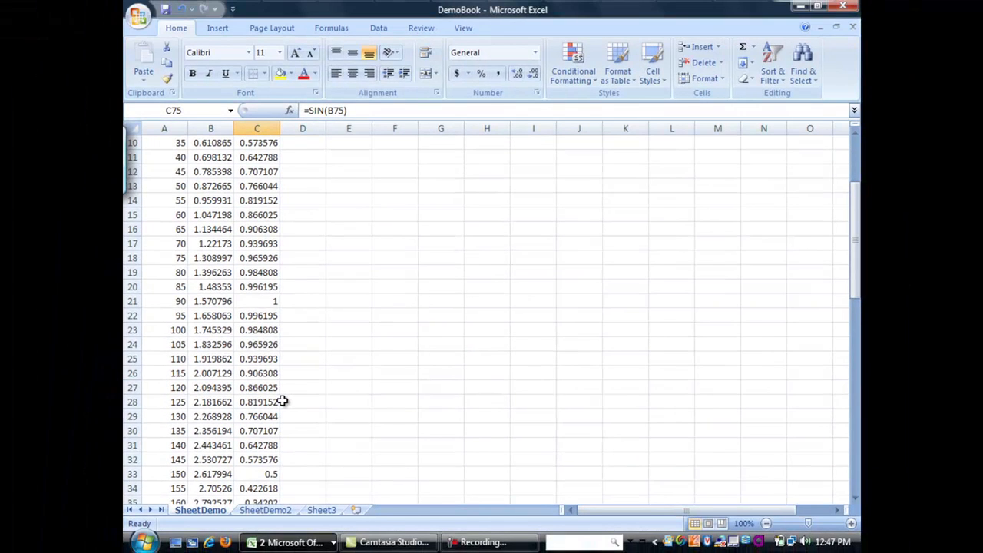
# Step: Select A3:A75 and Ctrl-add C3:C75 so the degrees and sine values are selected together
pyautogui.scroll(3)
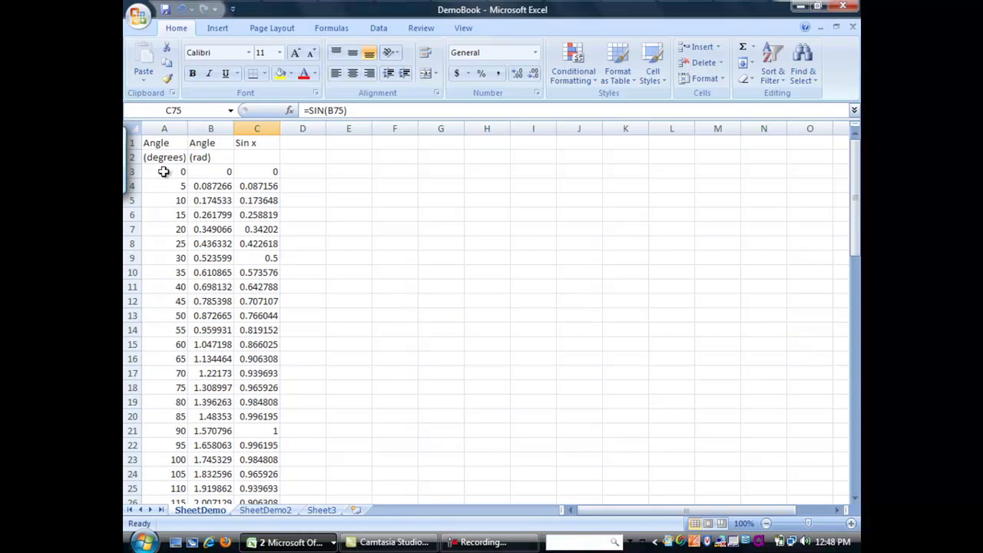
pyautogui.moveTo(183, 172); pyautogui.dragTo(183, 258)
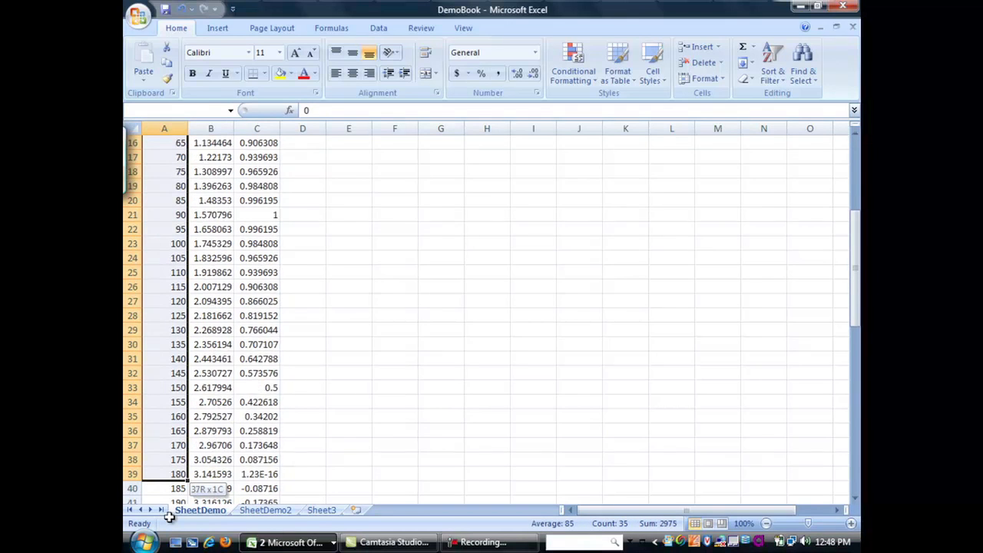
pyautogui.scroll(-3)
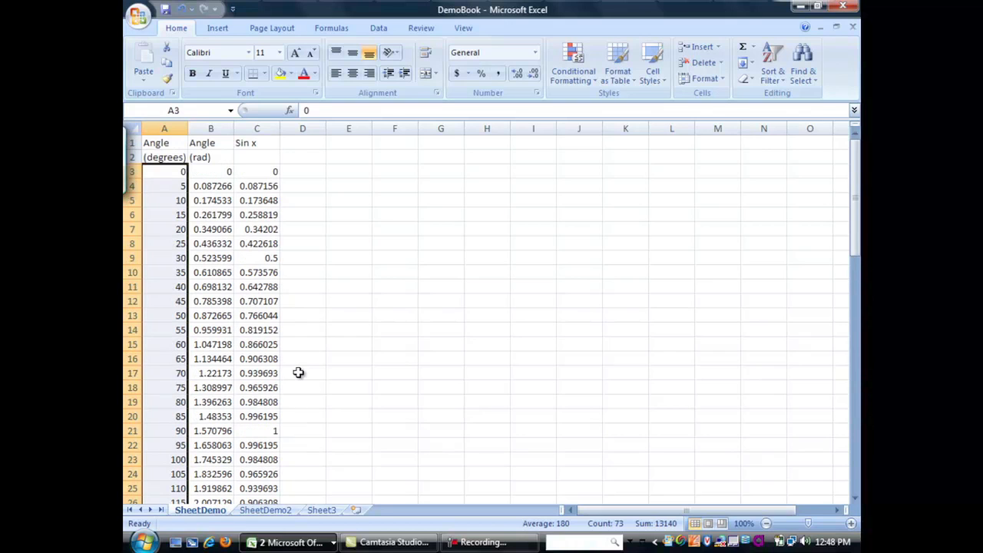
pyautogui.press('ctrl')
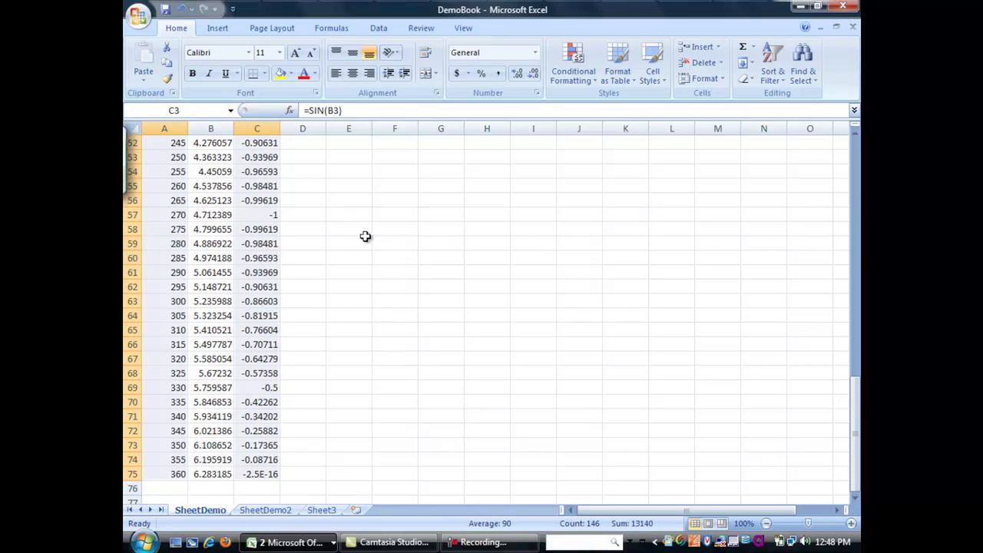
pyautogui.moveTo(344, 126)
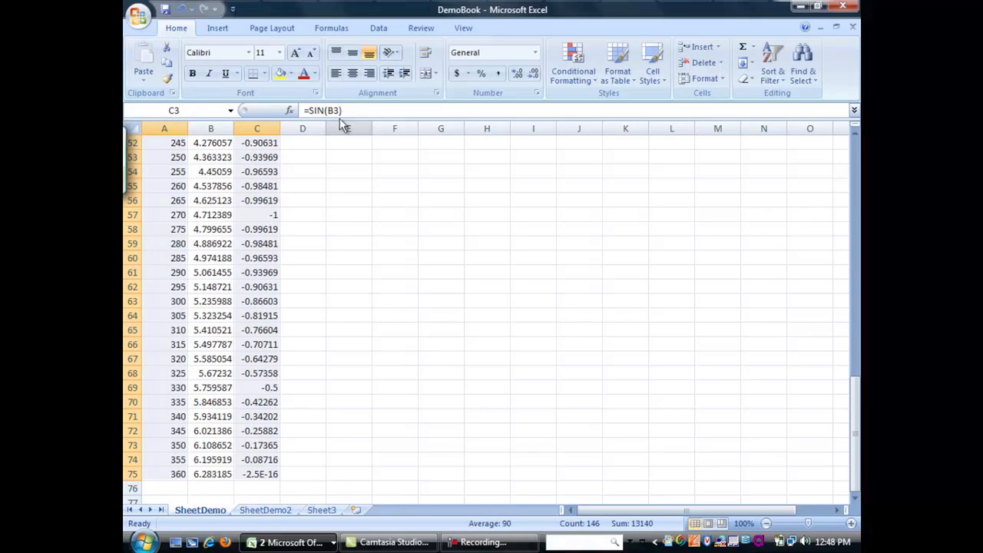
pyautogui.moveTo(219, 28)
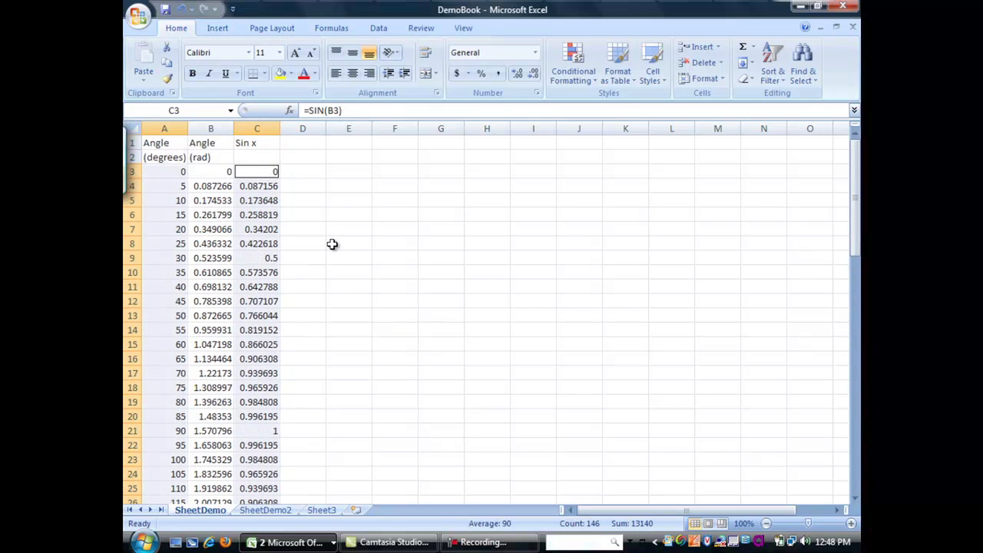
# Step: Insert a Scatter with Straight Lines chart of the selected sine data
pyautogui.click(218, 27)
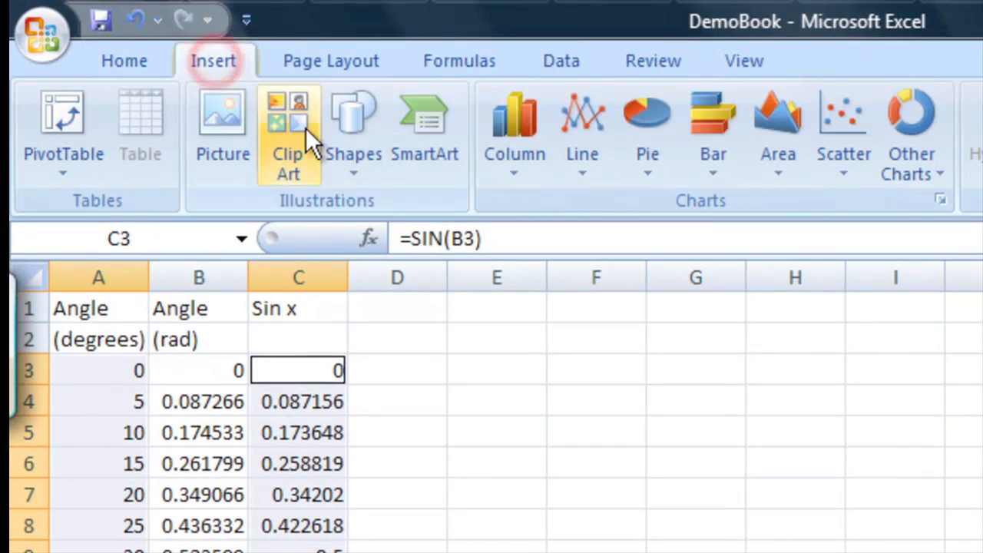
pyautogui.click(842, 126)
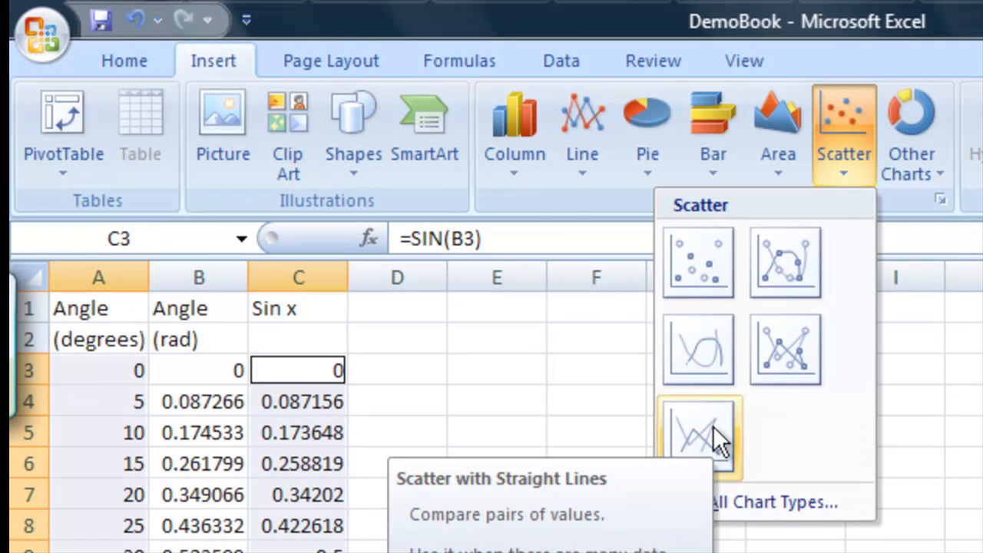
pyautogui.click(698, 434)
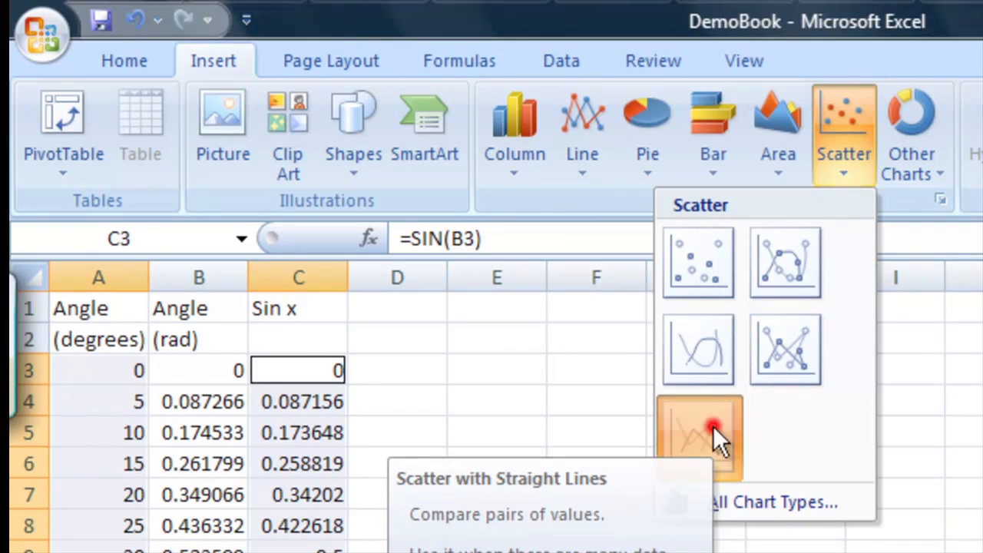
pyautogui.click(698, 437)
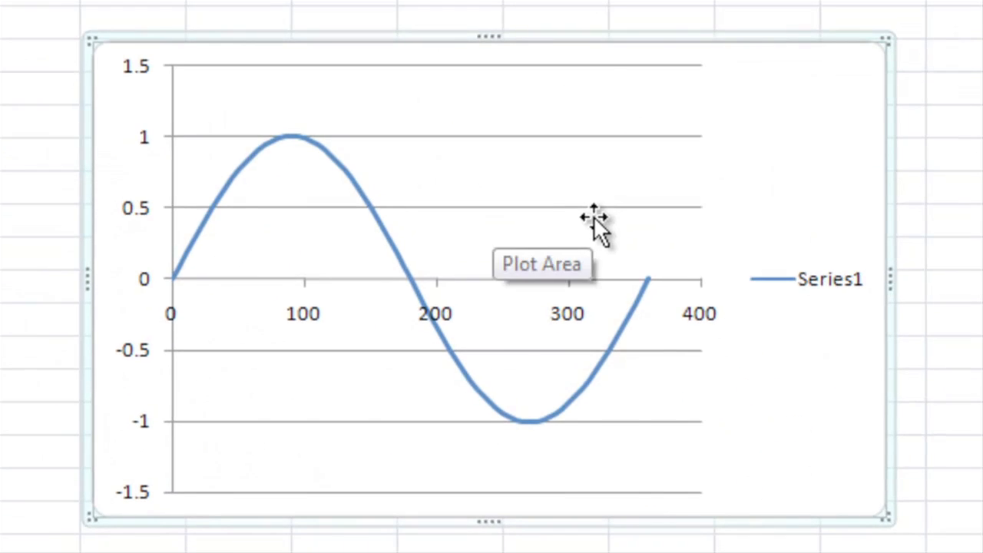
pyautogui.moveTo(581, 207)
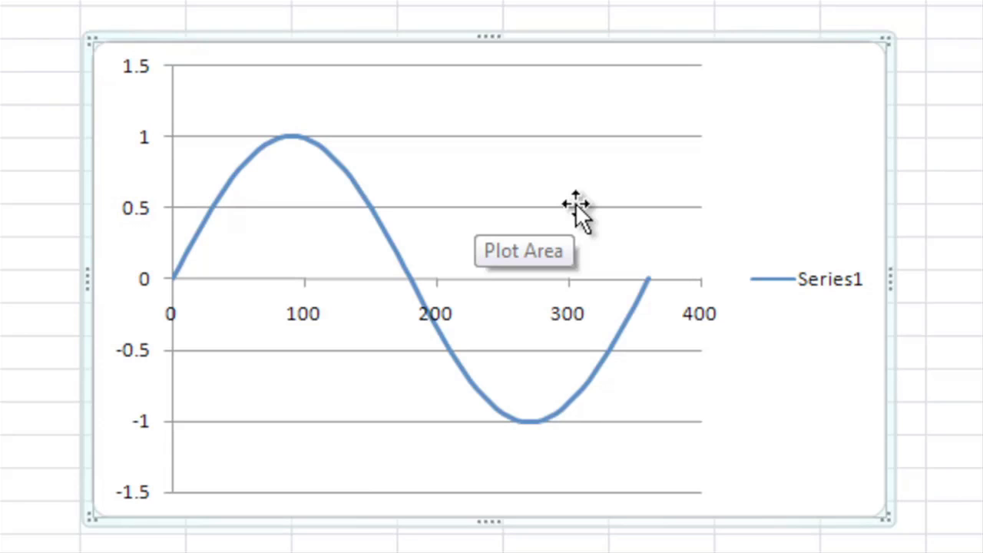
pyautogui.moveTo(658, 300)
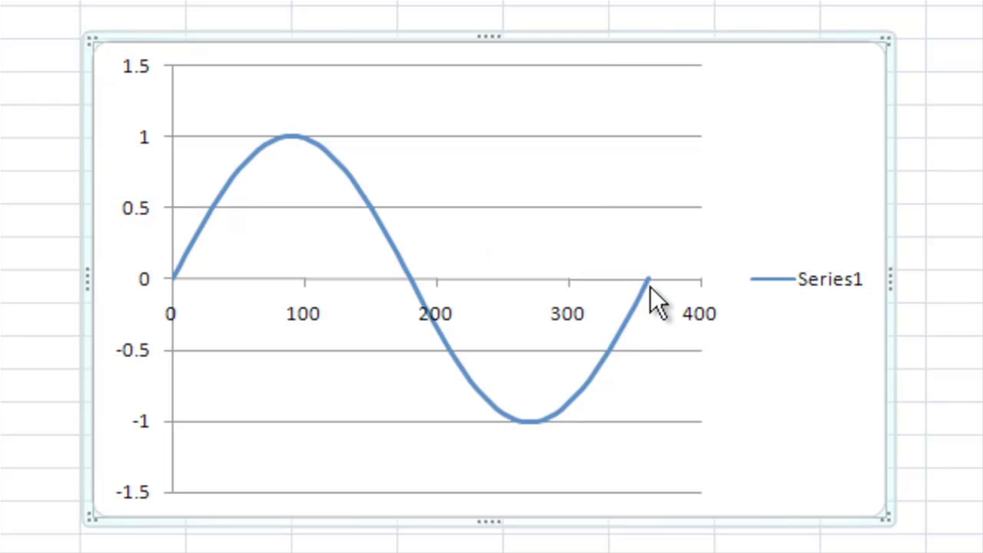
pyautogui.moveTo(707, 285)
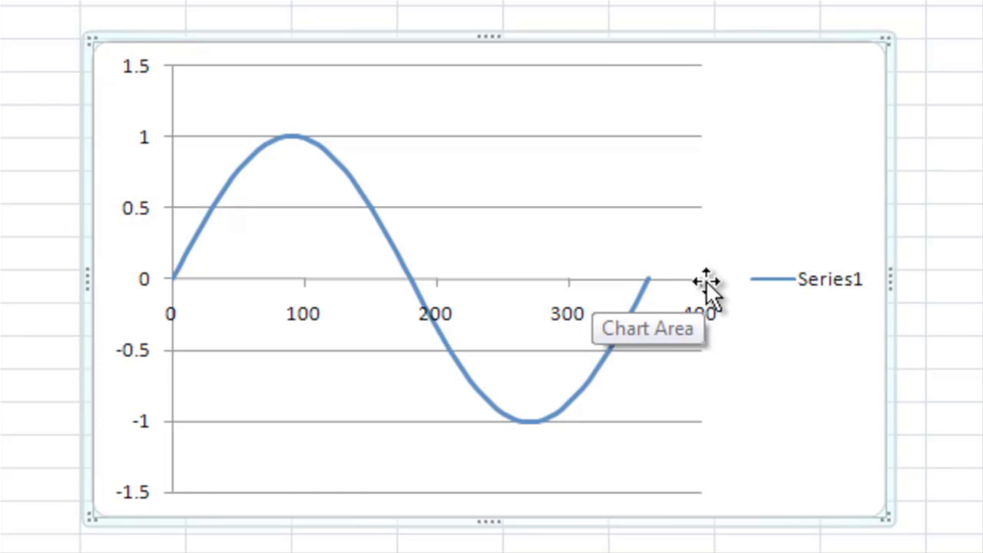
pyautogui.moveTo(572, 276)
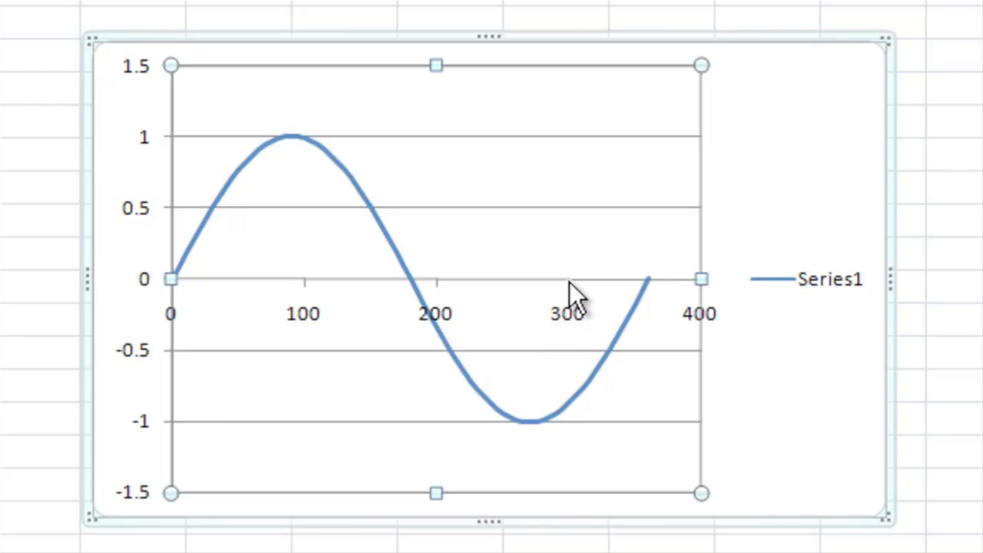
# Step: In Format Axis set the horizontal axis maximum to a fixed 360
pyautogui.rightClick(569, 295)
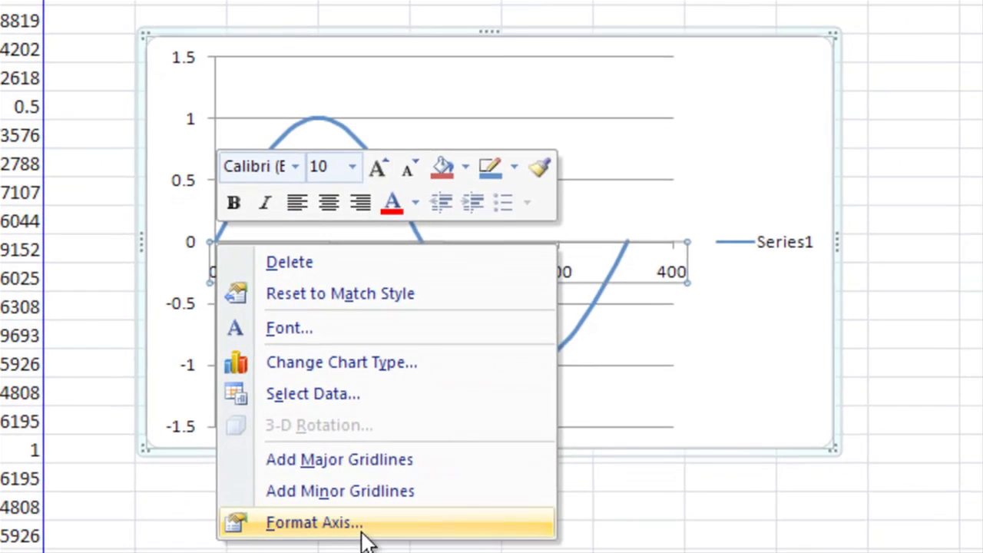
pyautogui.click(313, 523)
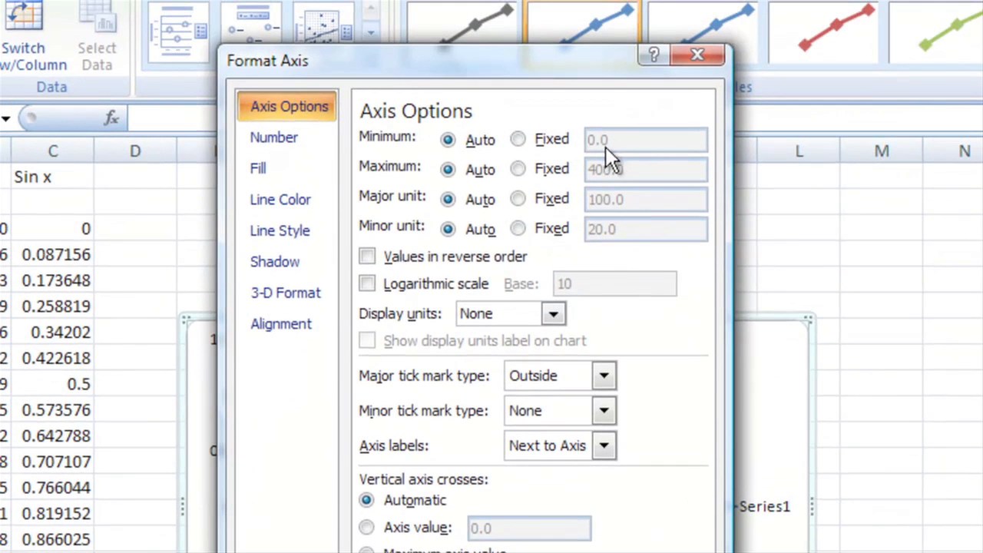
pyautogui.click(517, 167)
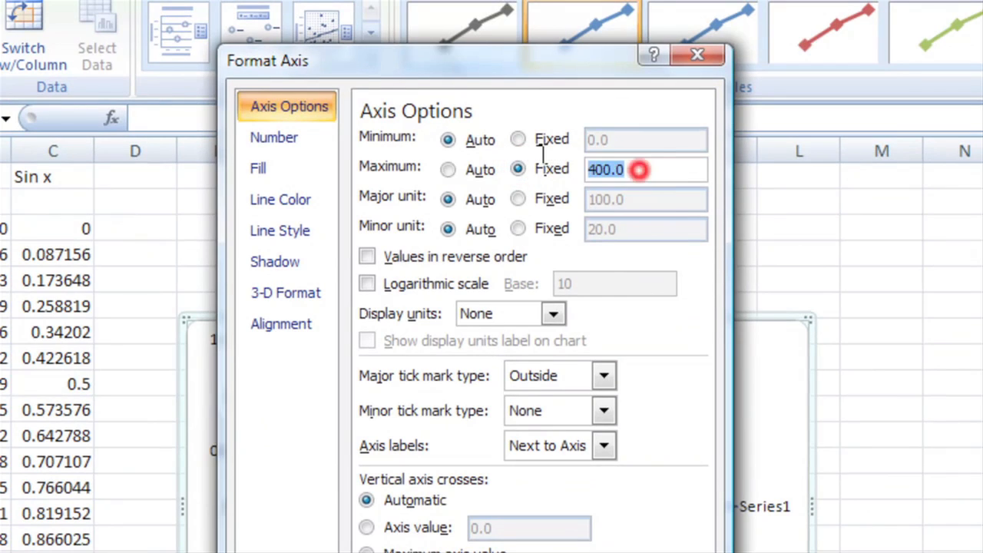
pyautogui.write('360')
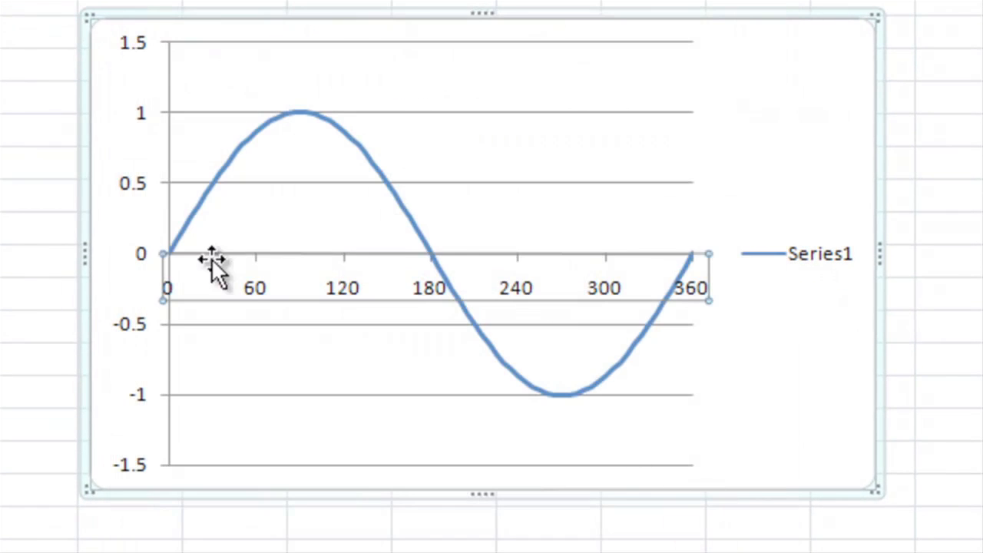
pyautogui.moveTo(368, 308)
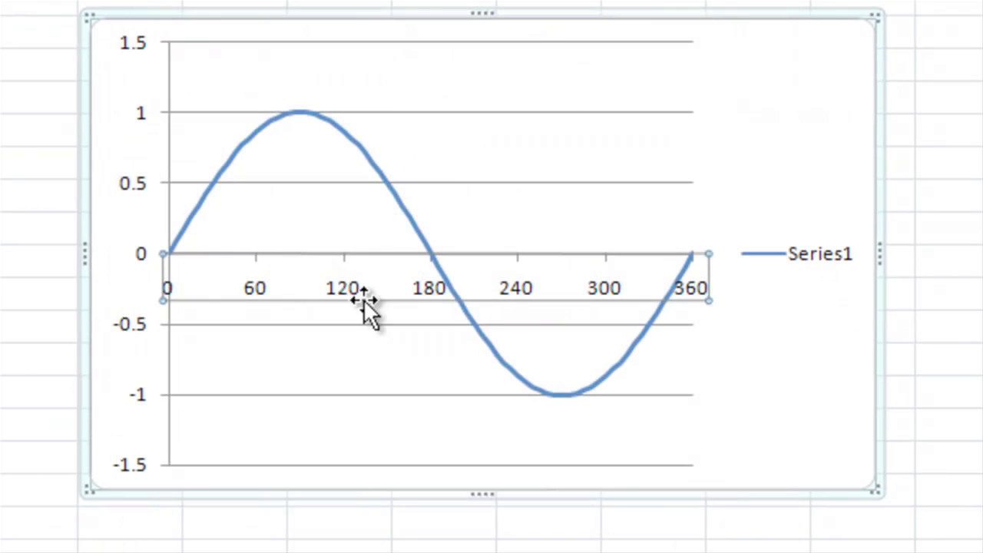
pyautogui.moveTo(504, 311)
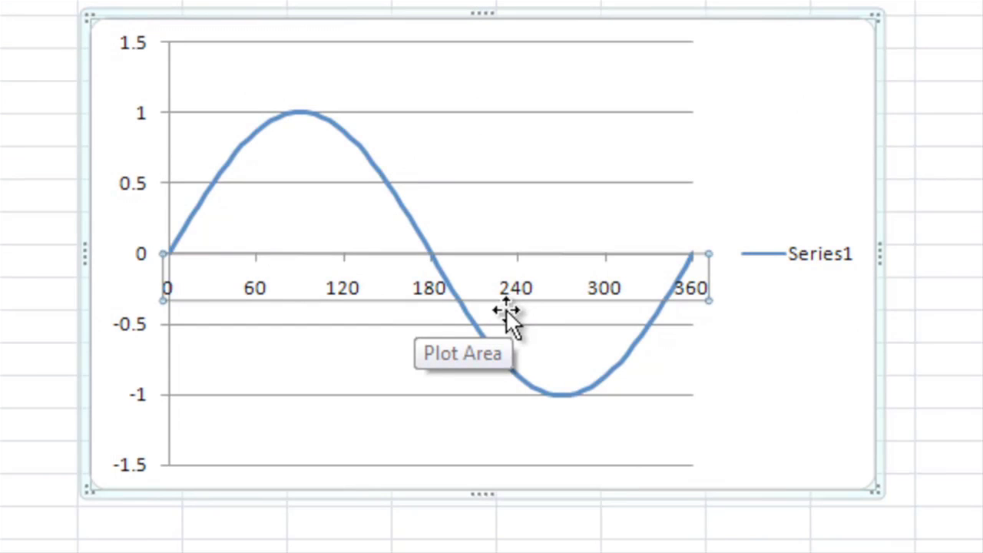
pyautogui.moveTo(515, 318)
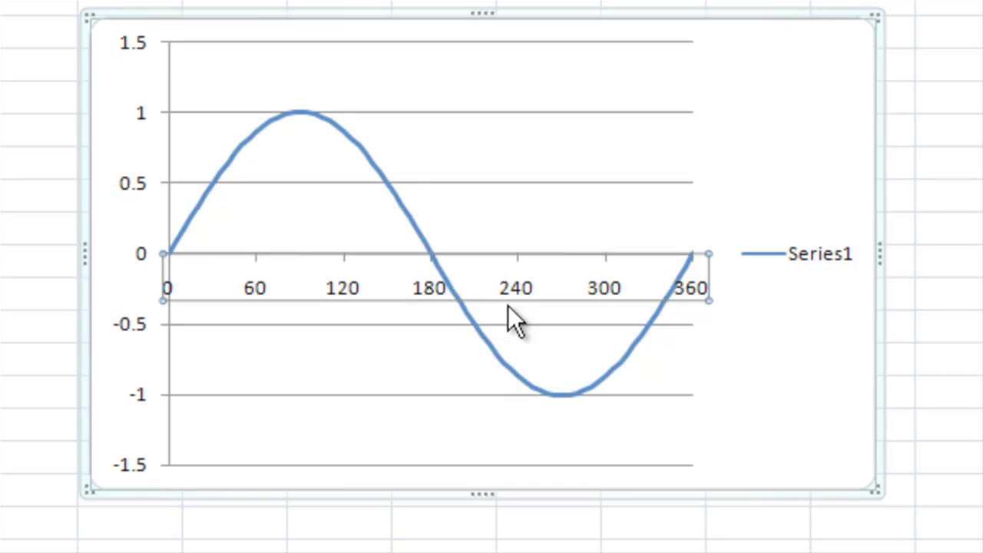
pyautogui.moveTo(664, 361)
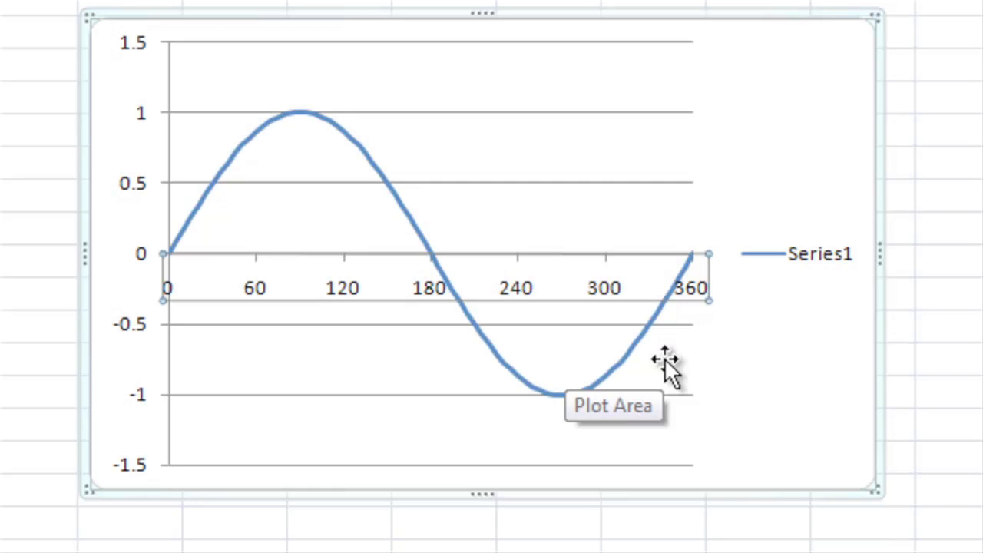
pyautogui.moveTo(633, 341)
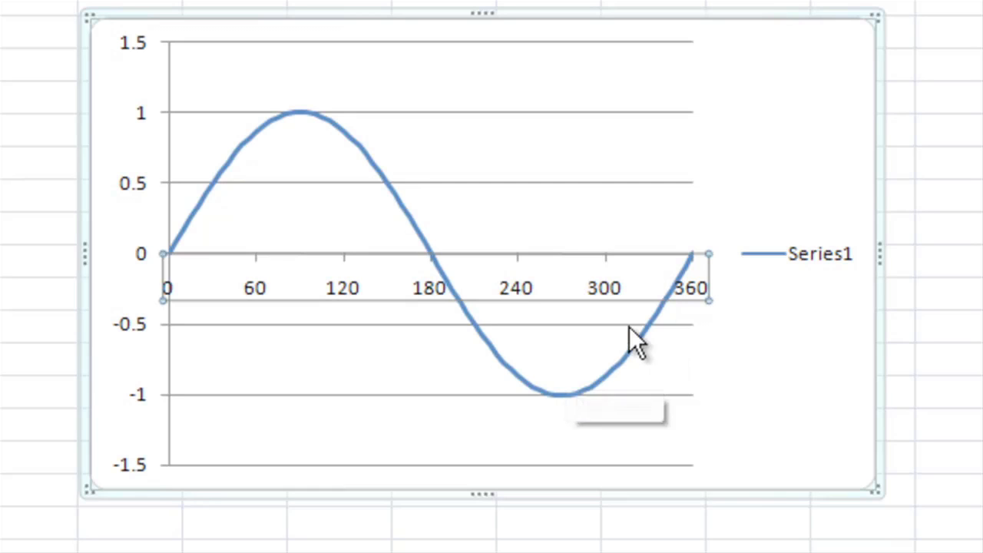
pyautogui.moveTo(480, 292)
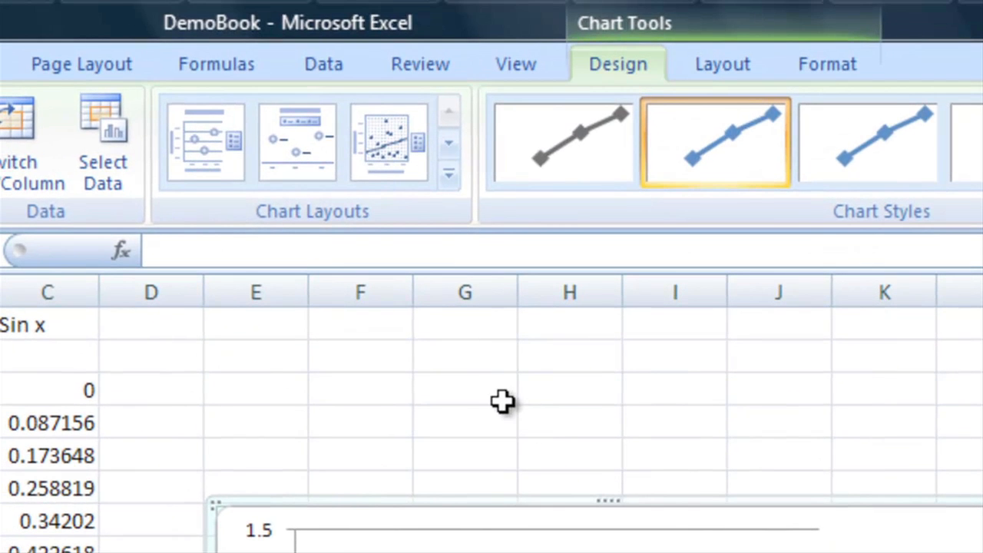
pyautogui.moveTo(80, 65)
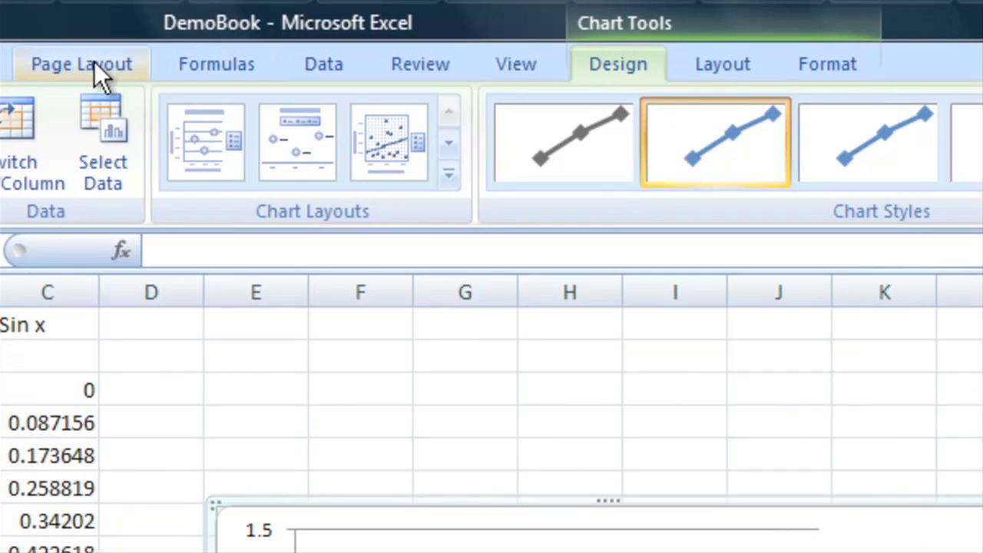
# Step: Add a title below the horizontal axis and type Angle [d…
pyautogui.click(722, 64)
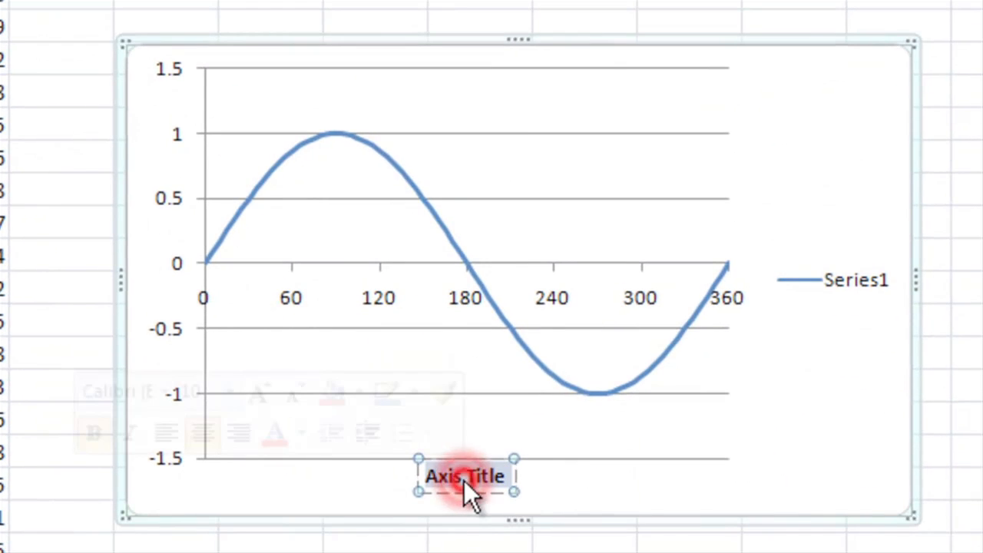
pyautogui.write('Angle')
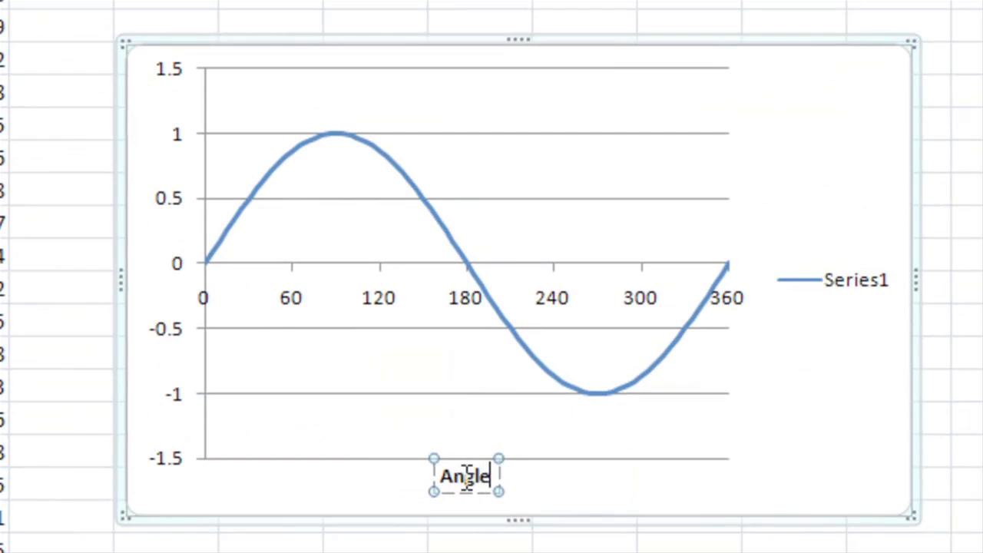
pyautogui.write('[d')
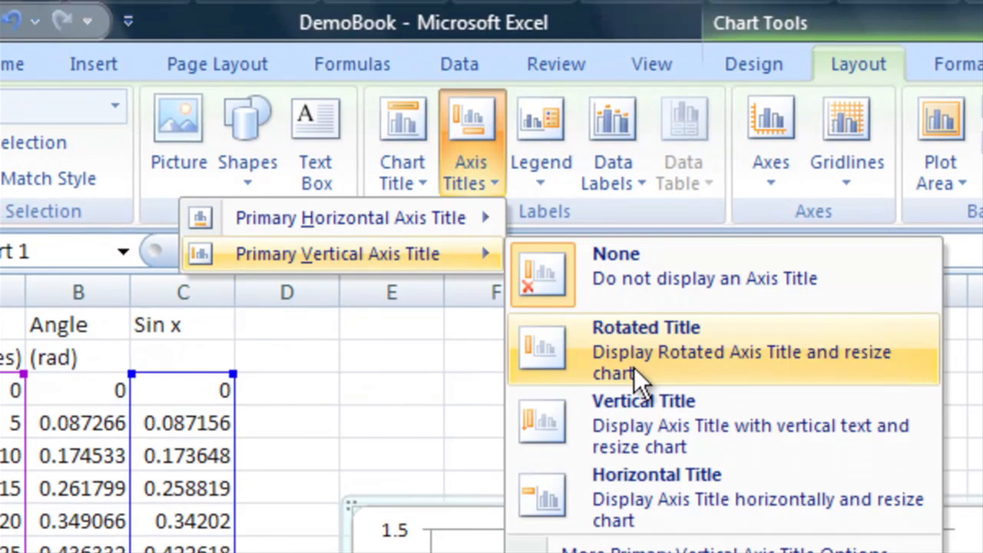
# Step: Select the vertical axis title placeholder and start editing its text for 'Sin x'
pyautogui.click(645, 350)
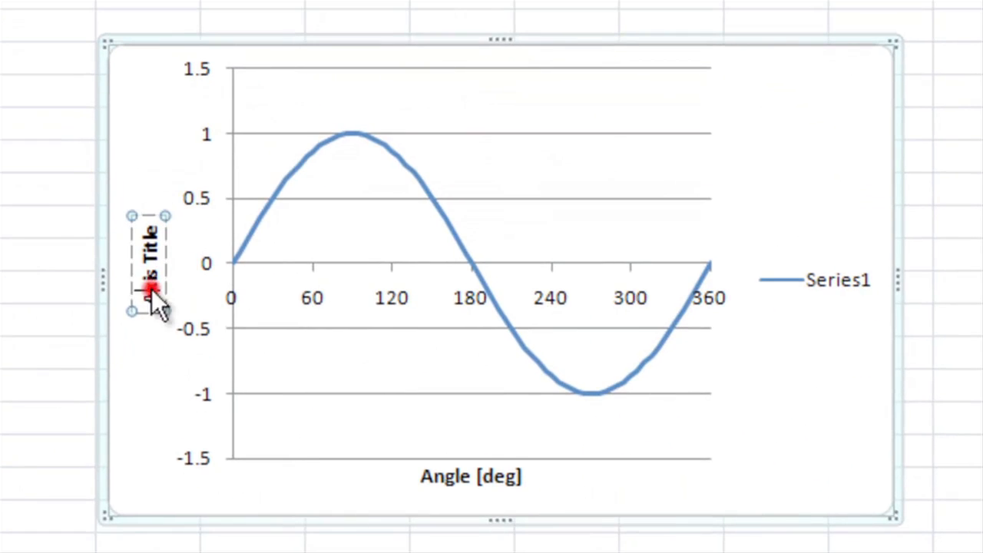
pyautogui.click(148, 276)
pyautogui.write('A')
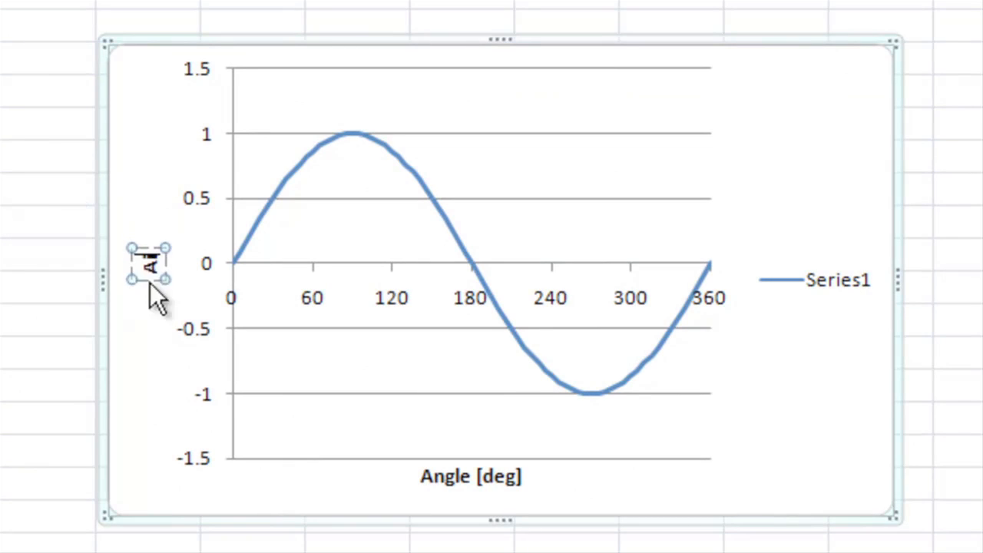
pyautogui.moveTo(150, 277)
pyautogui.write('Sin x')
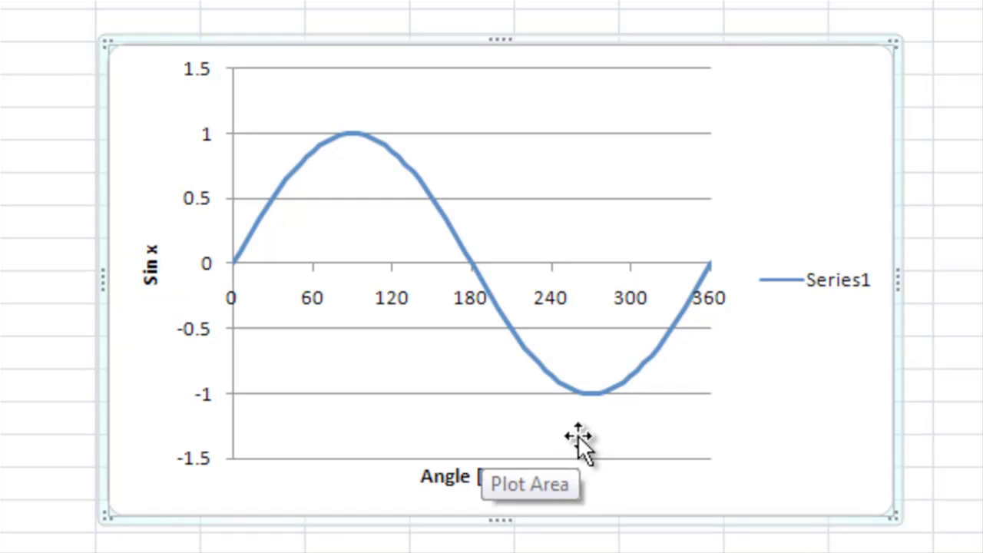
pyautogui.moveTo(561, 428)
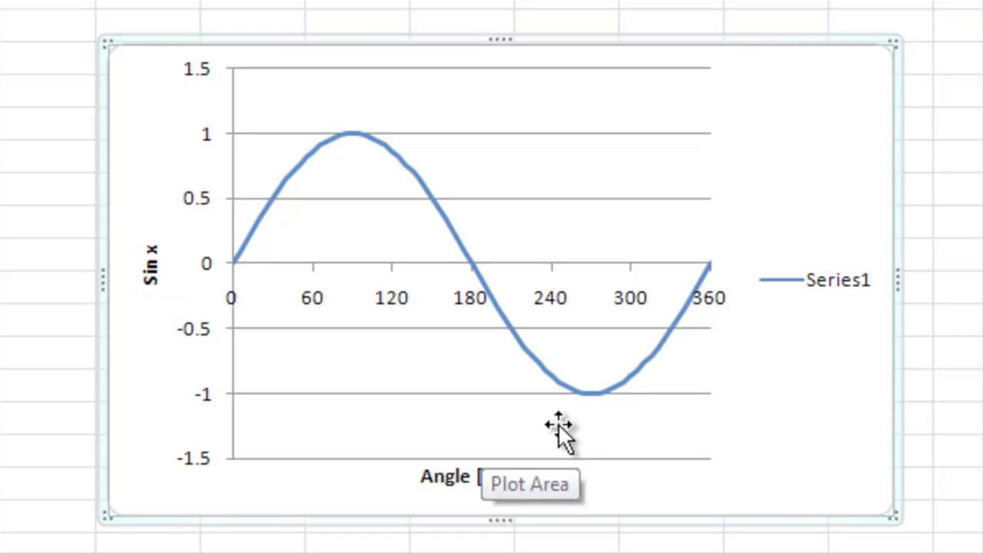
pyautogui.moveTo(581, 442)
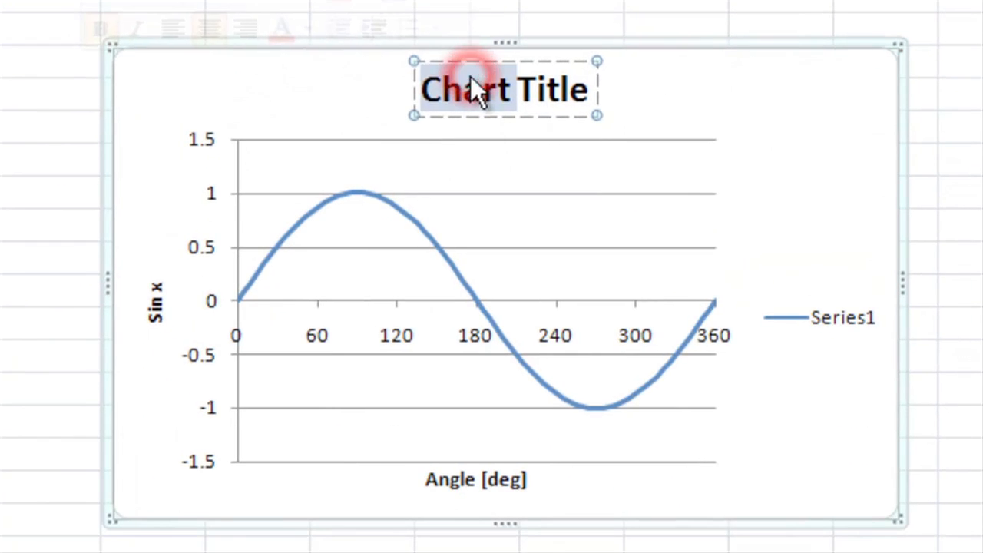
# Step: Replace the chart title placeholder text with 'Sin x in Degrees'
pyautogui.click(474, 88)
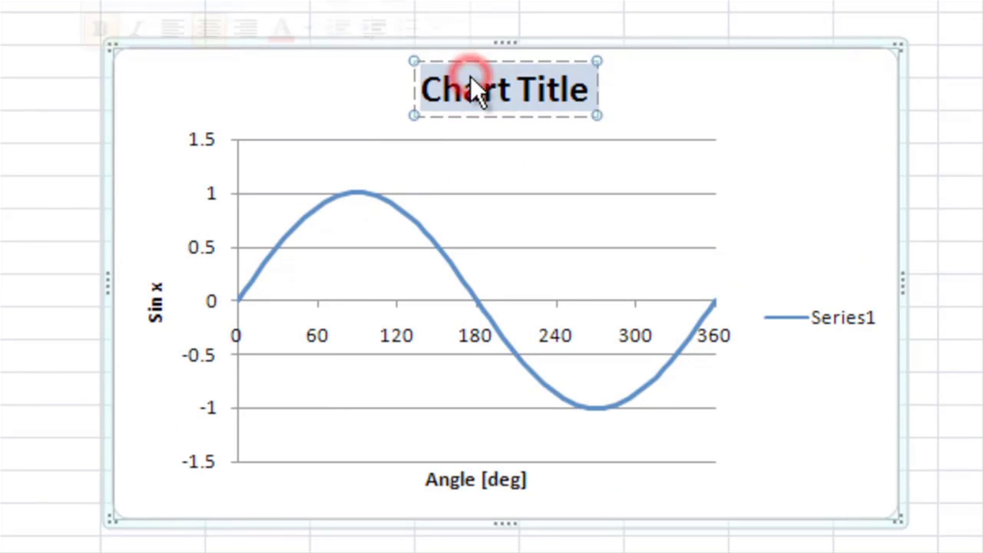
pyautogui.write('Sin x in D')
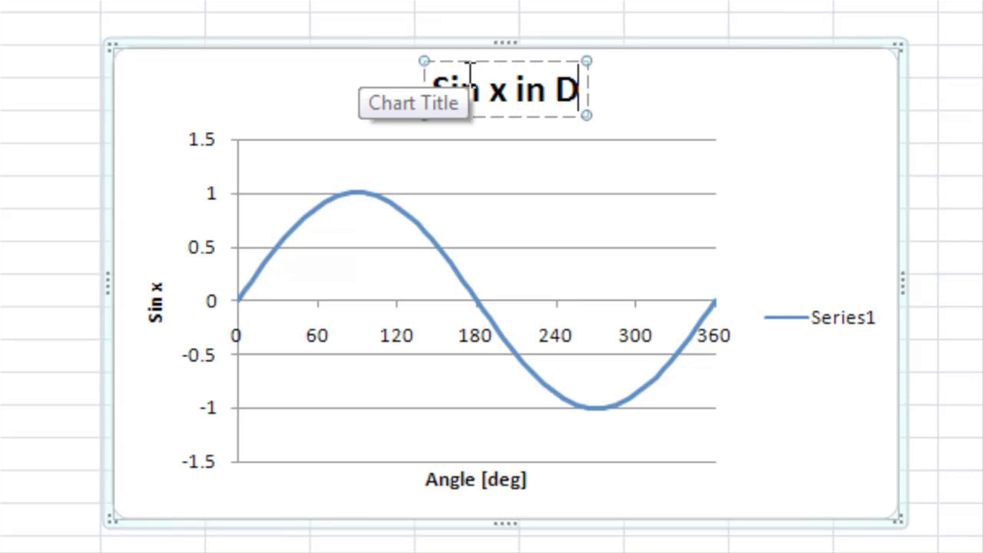
pyautogui.write('egrees')
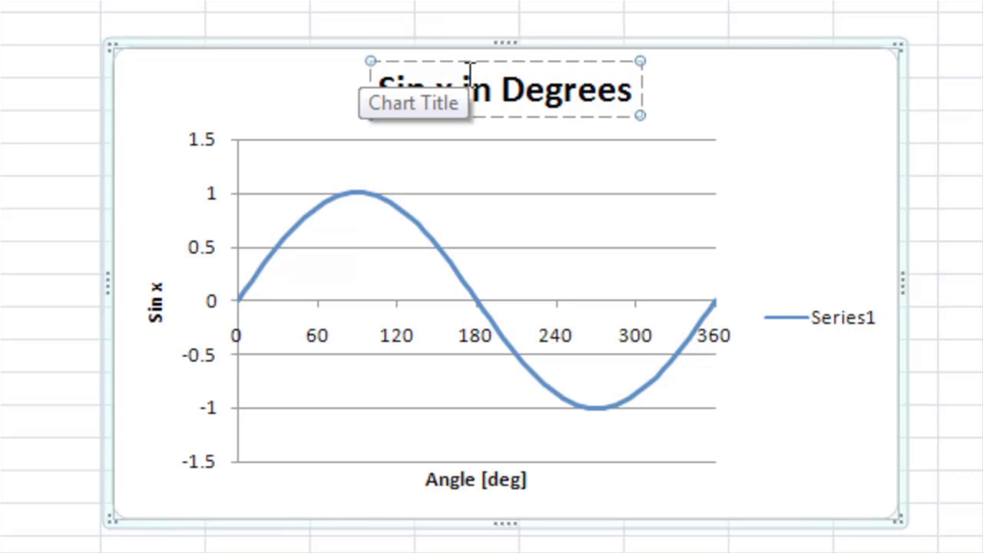
pyautogui.moveTo(832, 335)
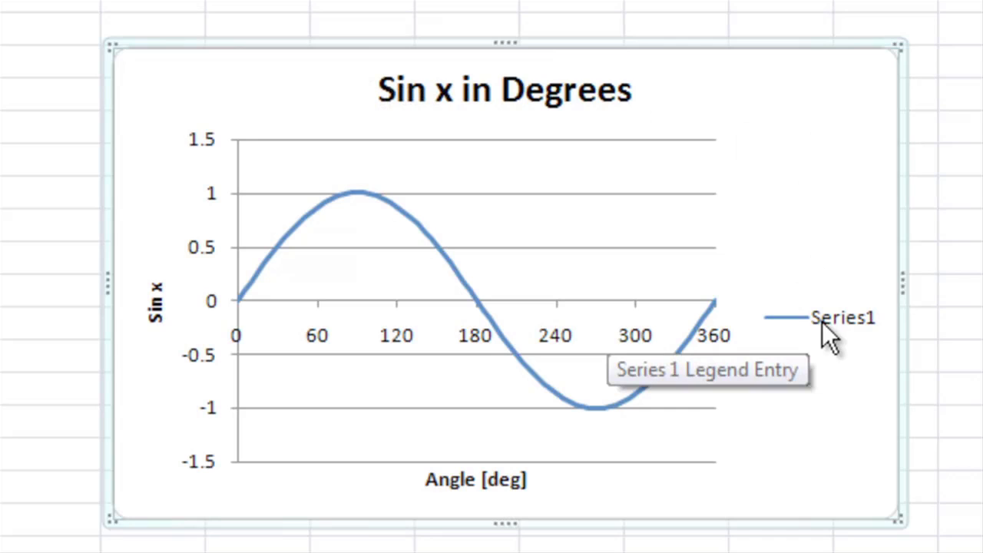
pyautogui.moveTo(269, 295)
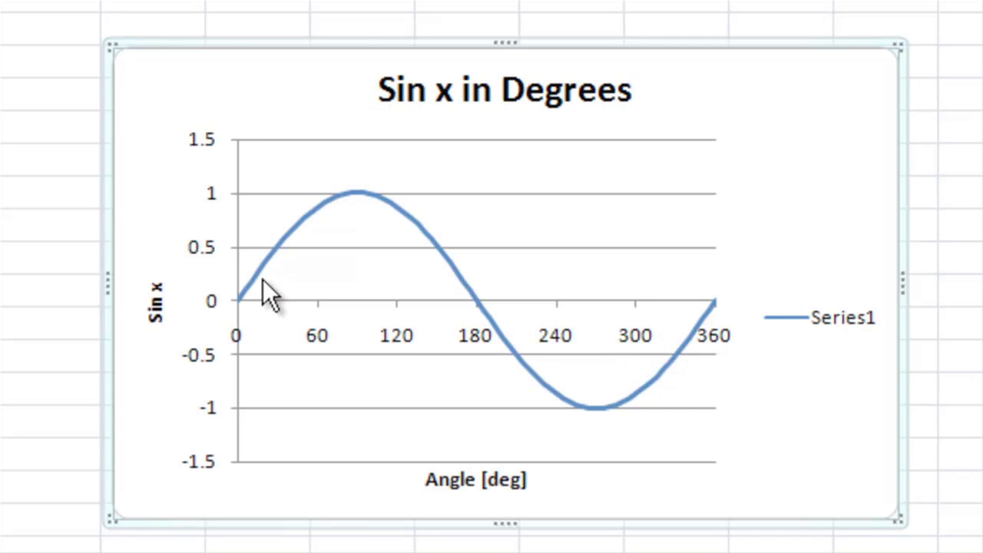
pyautogui.moveTo(780, 331)
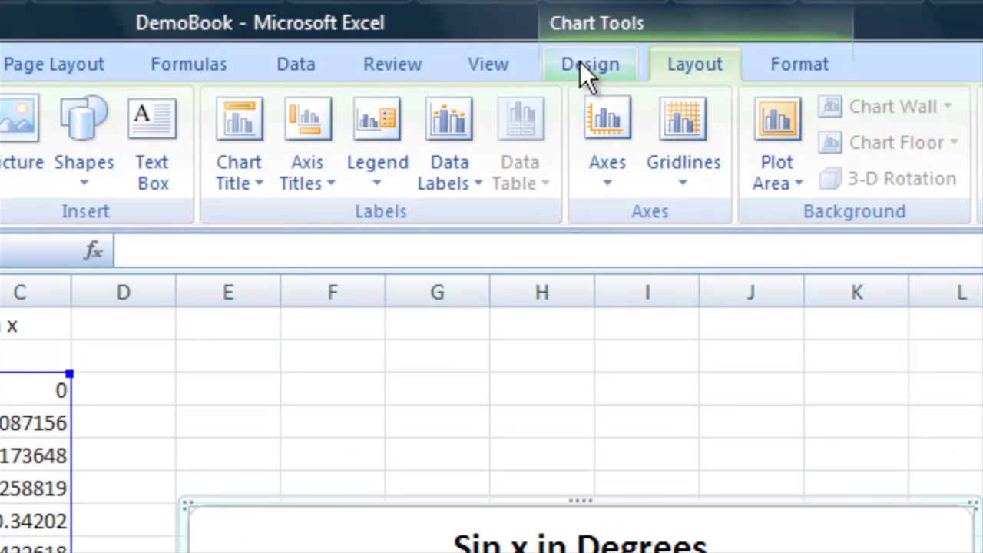
# Step: Rename Series1 to 'Sin x' in Select Data so the legend shows that name
pyautogui.click(590, 65)
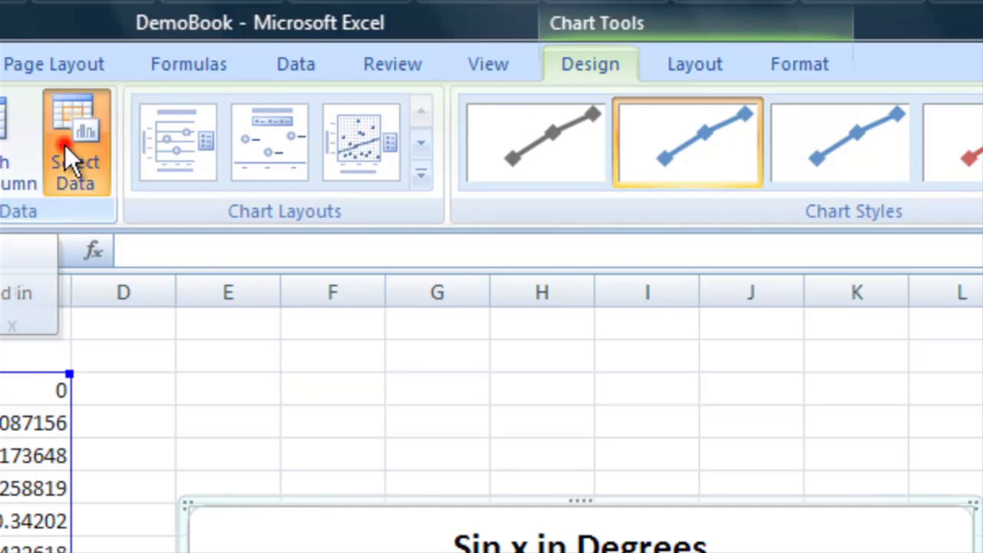
pyautogui.click(75, 141)
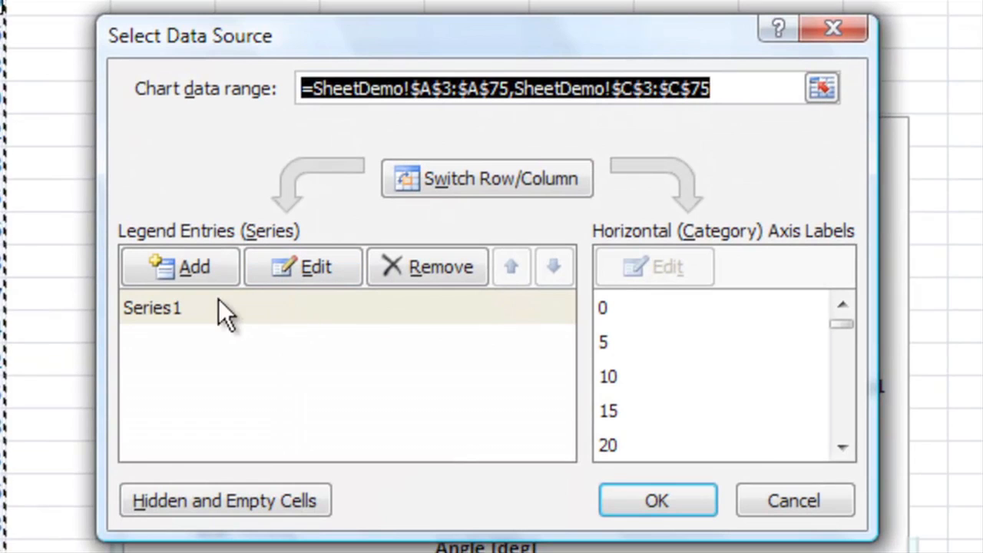
pyautogui.click(154, 308)
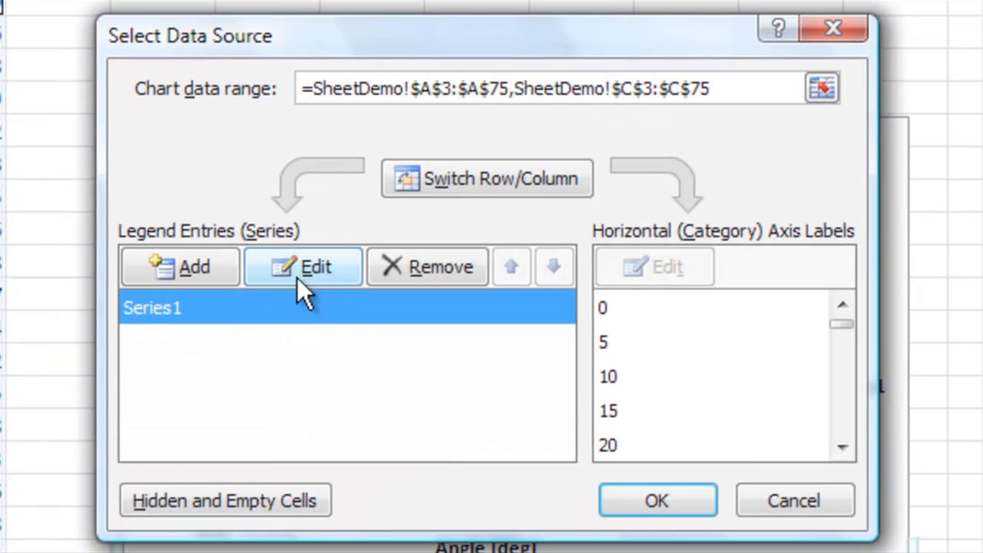
pyautogui.click(302, 267)
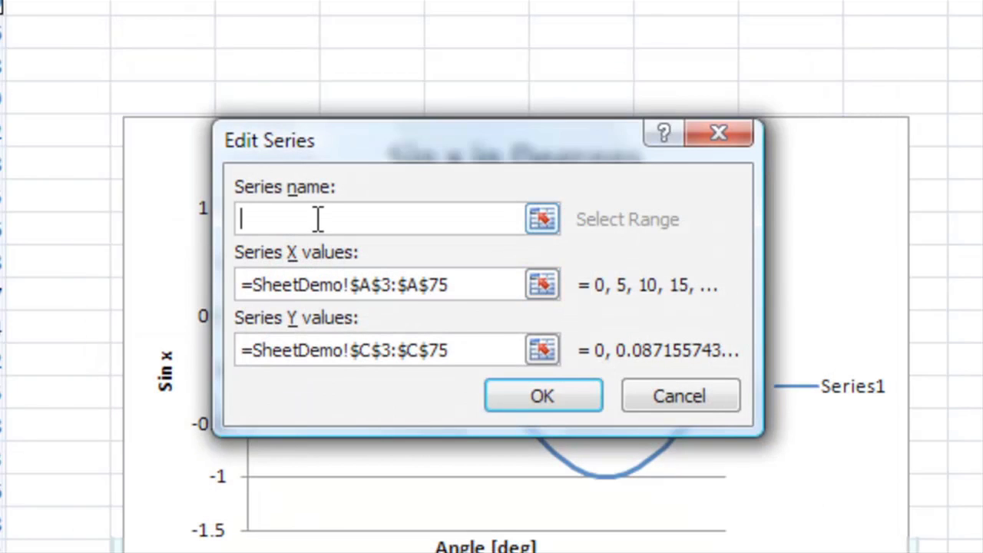
pyautogui.write('Sin x')
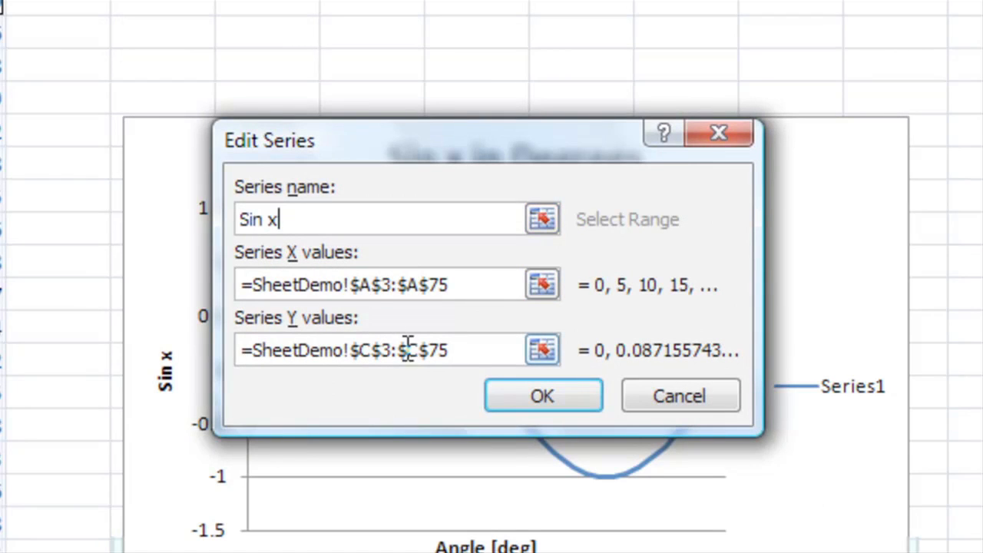
pyautogui.click(544, 396)
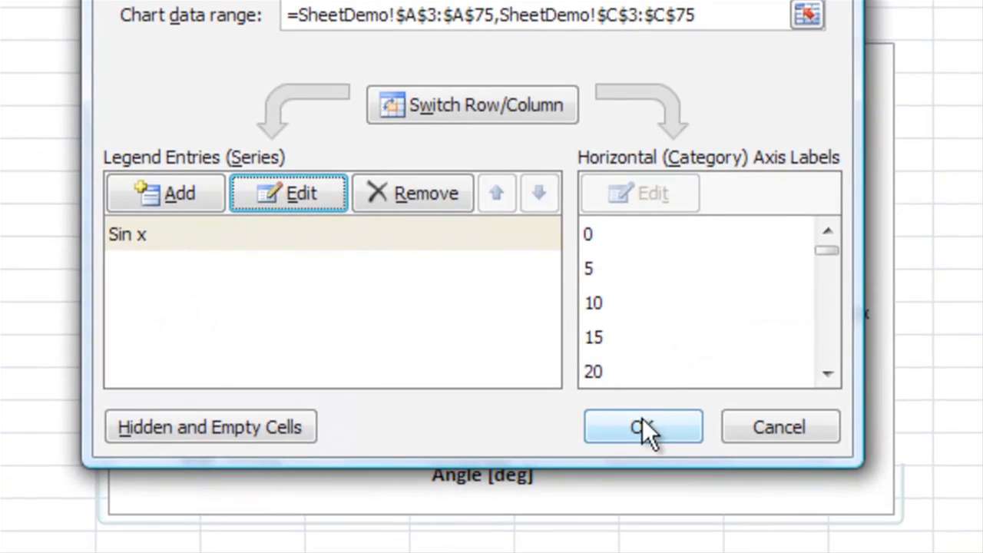
pyautogui.click(642, 427)
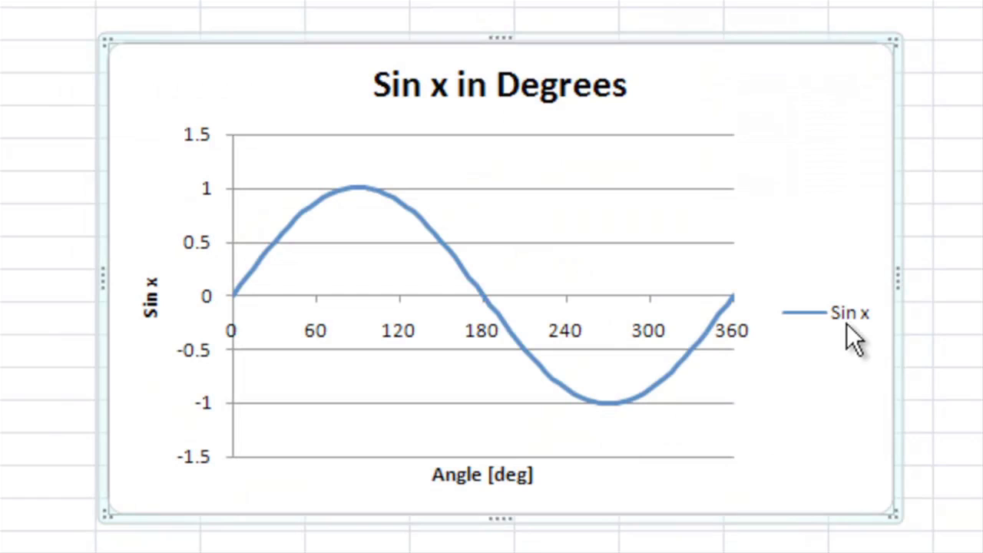
pyautogui.moveTo(848, 313)
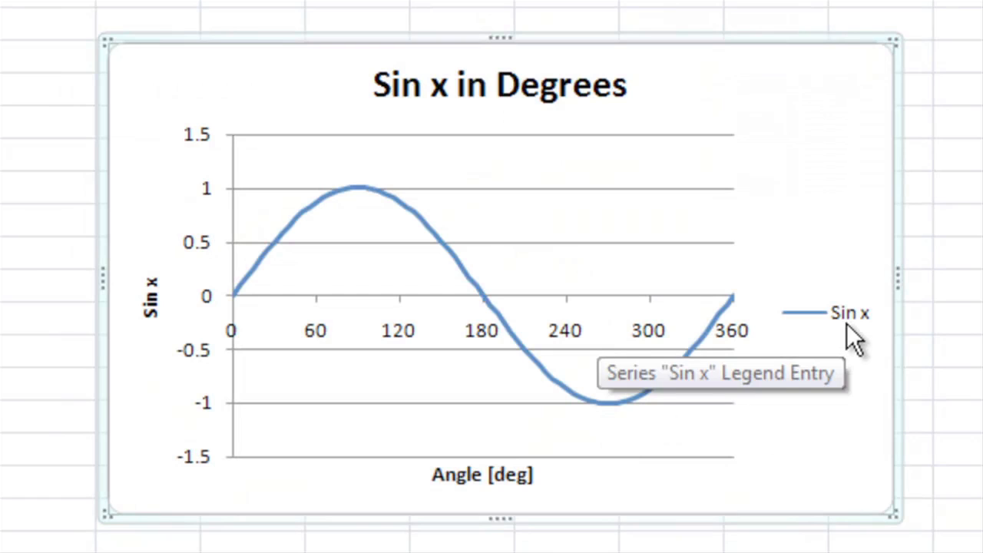
pyautogui.moveTo(845, 325)
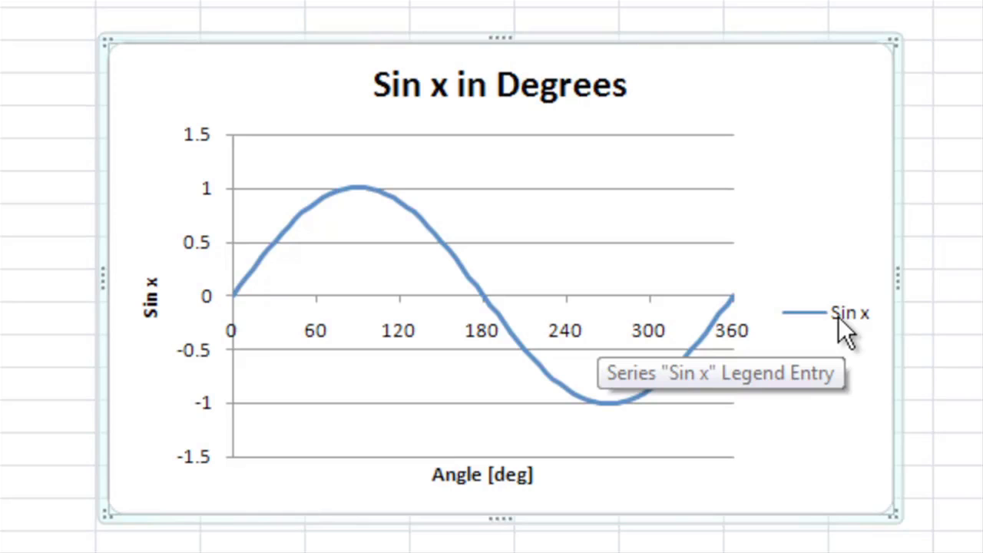
pyautogui.moveTo(833, 335)
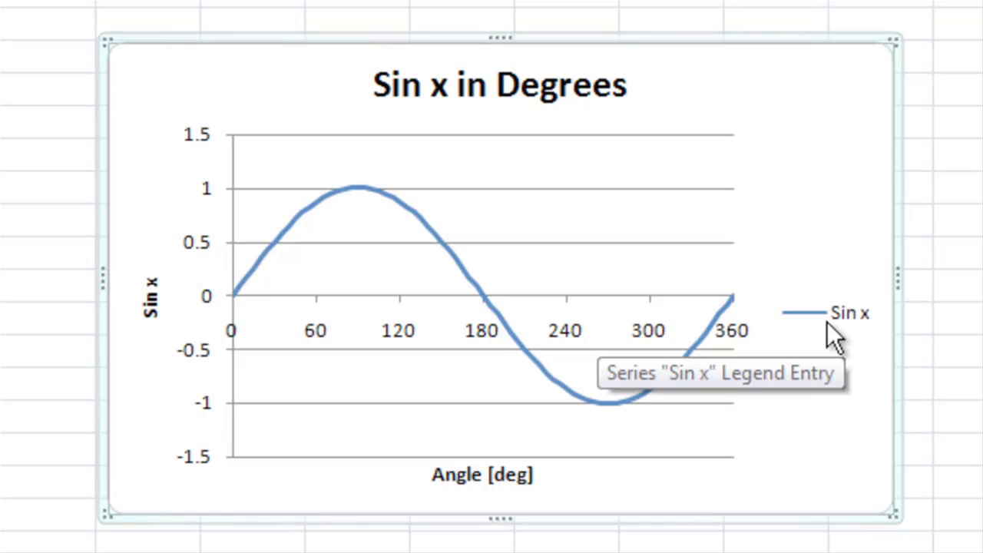
pyautogui.moveTo(852, 326)
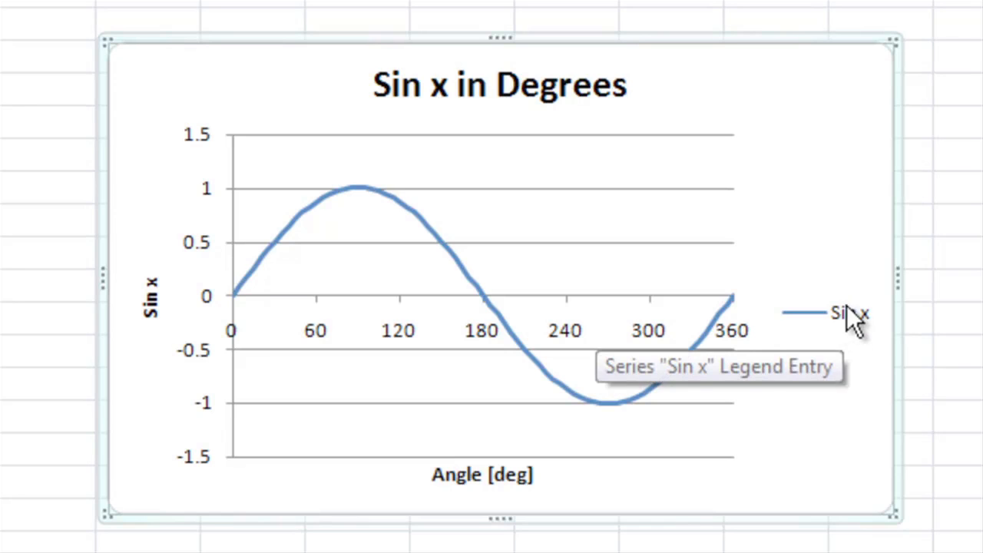
pyautogui.moveTo(837, 326)
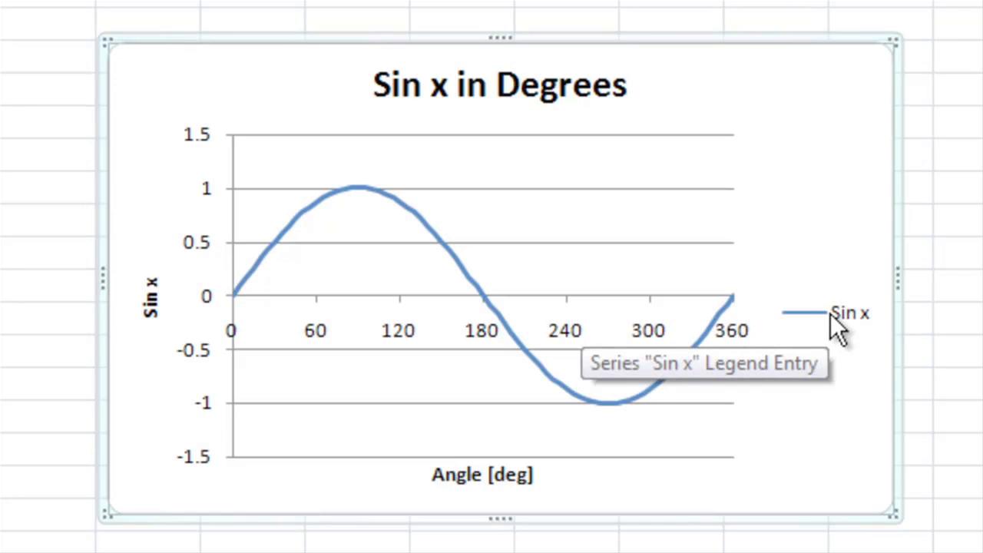
# Step: Show the legend at the bottom and drag the chart's bottom edge down to enlarge it
pyautogui.click(668, 65)
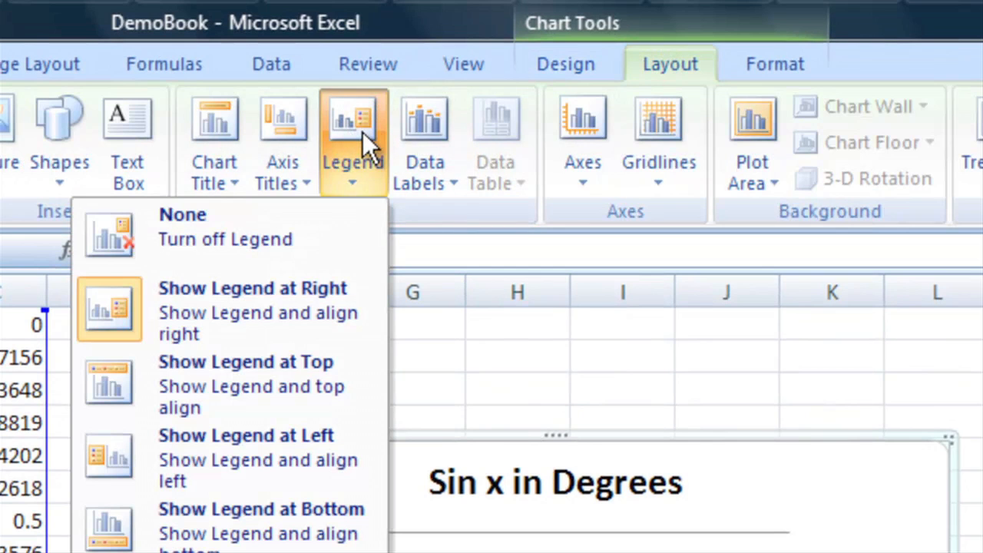
pyautogui.moveTo(277, 530)
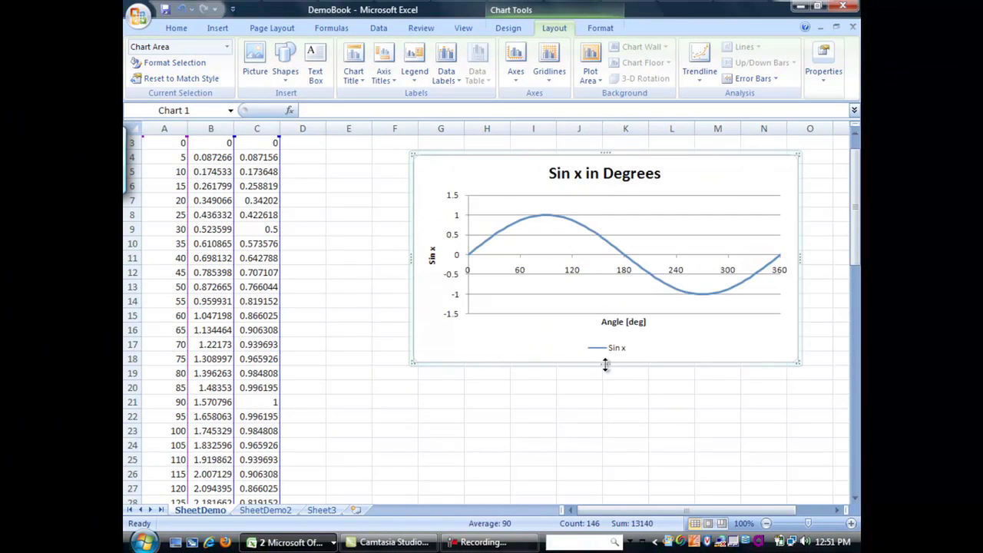
pyautogui.moveTo(605, 365); pyautogui.dragTo(602, 415)
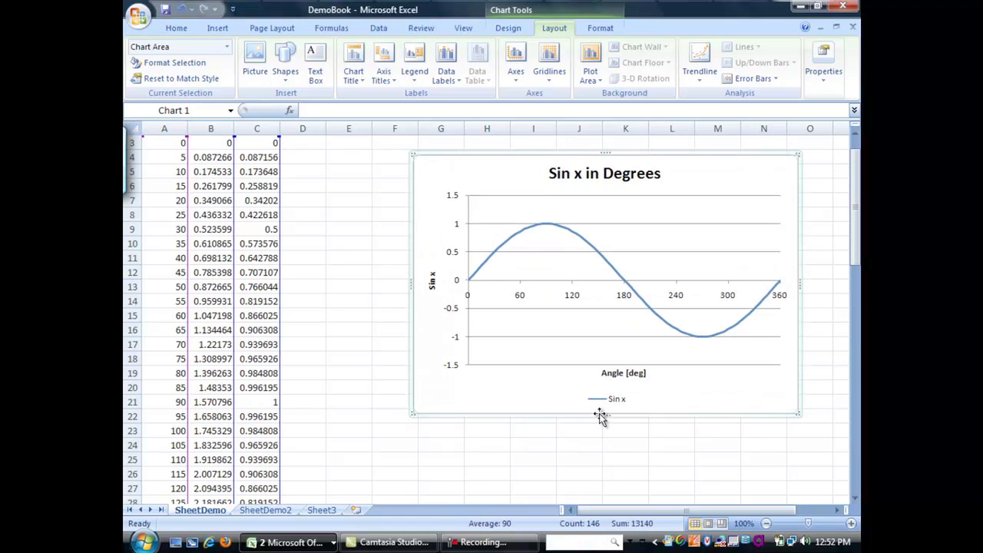